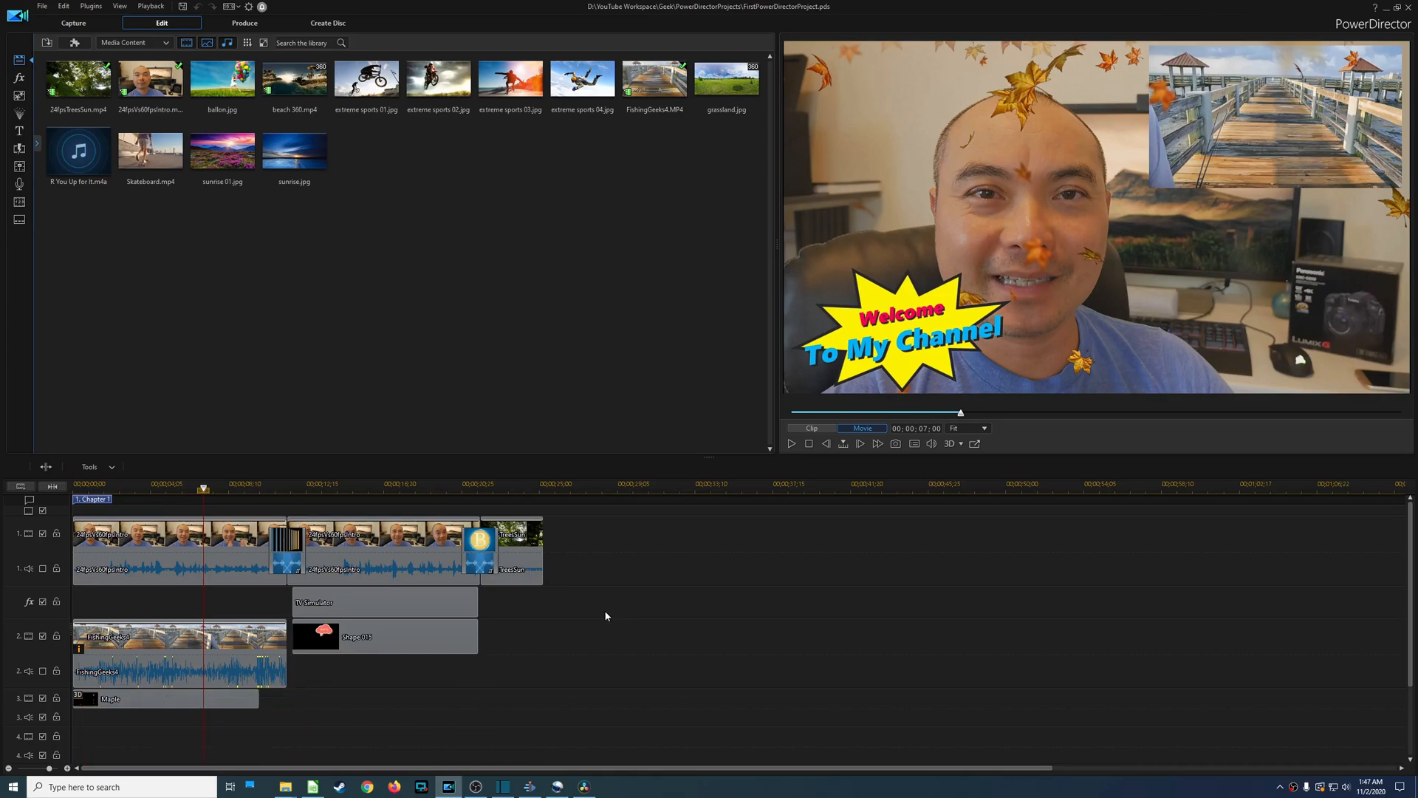
{"action": "mouse_move", "coordinate": [604, 619]}
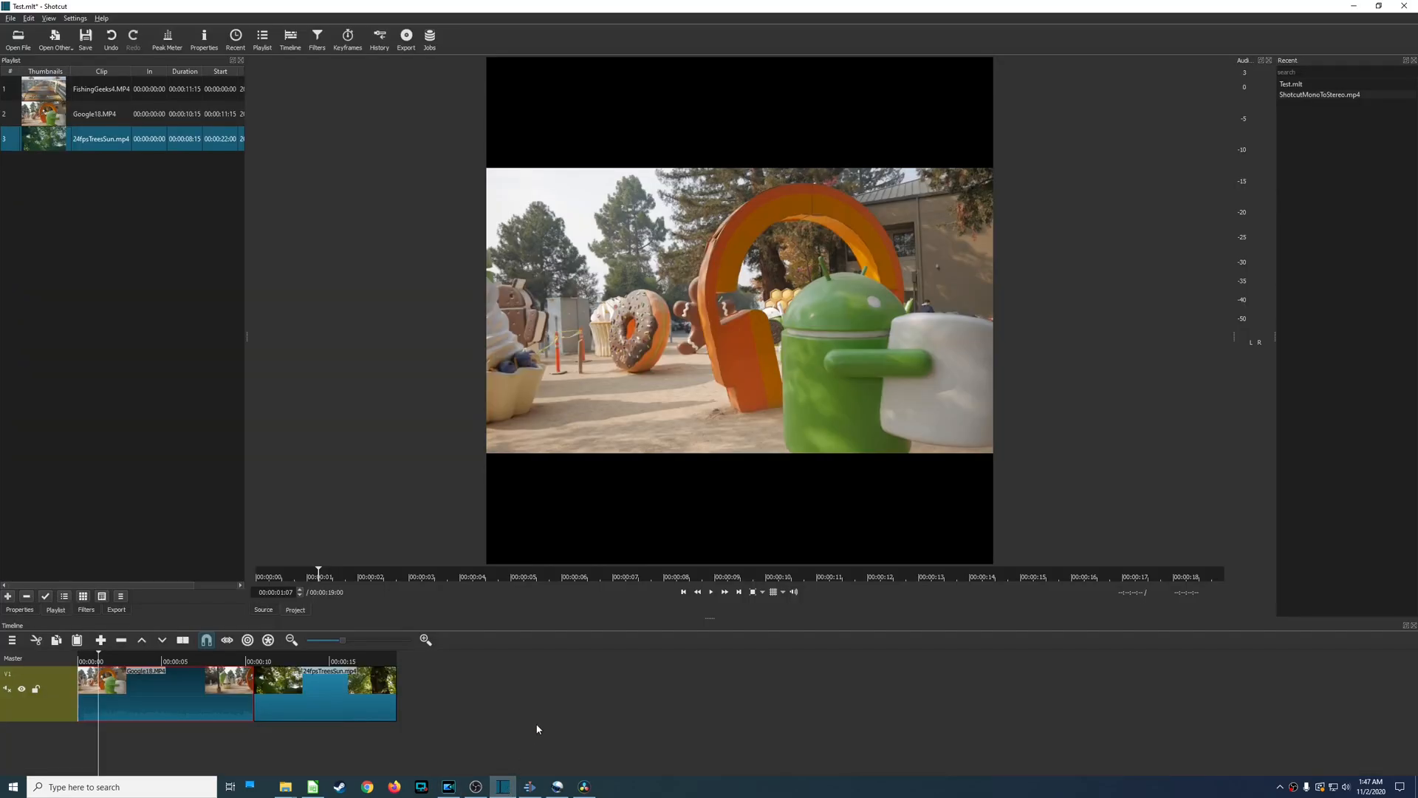
Bring the Kdenlive project with its Italy clip to the front from the taskbar.
{"action": "left_click", "coordinate": [529, 786]}
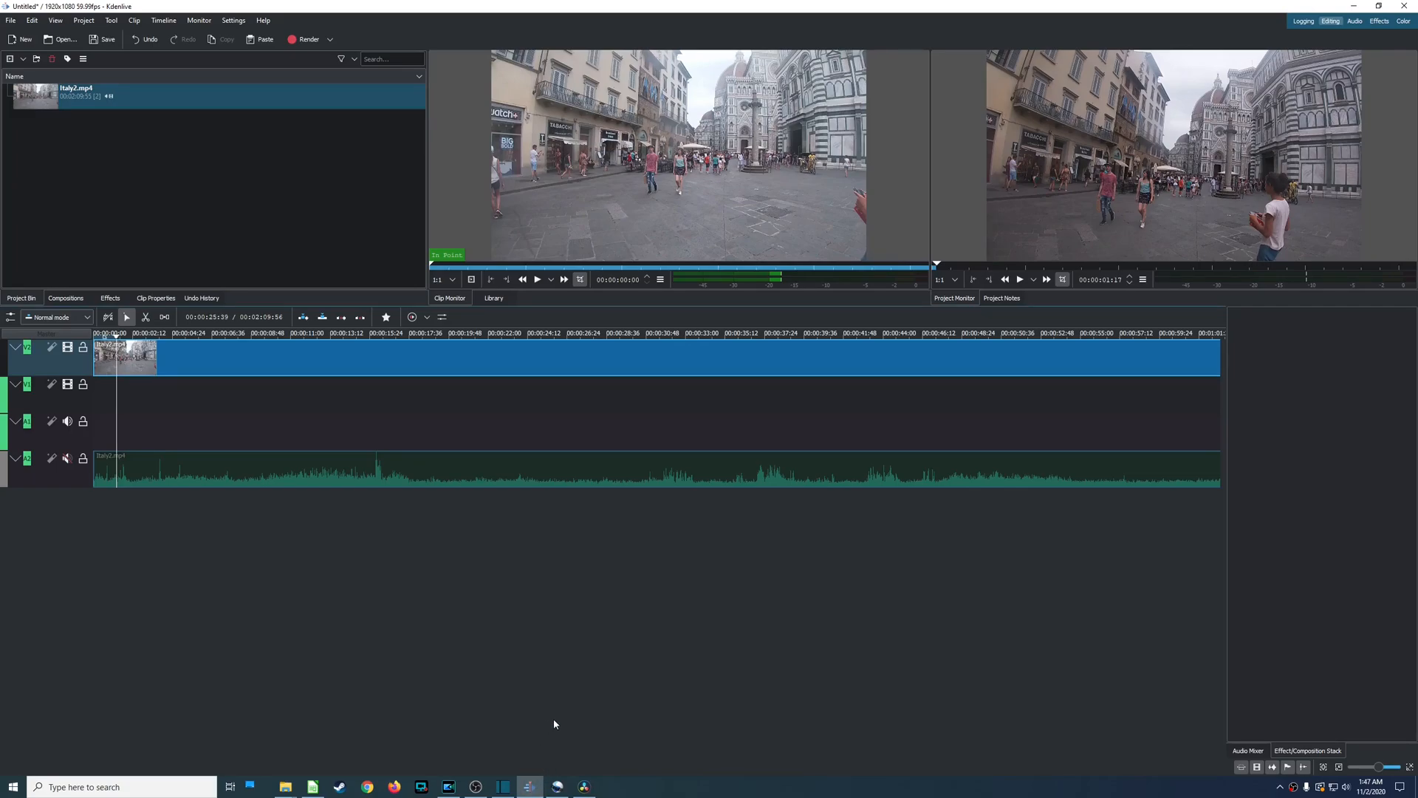
Switch from Kdenlive to the DaVinci Resolve project with video and audio clips.
{"action": "left_click", "coordinate": [557, 786]}
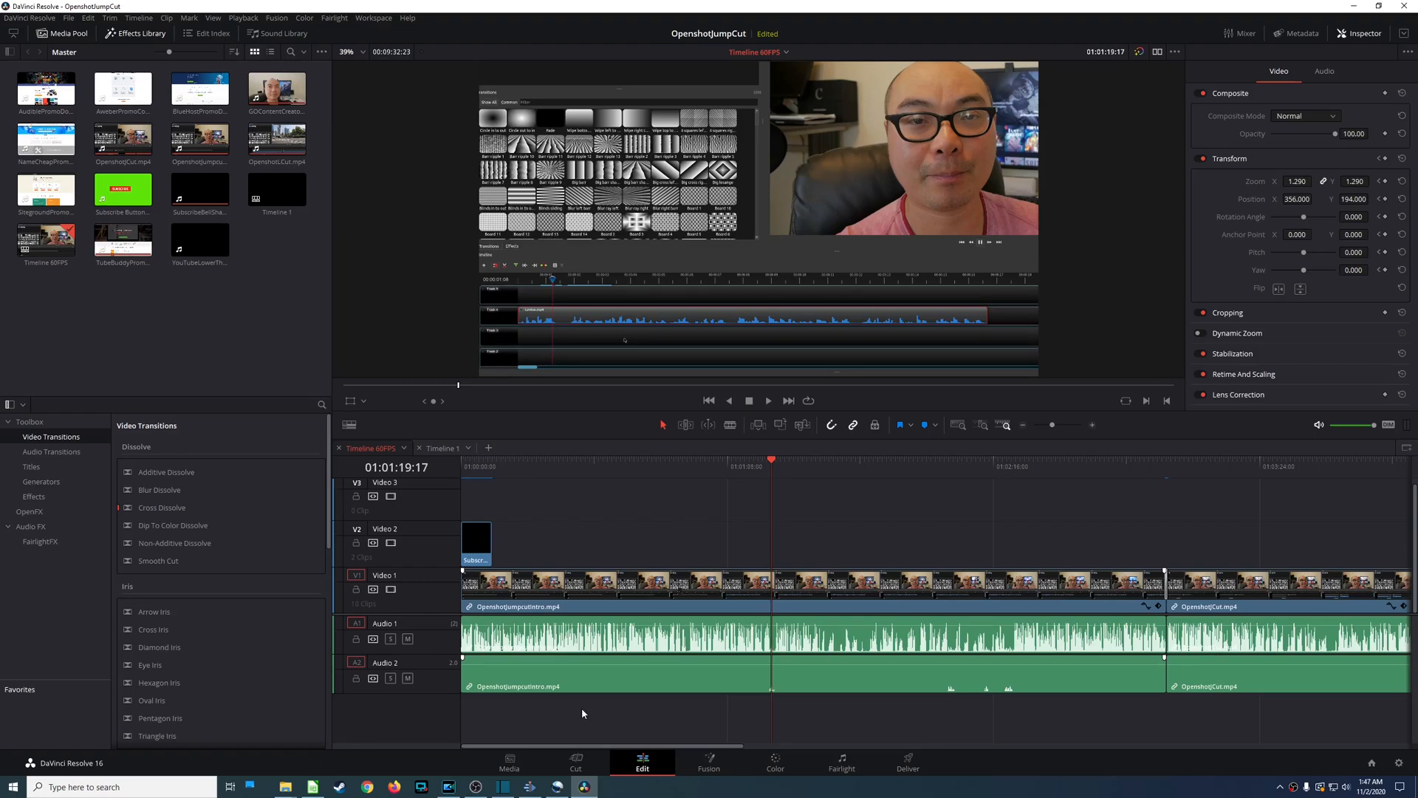
{"action": "mouse_move", "coordinate": [569, 684]}
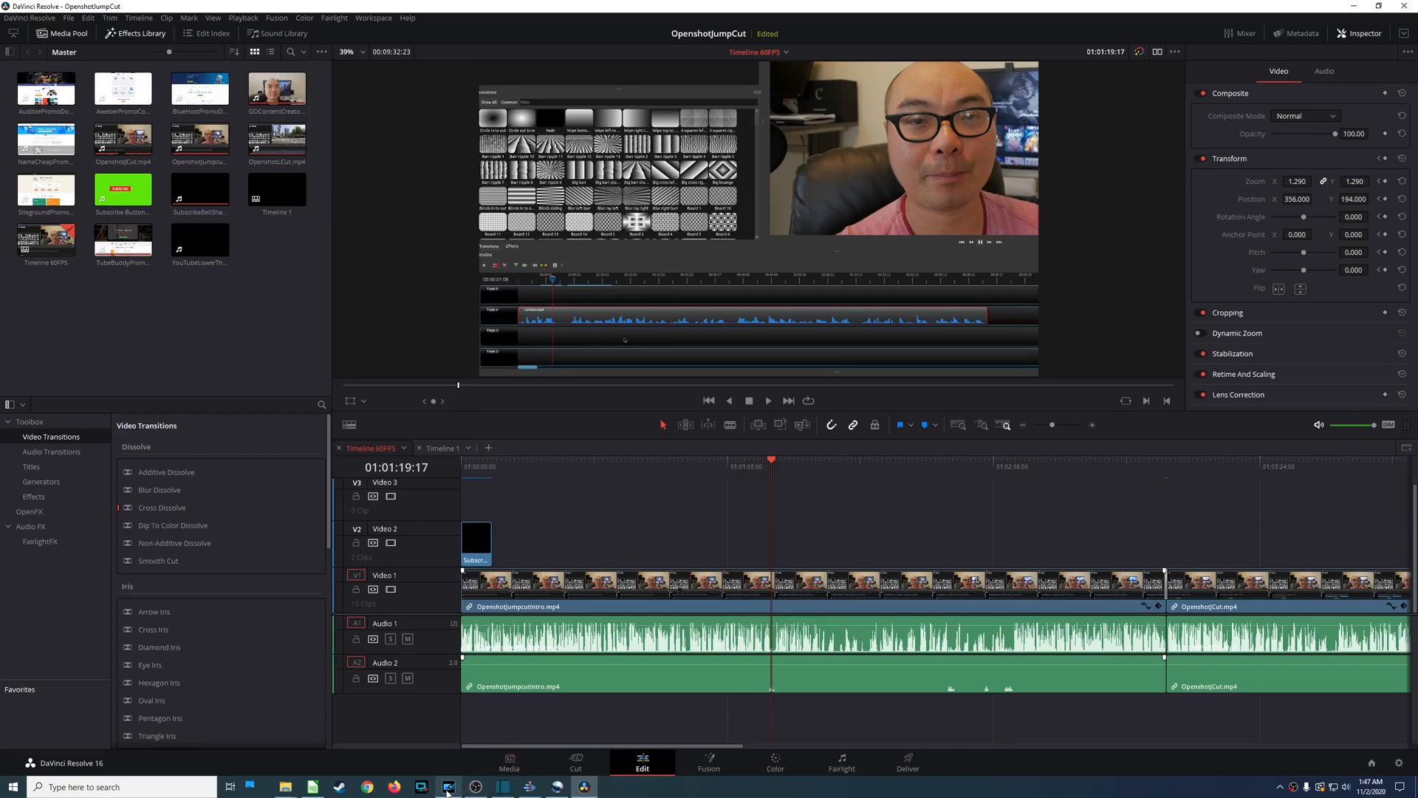
{"action": "left_click", "coordinate": [445, 788]}
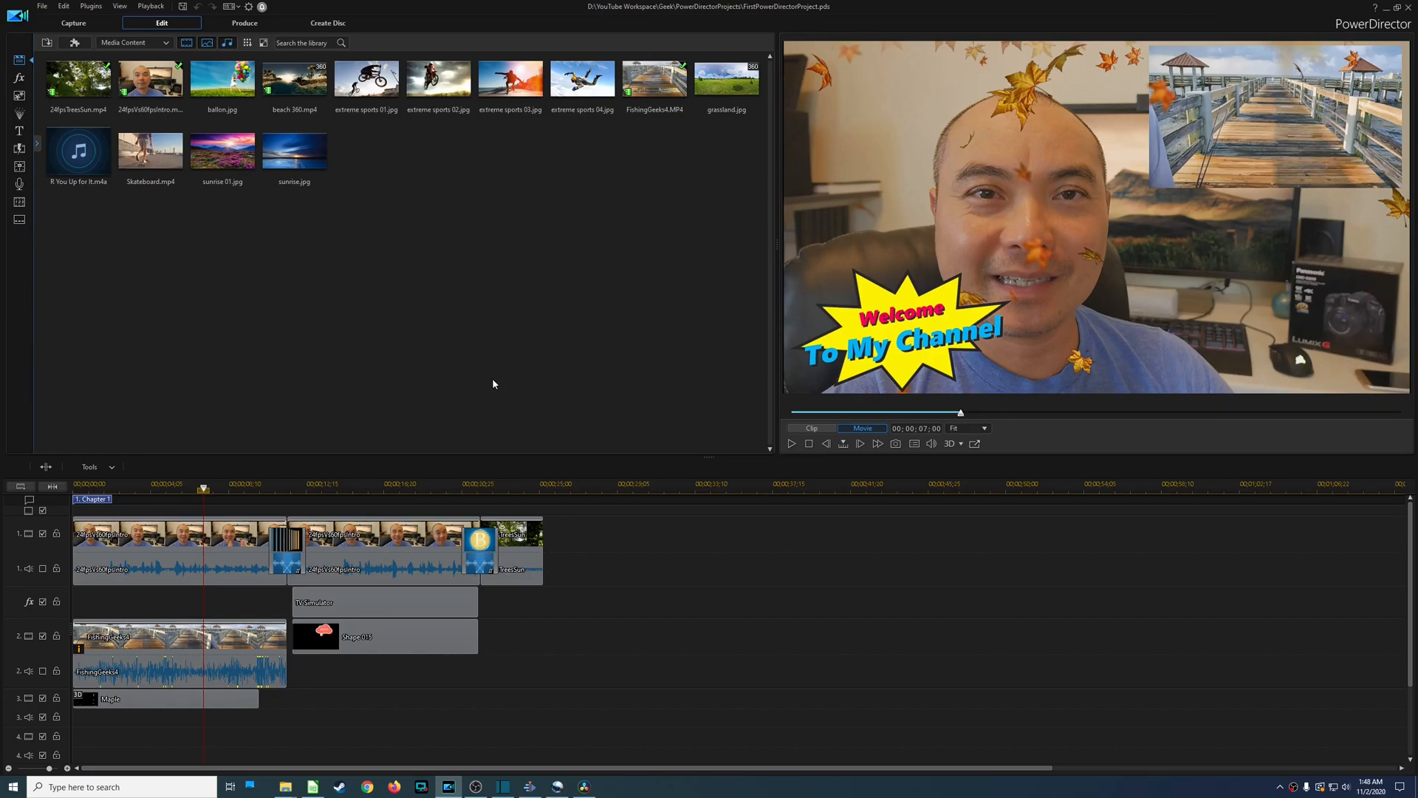
{"action": "mouse_move", "coordinate": [496, 379]}
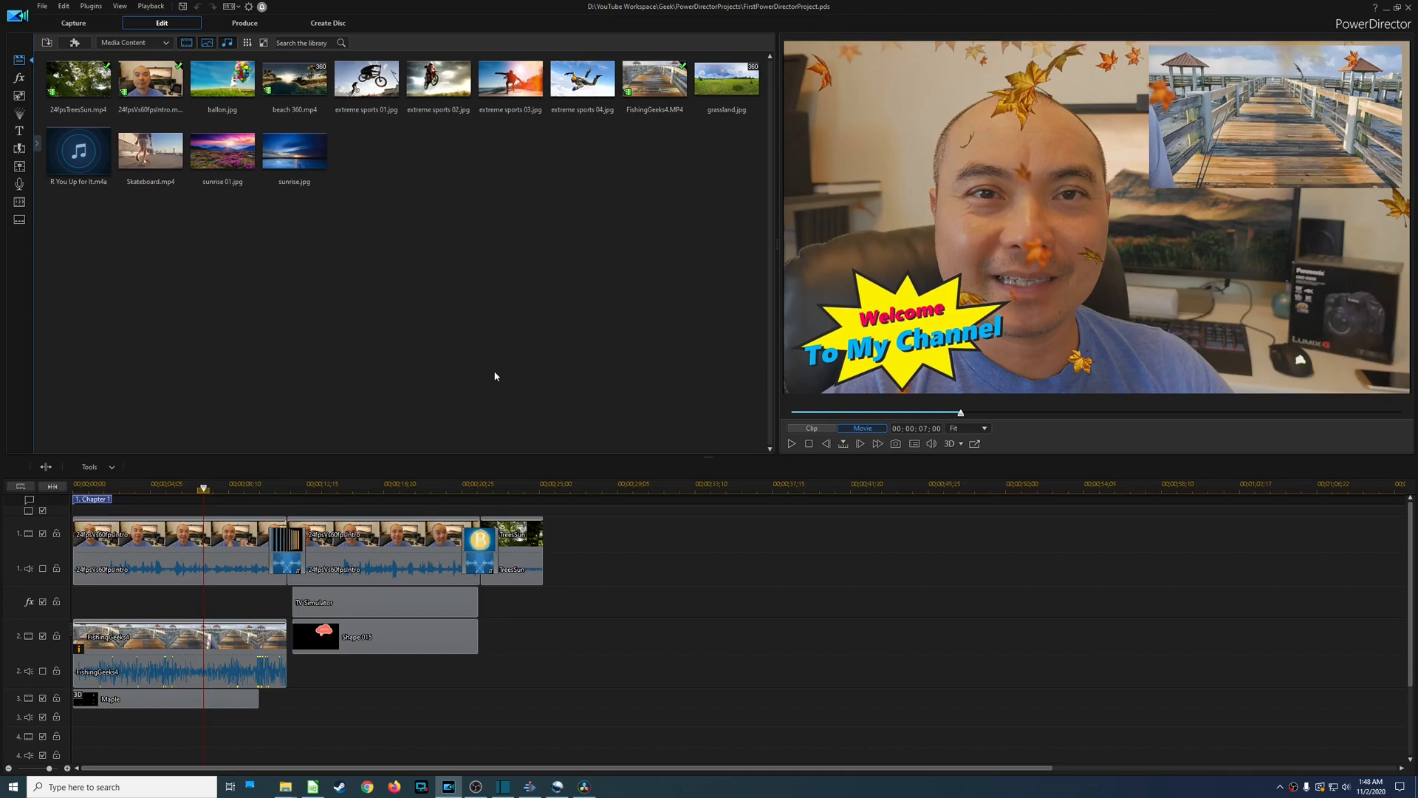
{"action": "mouse_move", "coordinate": [499, 370]}
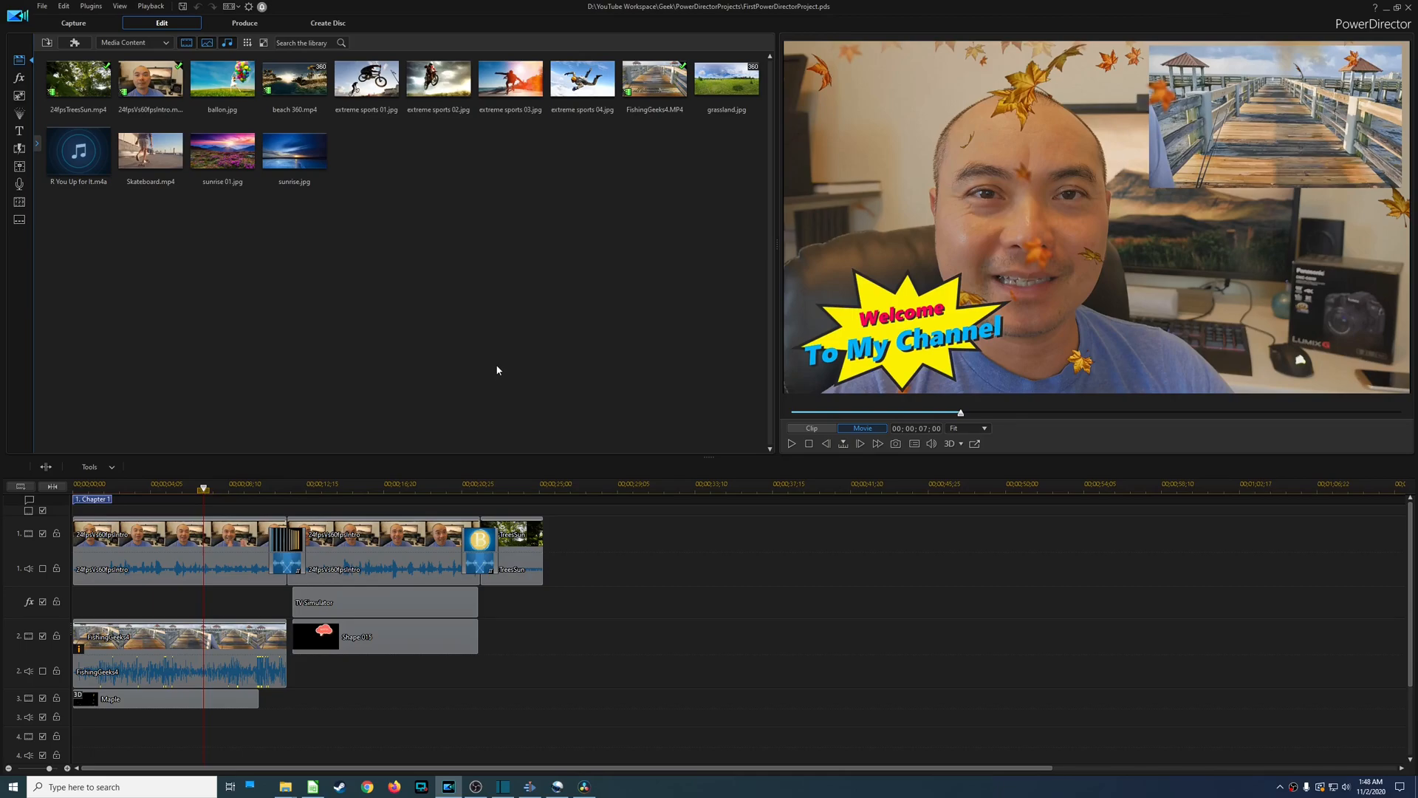
{"action": "mouse_move", "coordinate": [496, 369]}
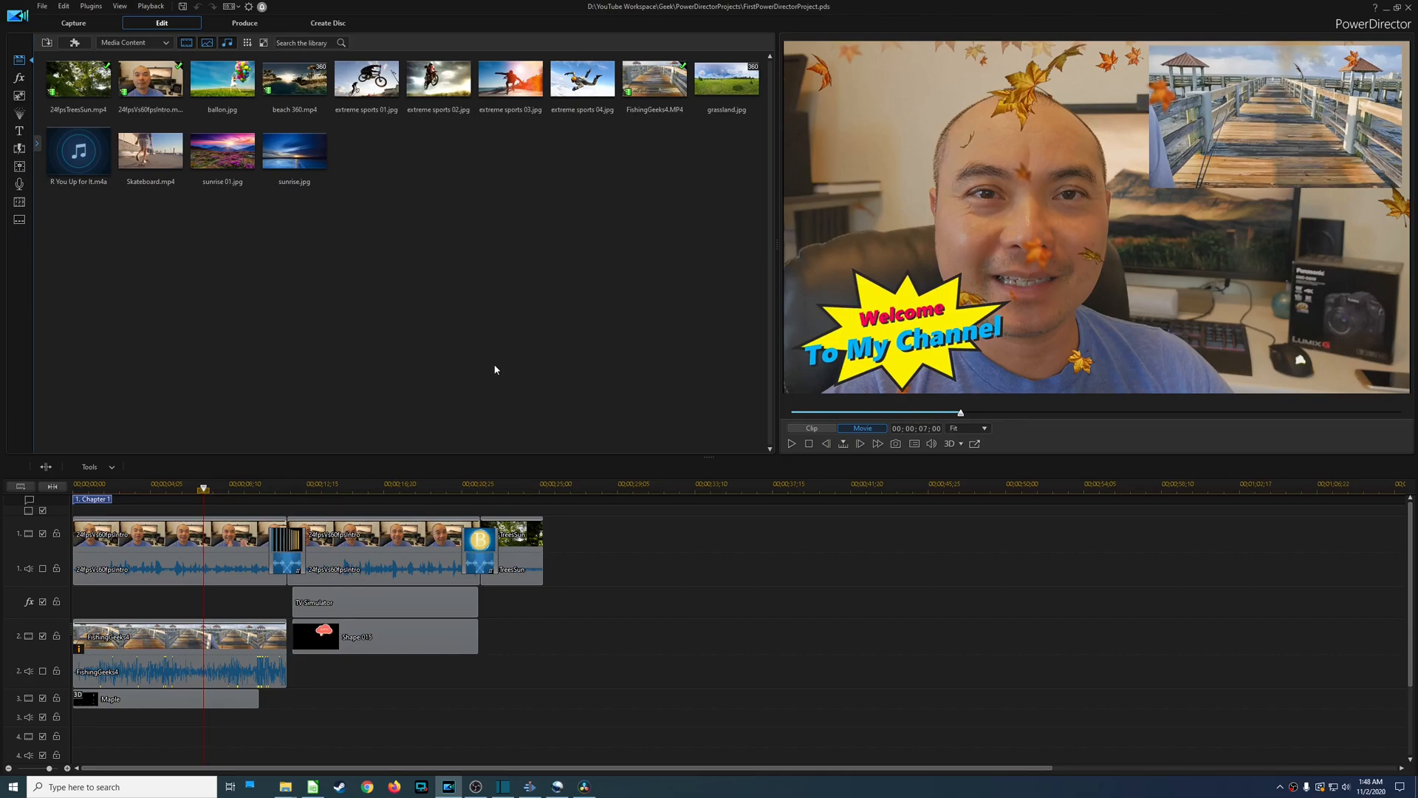
{"action": "mouse_move", "coordinate": [322, 197]}
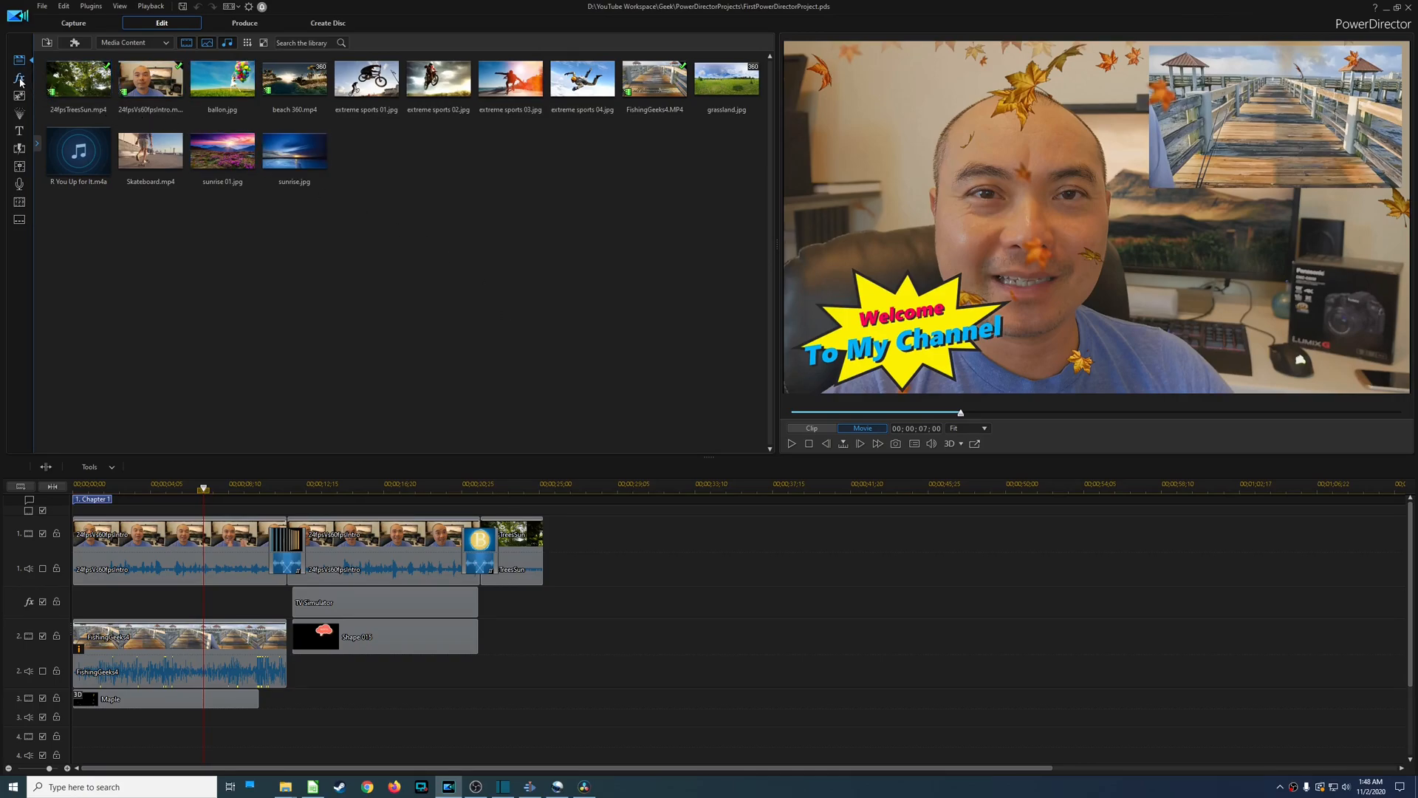
Open the Effect Room, preview two video effects, and scroll the effect list.
{"action": "left_click", "coordinate": [16, 81]}
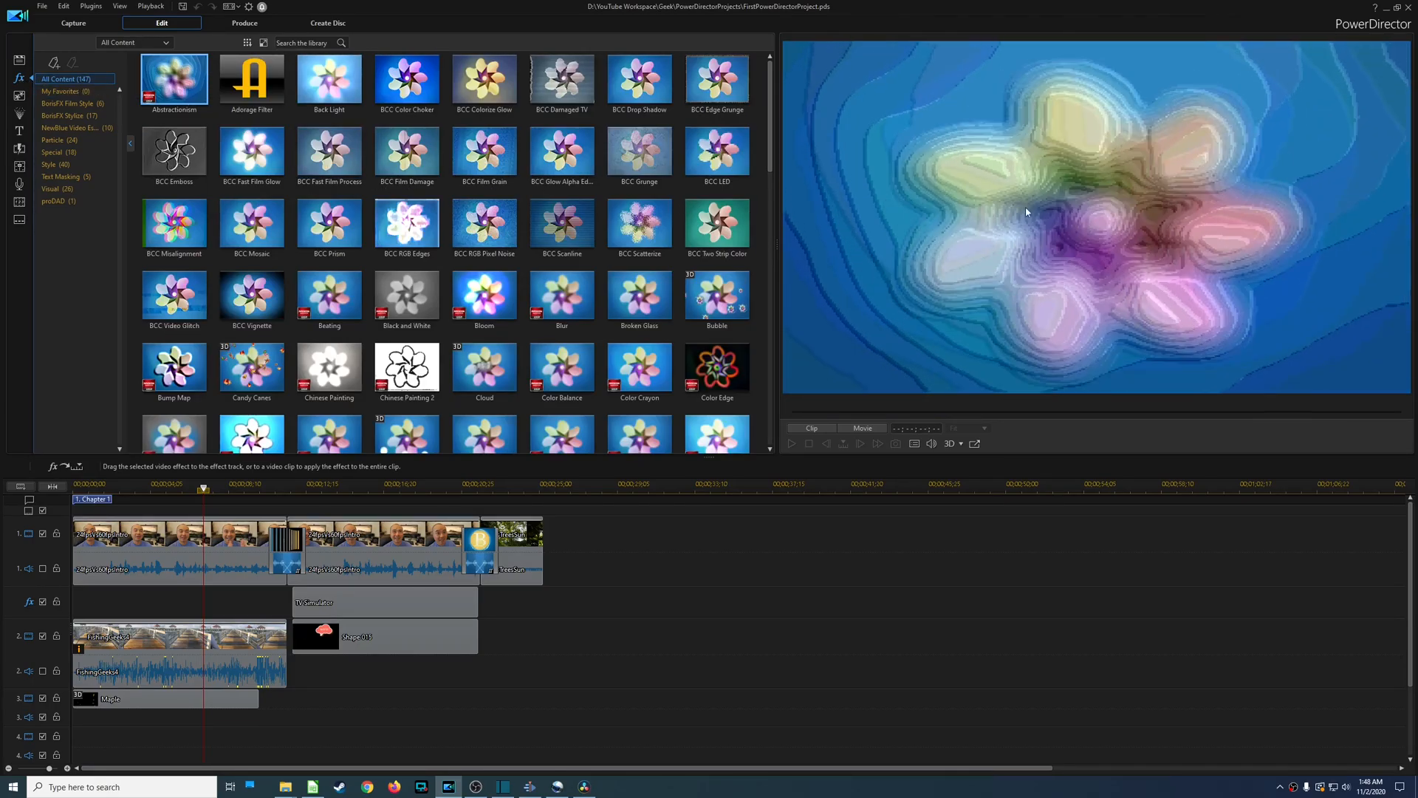
{"action": "left_click", "coordinate": [639, 151]}
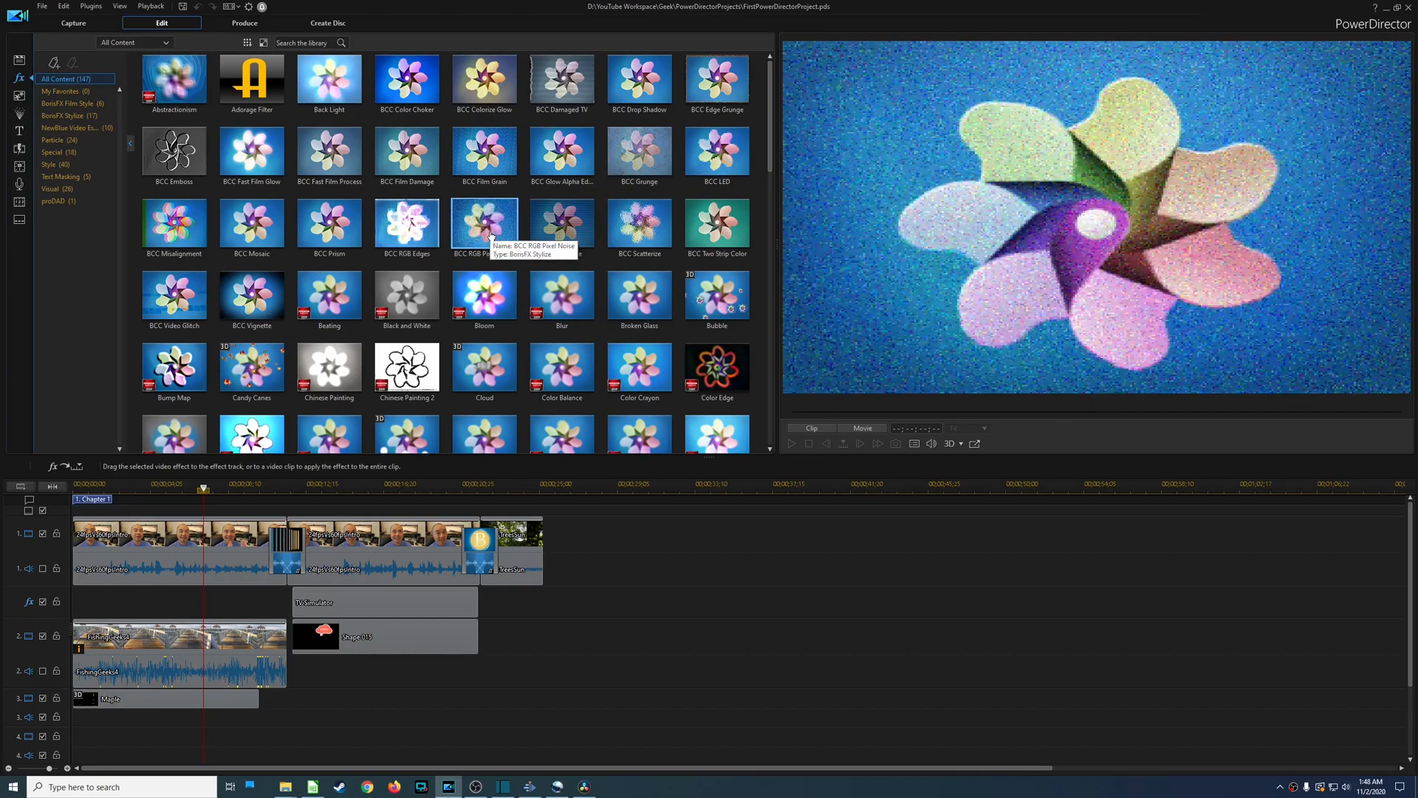
{"action": "left_click", "coordinate": [483, 295]}
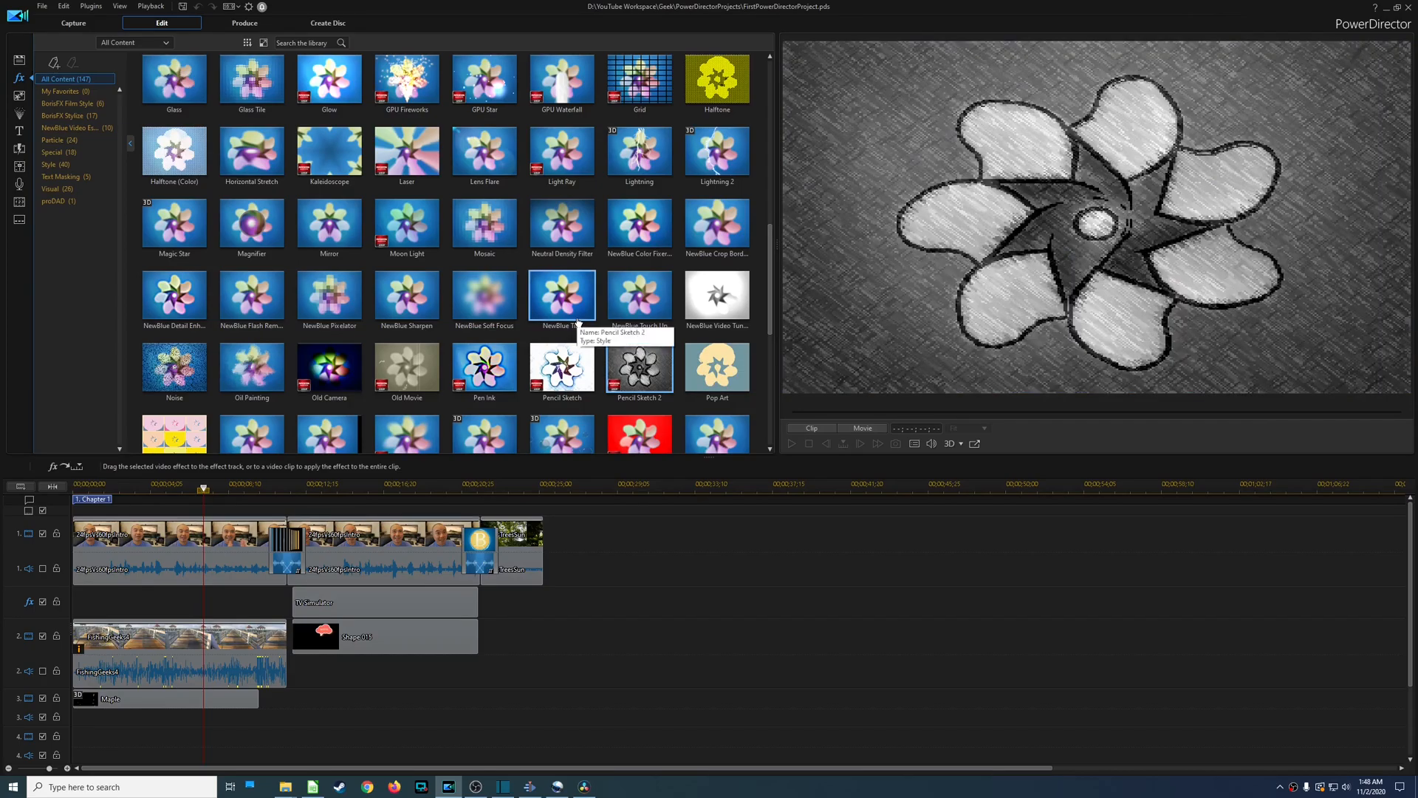
{"action": "scroll", "scroll_direction": "down", "scroll_amount": 3}
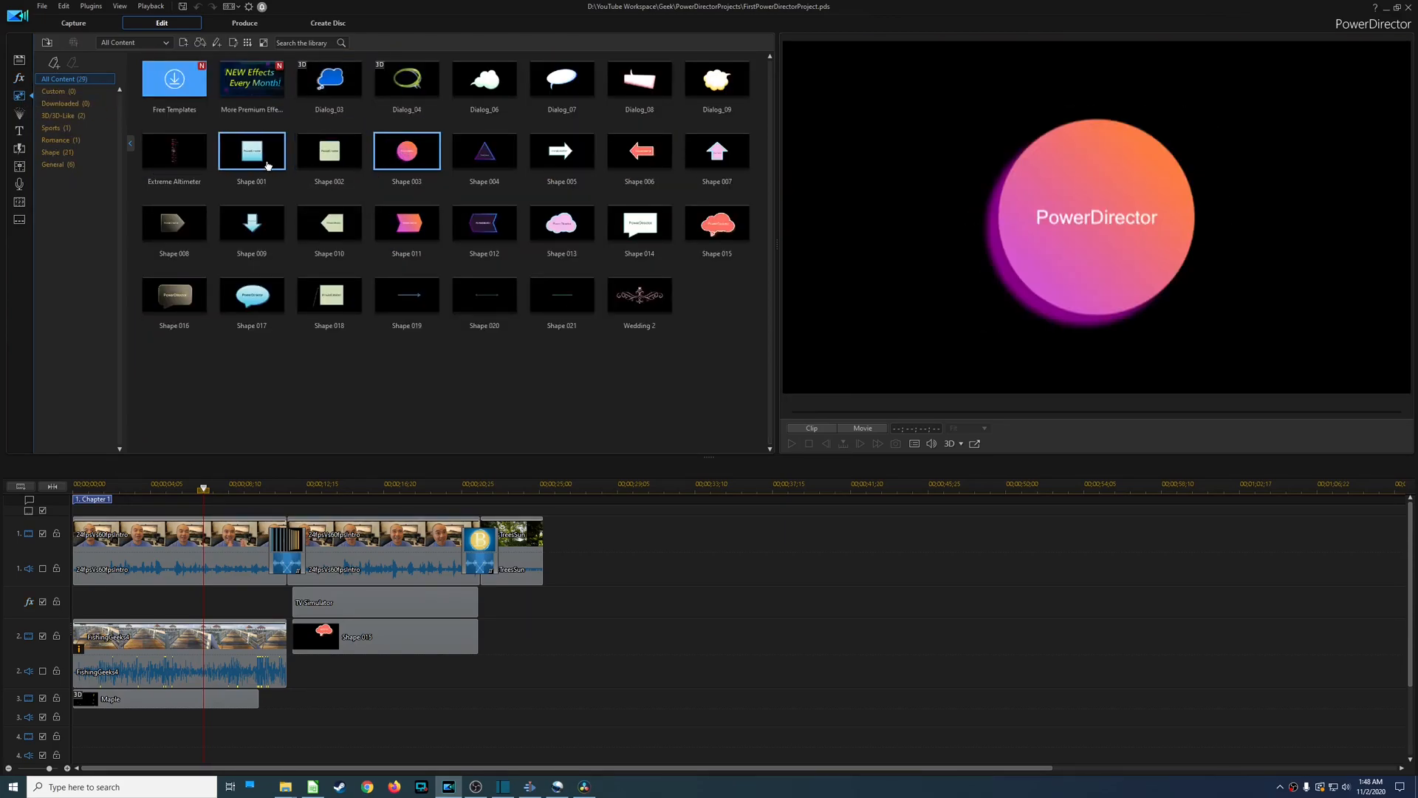
Preview the Shape 001 overlay and the Maple particle effect in the Particle Room.
{"action": "left_click", "coordinate": [251, 151]}
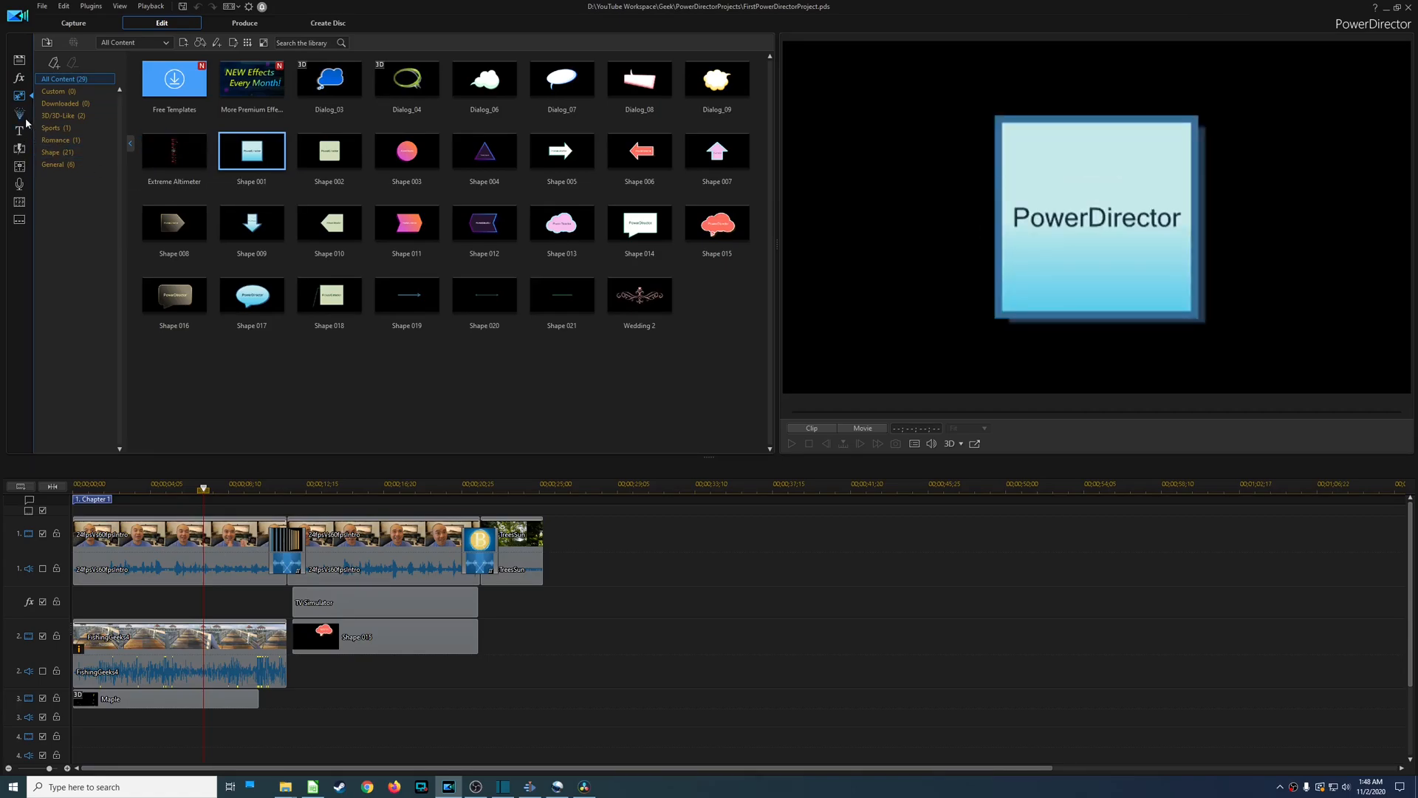
{"action": "left_click", "coordinate": [15, 115]}
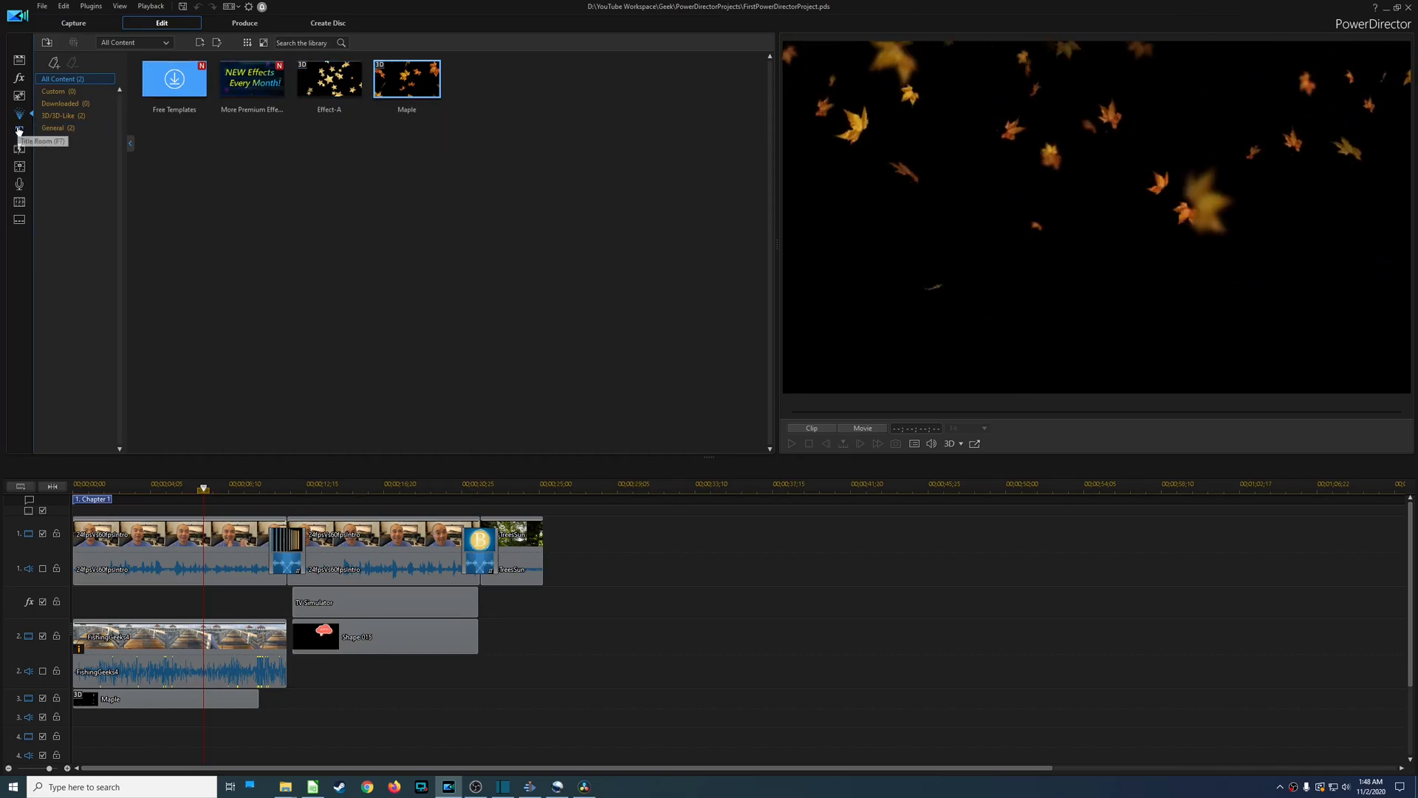
{"action": "left_click", "coordinate": [18, 130]}
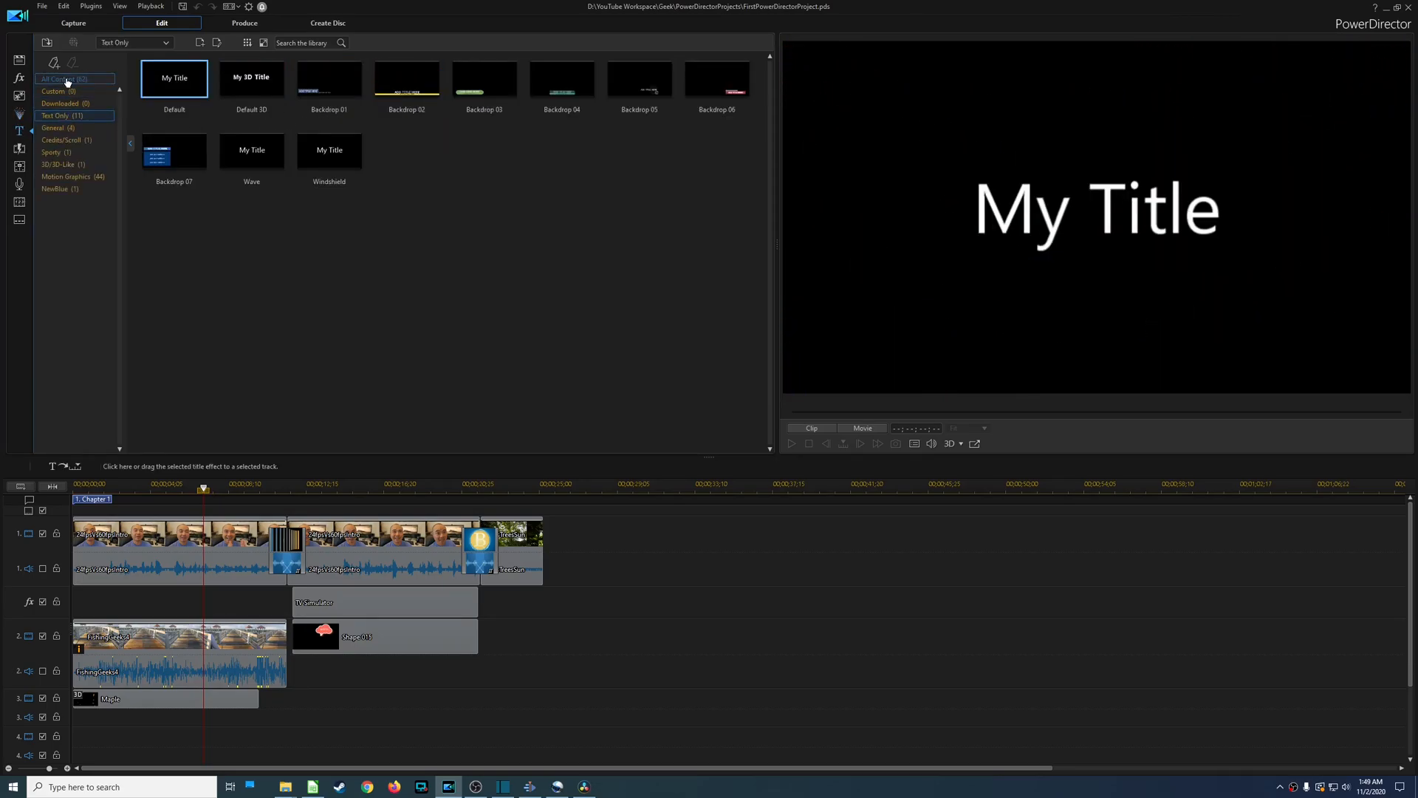
Show All Content title templates and preview the Motion Graphics 014 title.
{"action": "left_click", "coordinate": [62, 78]}
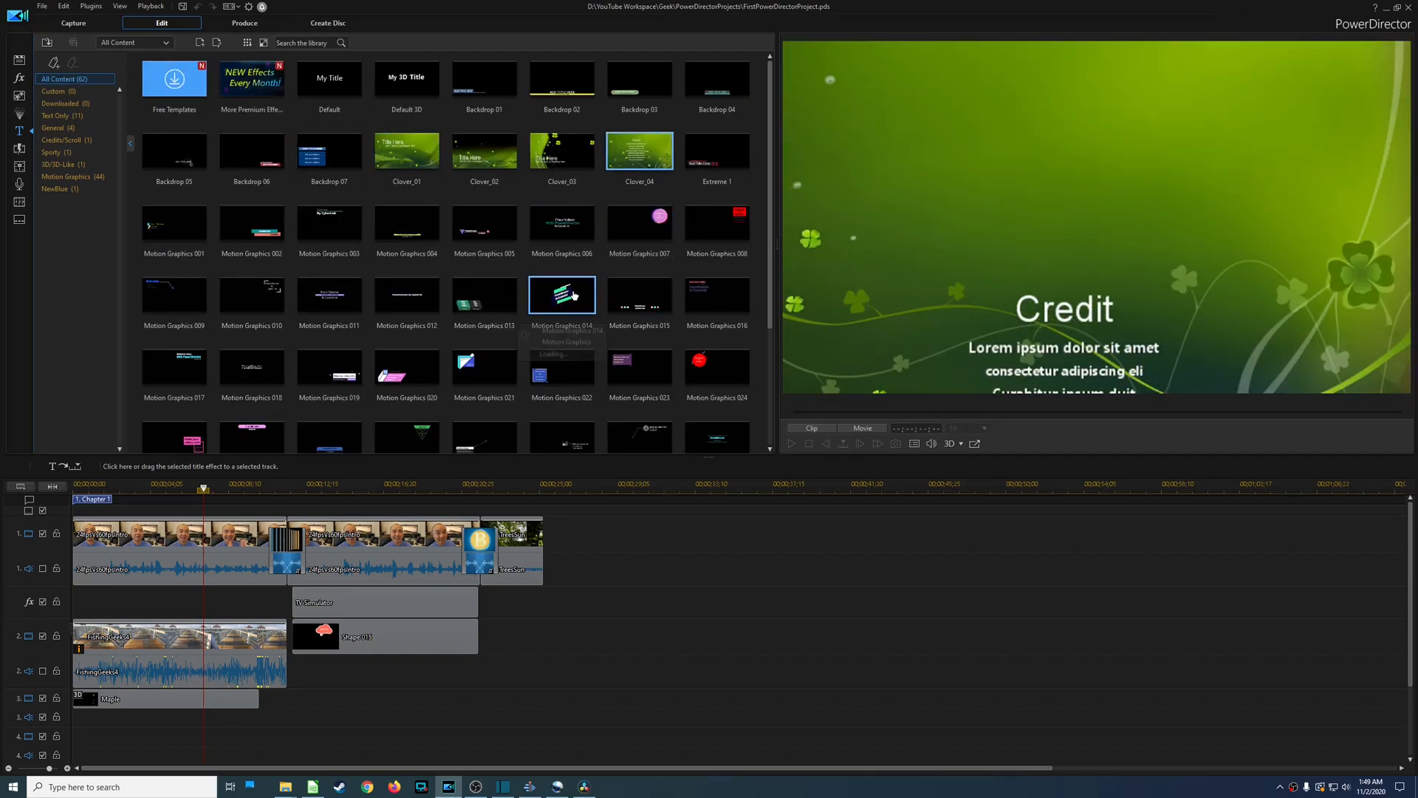
{"action": "left_click", "coordinate": [716, 294]}
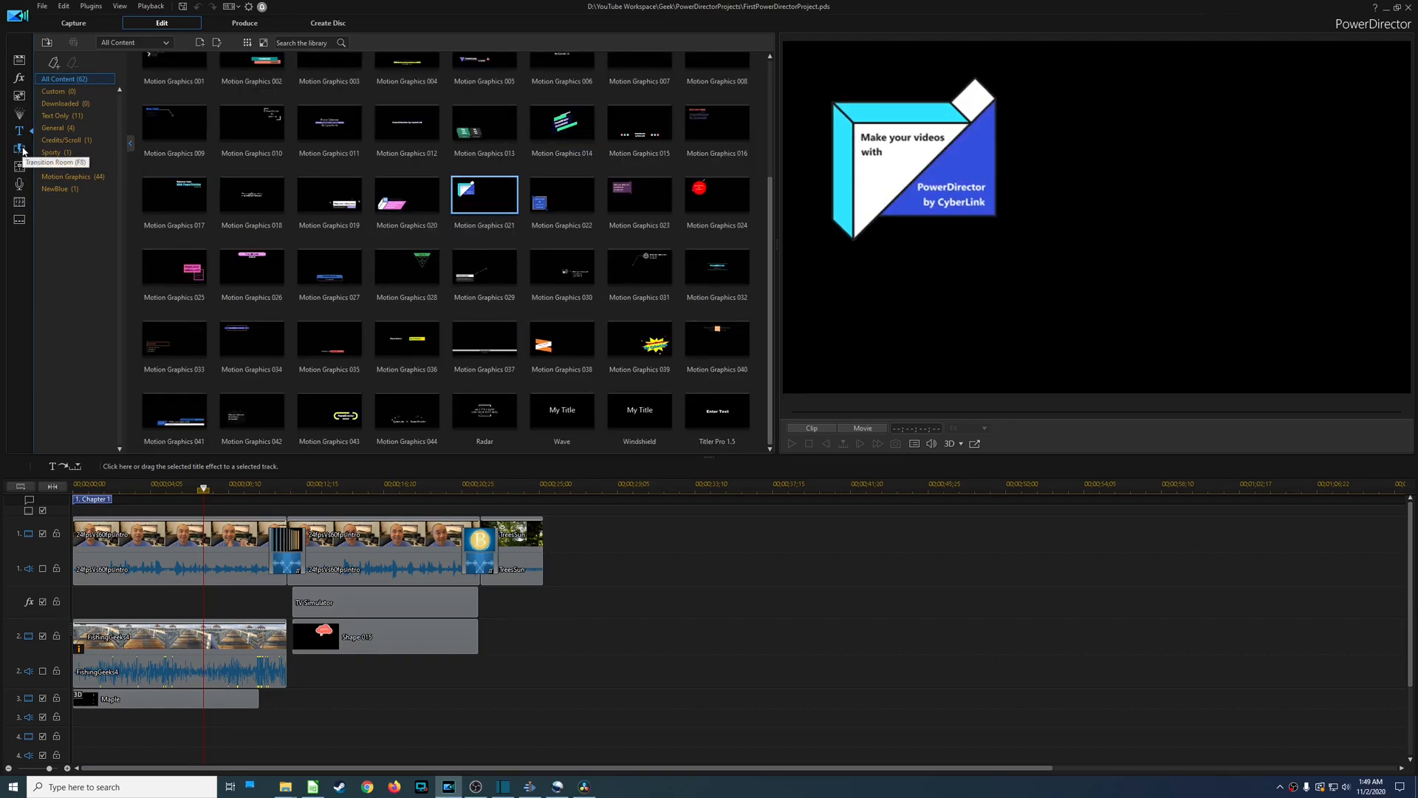
Open the Transition Room and scroll through its list to preview Typhoon.
{"action": "left_click", "coordinate": [19, 142]}
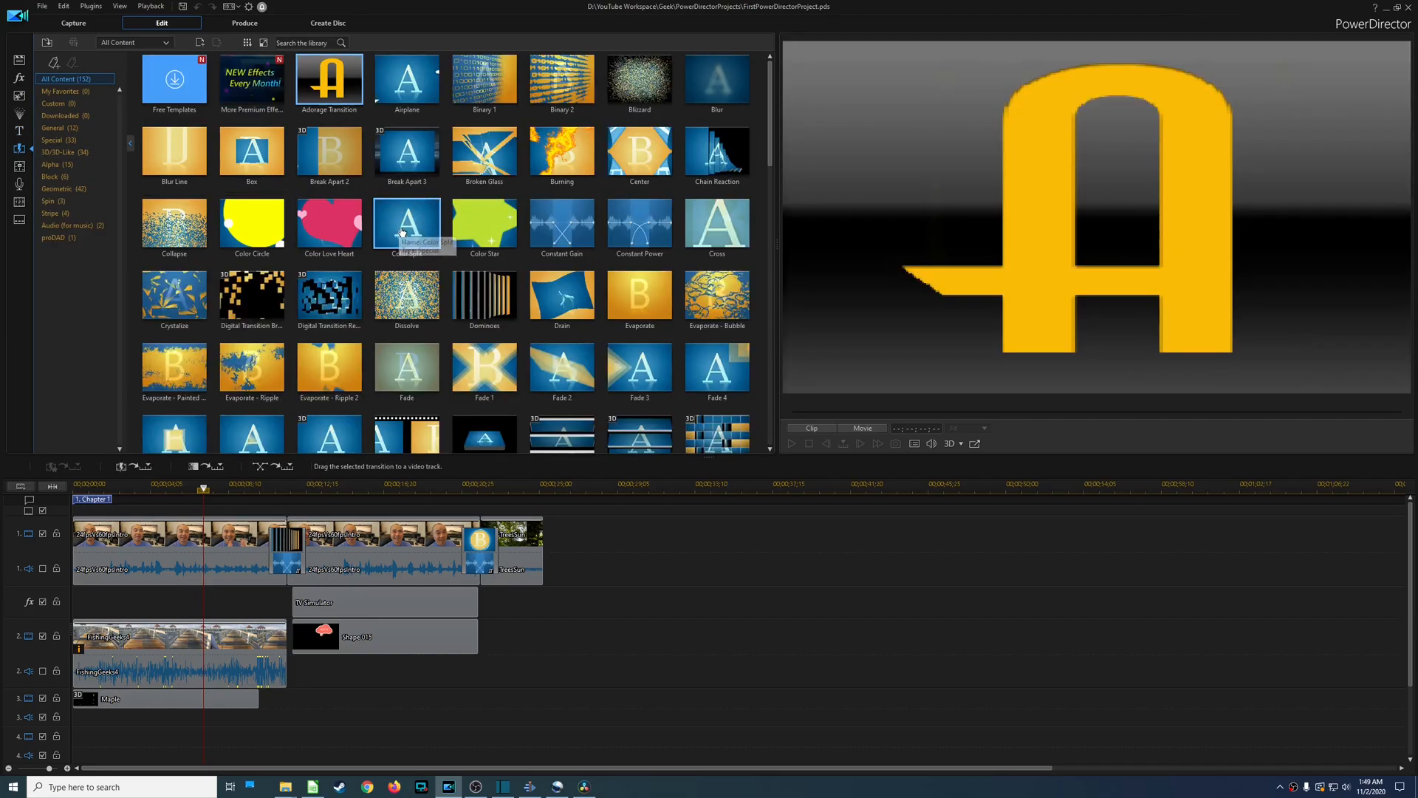
{"action": "scroll", "scroll_direction": "down", "scroll_amount": 3}
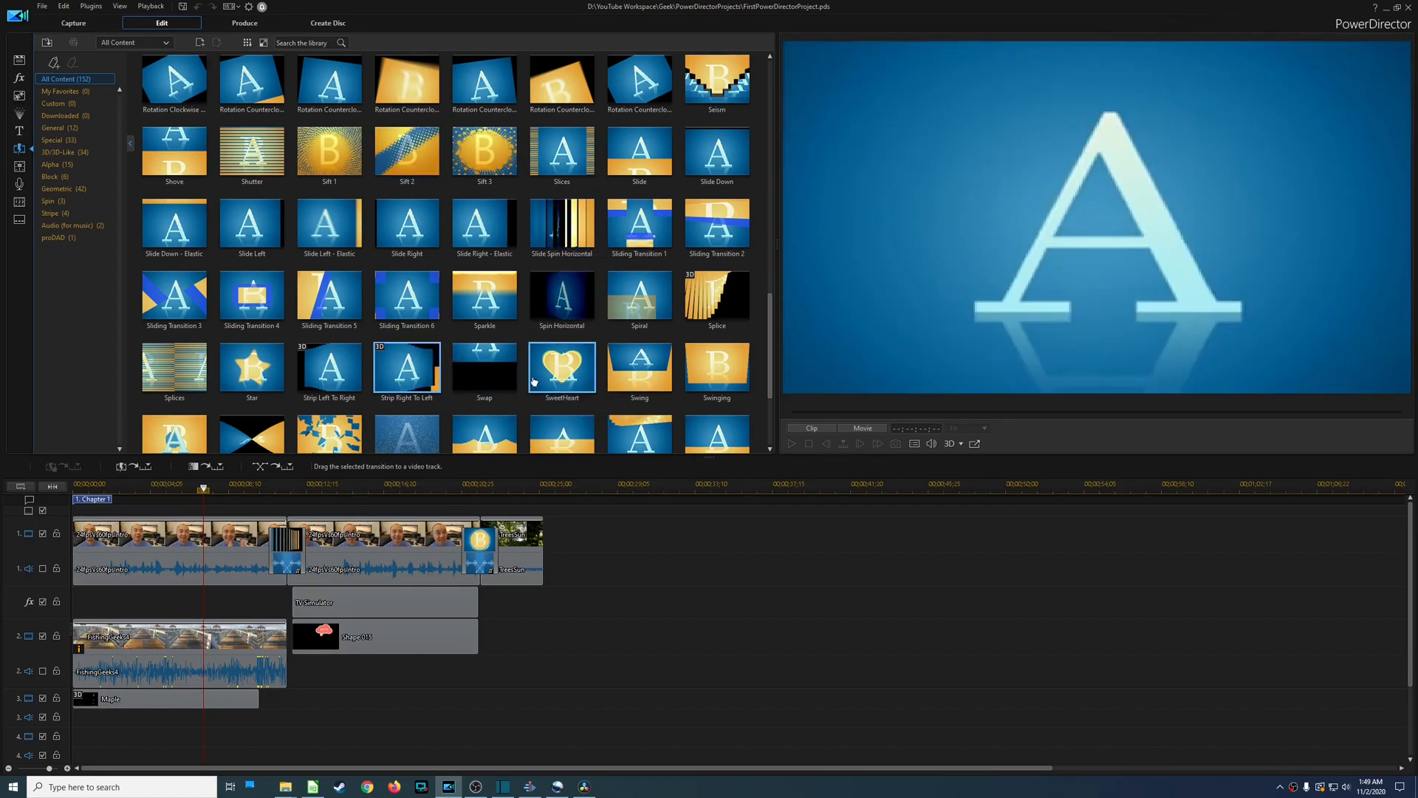
{"action": "scroll", "scroll_direction": "down", "scroll_amount": 3}
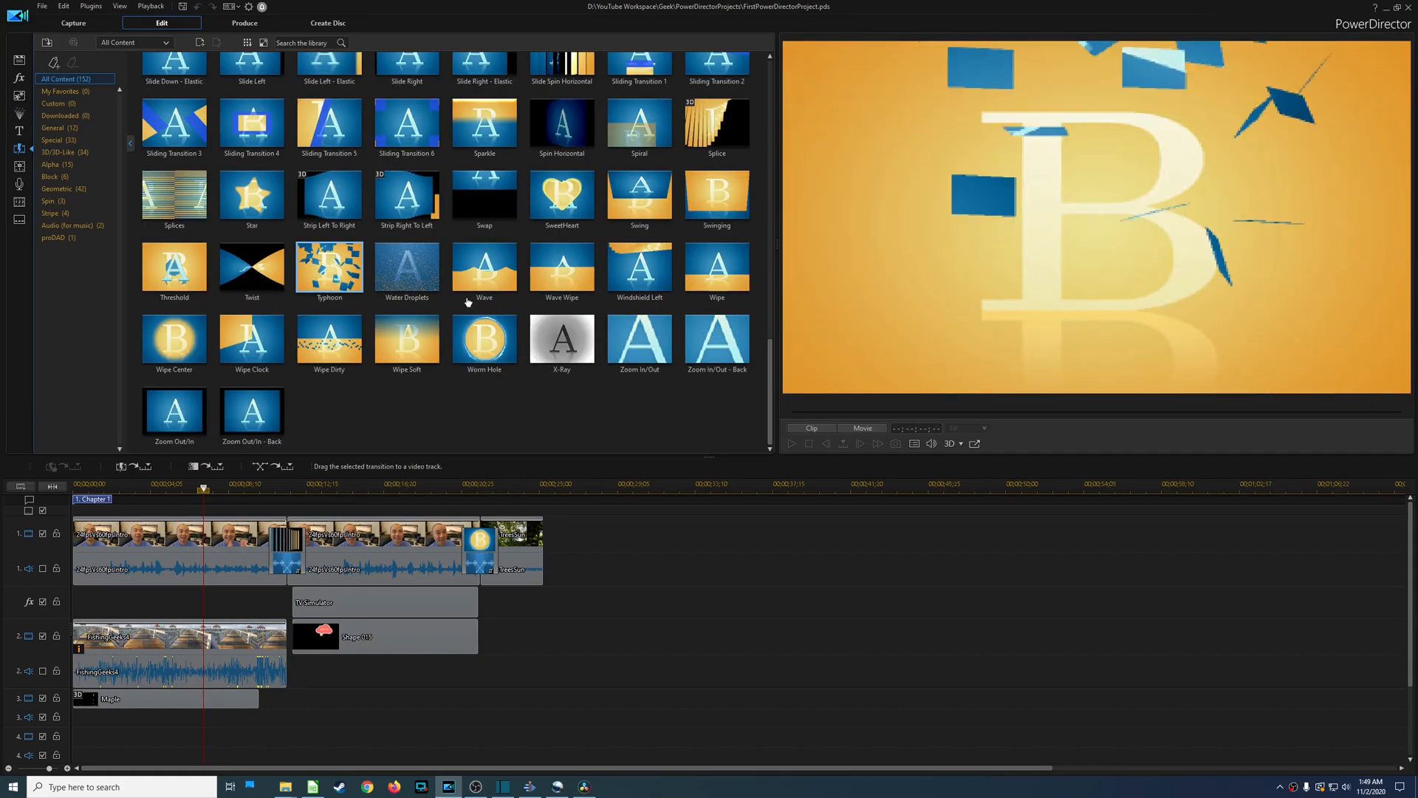
{"action": "mouse_move", "coordinate": [484, 338]}
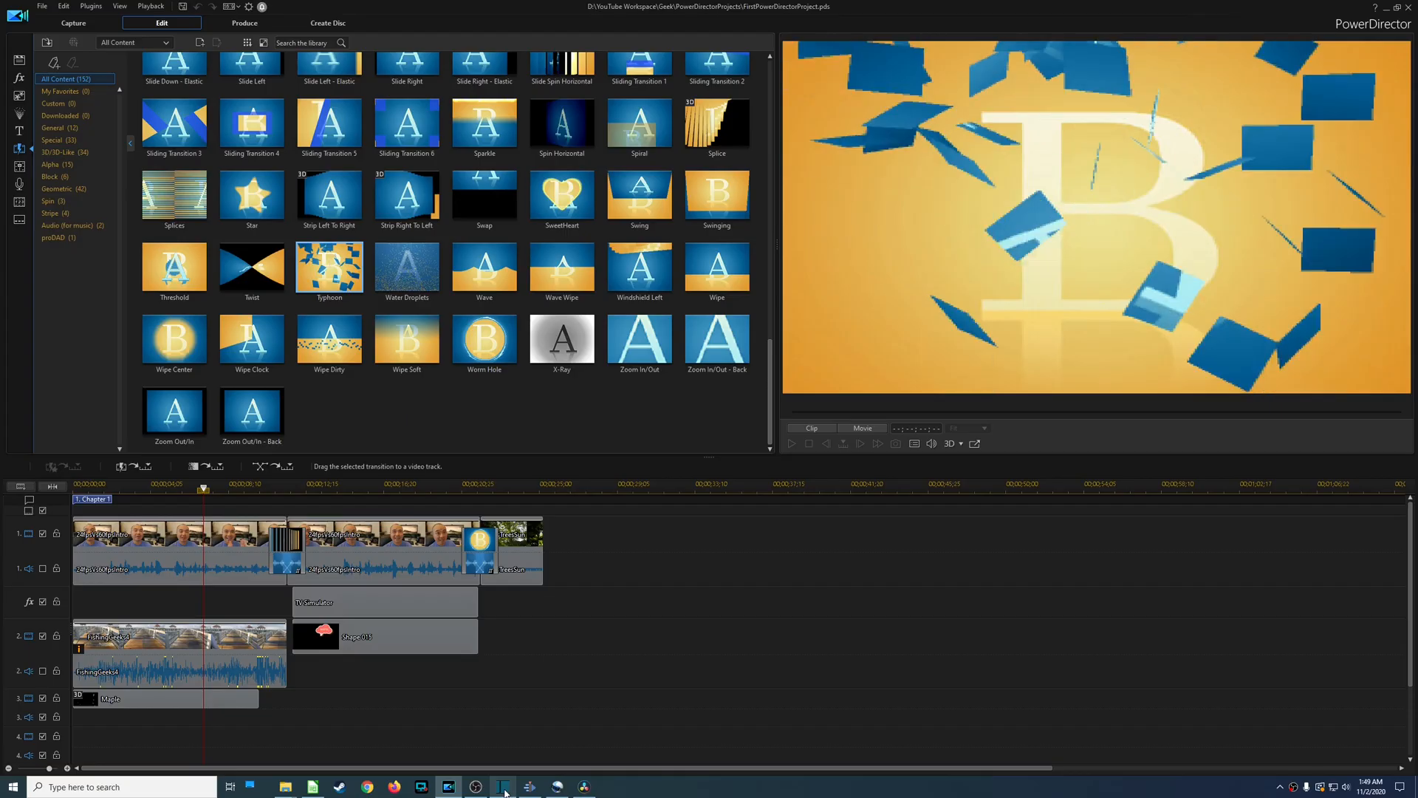
Replace the Blur: Box filter on Google18.MP4 with a Crop: Circle filter.
{"action": "left_click", "coordinate": [503, 786]}
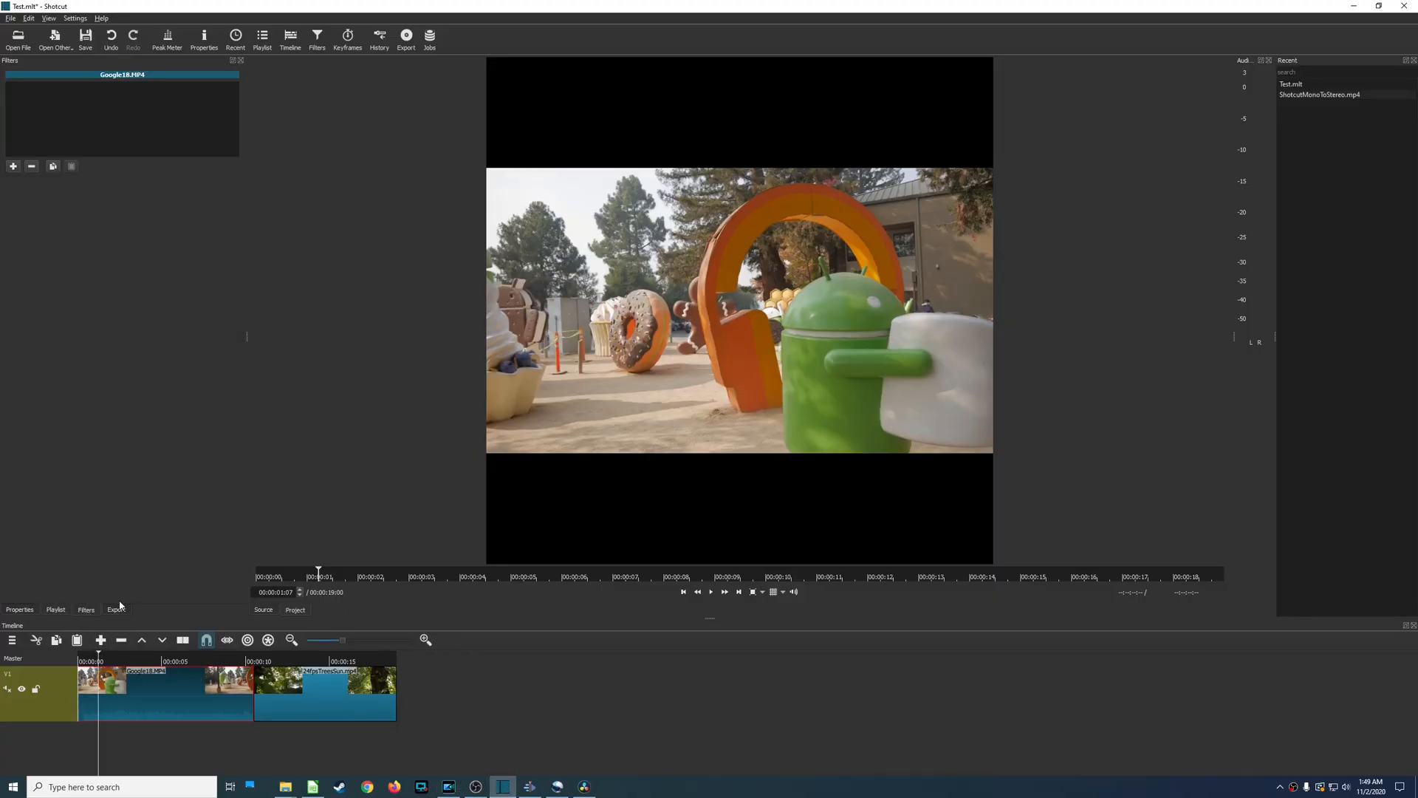
{"action": "left_click", "coordinate": [12, 165]}
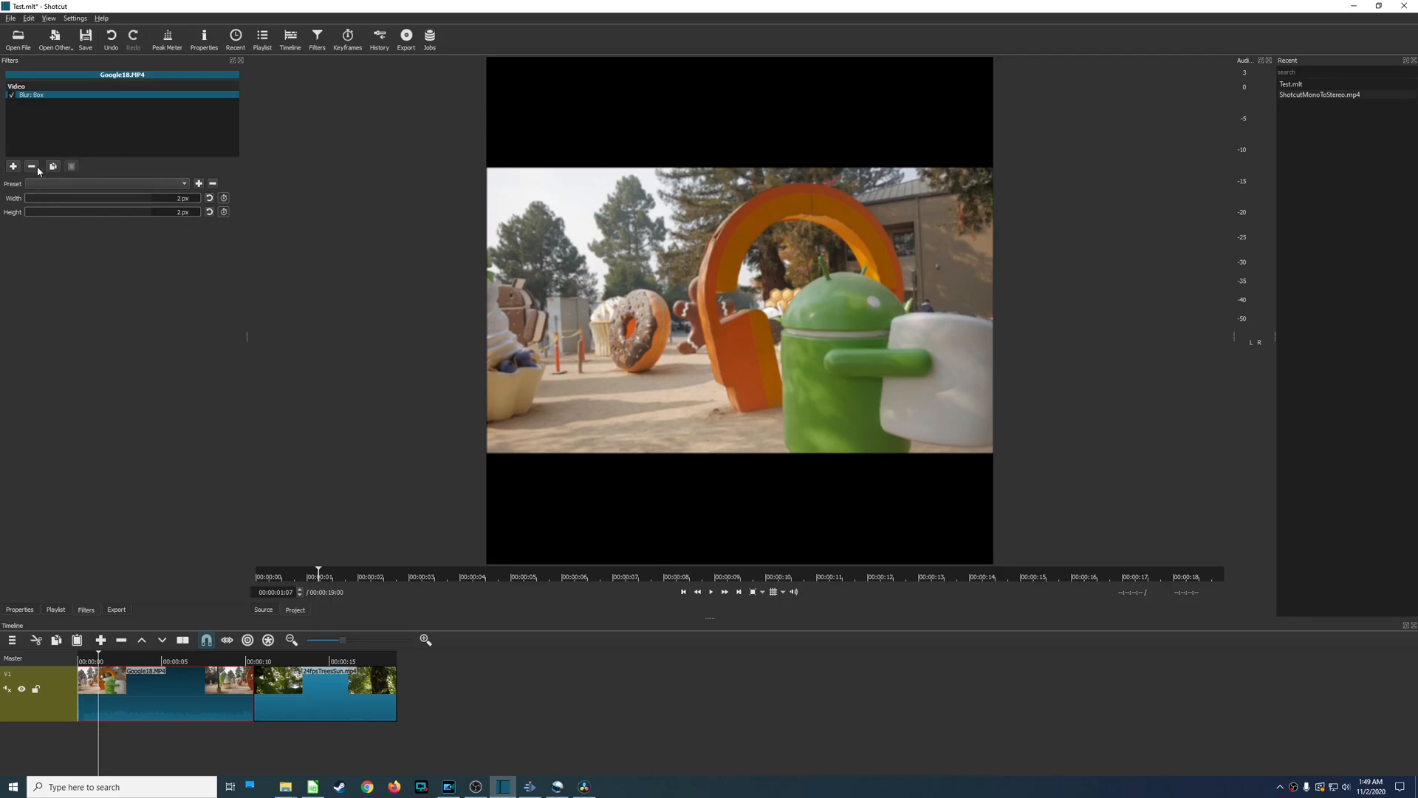
{"action": "left_click", "coordinate": [12, 166]}
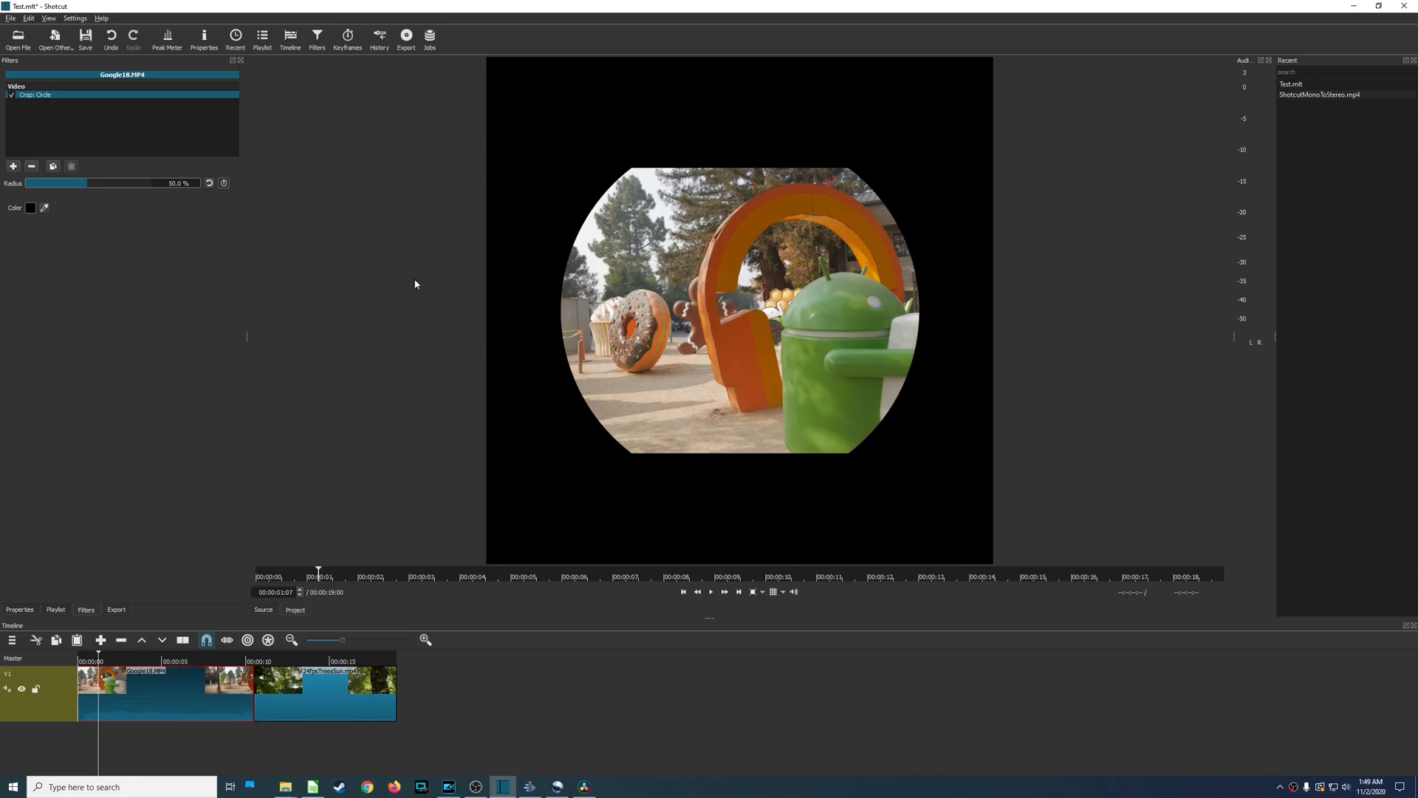
{"action": "left_click", "coordinate": [527, 785]}
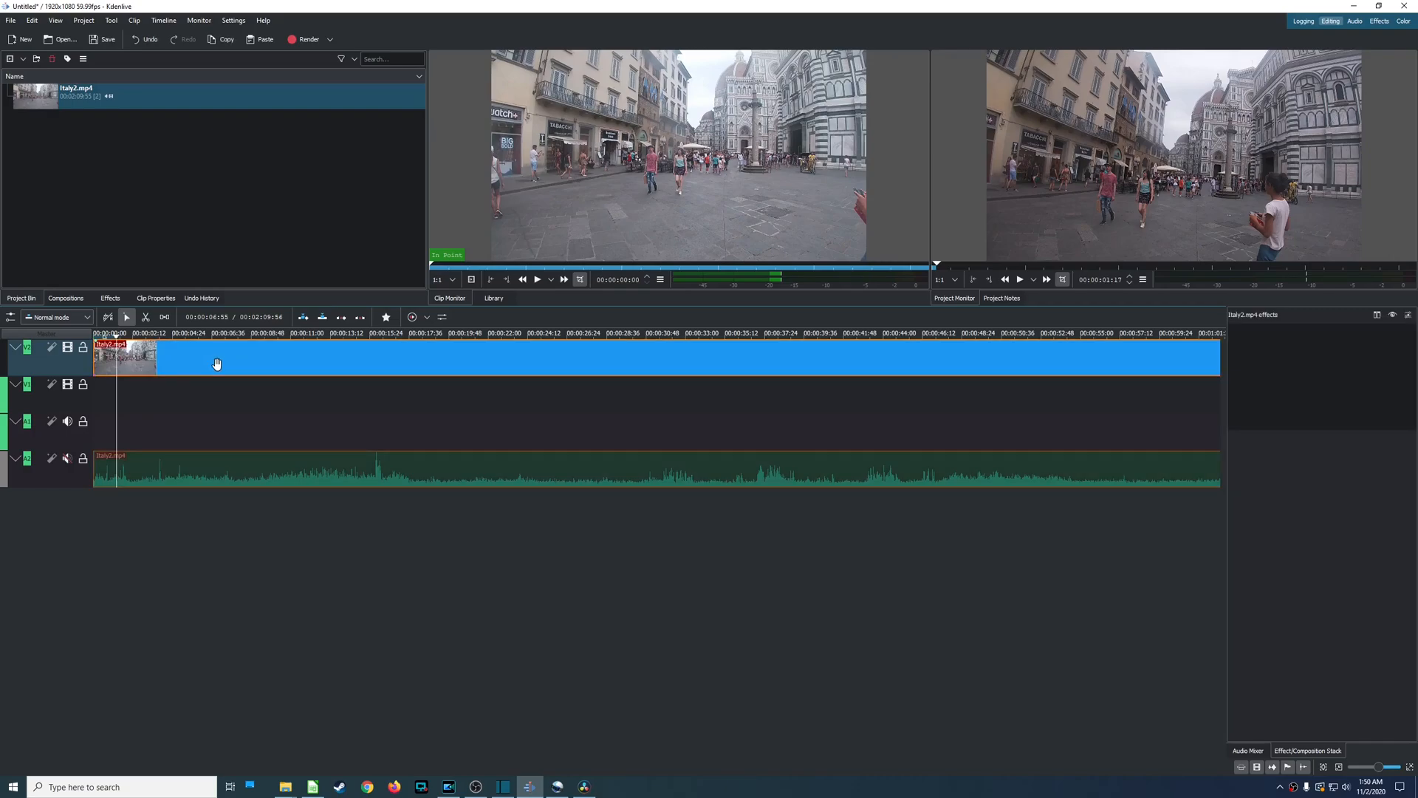
Add a Wipe composition to Italy2.mp4 and pick a pattern from Wipe Method.
{"action": "left_click", "coordinate": [65, 298]}
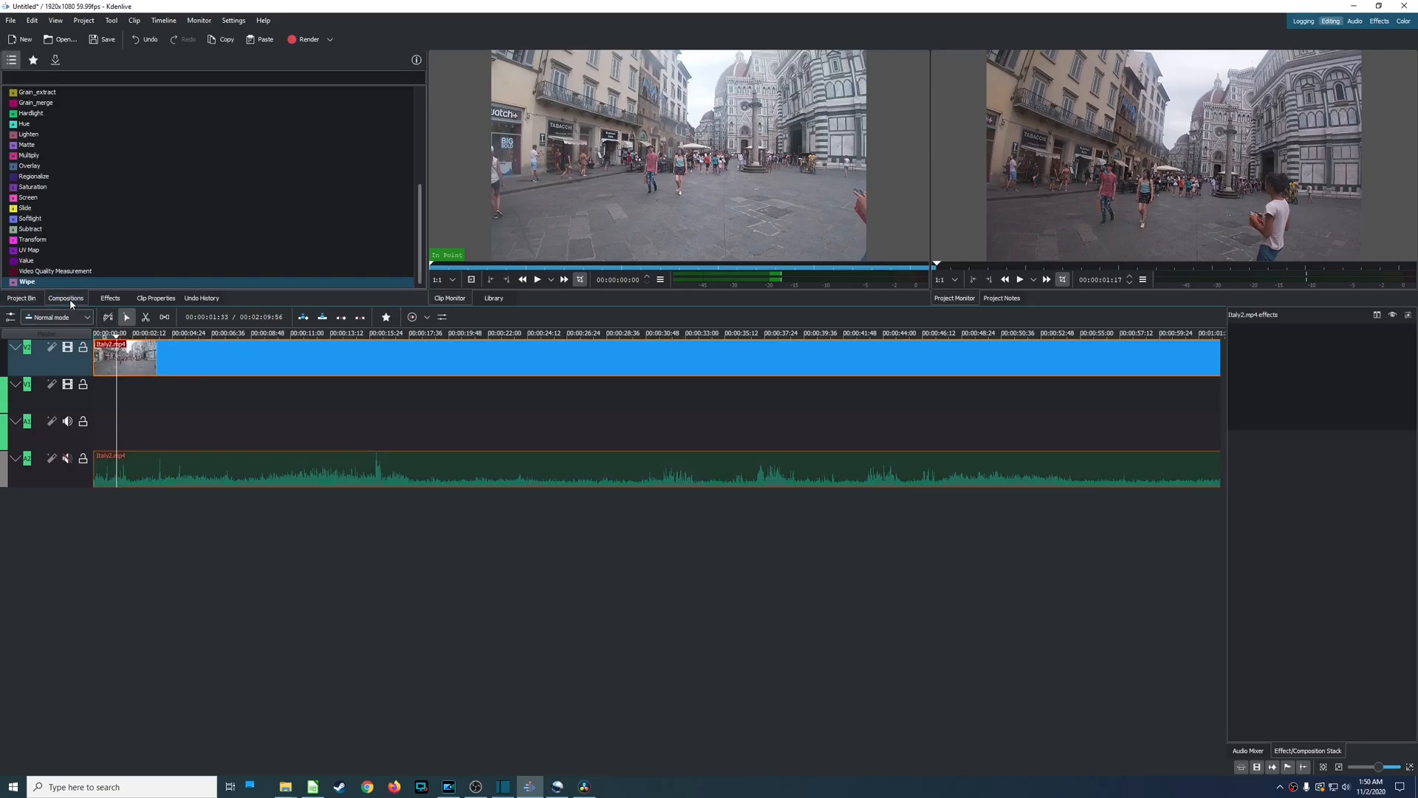
{"action": "left_click", "coordinate": [27, 281]}
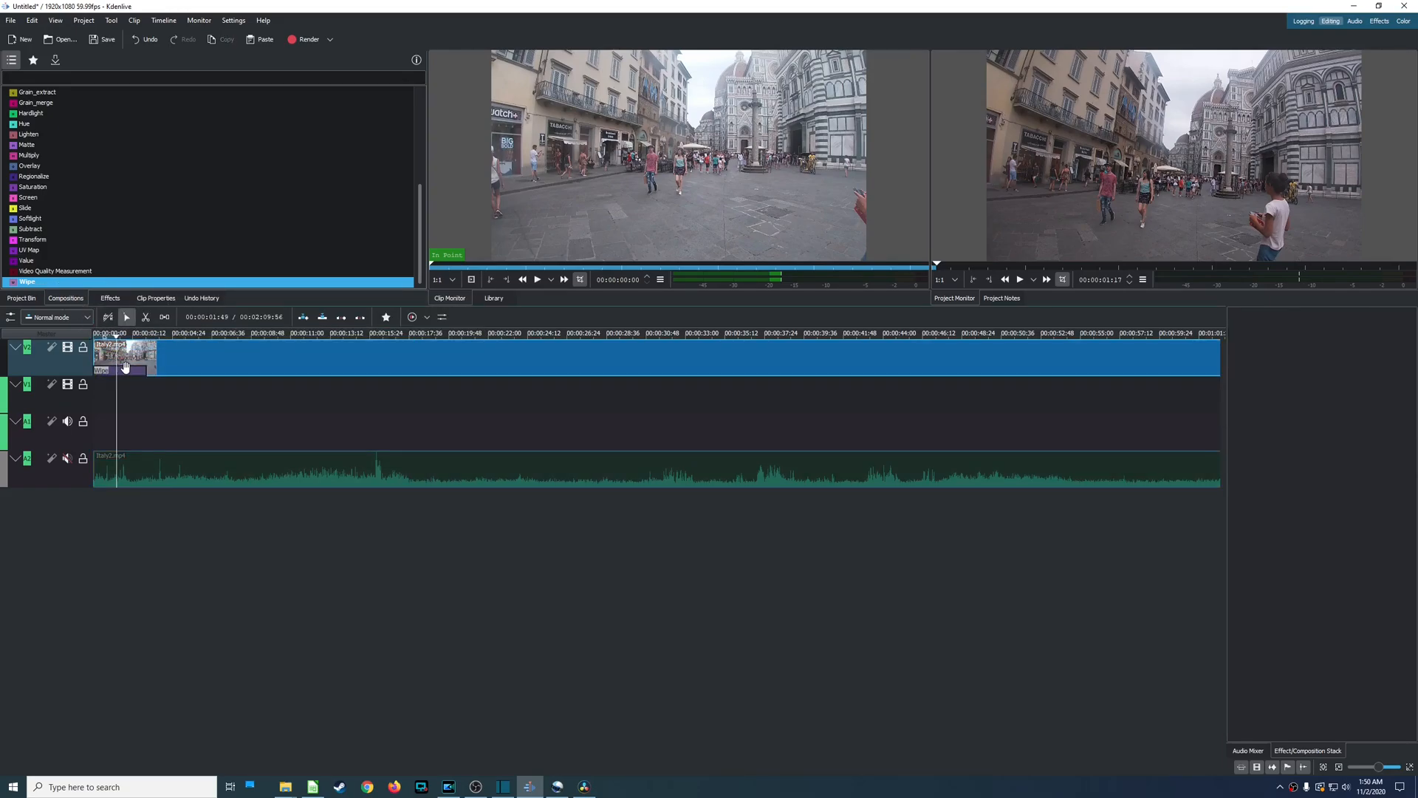
{"action": "left_click", "coordinate": [119, 371]}
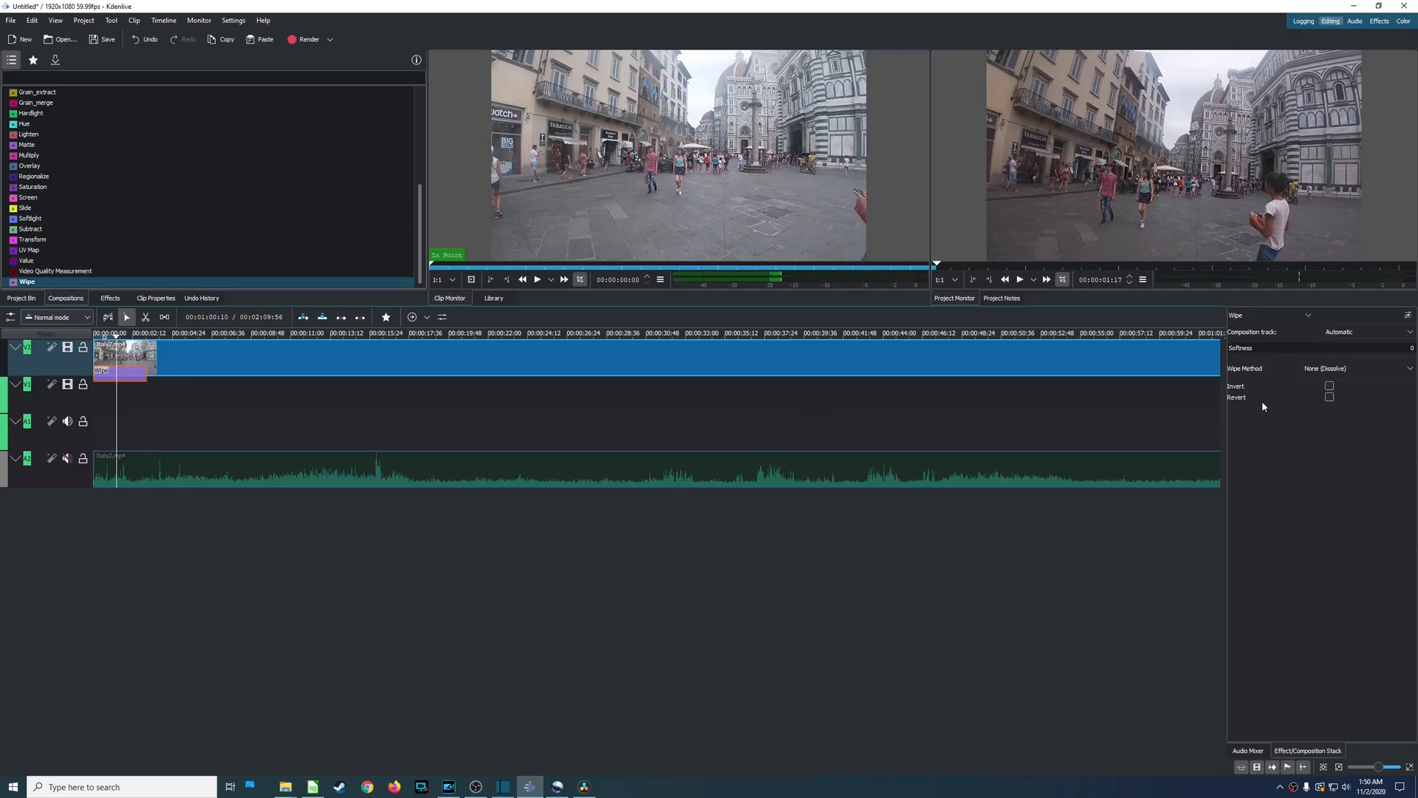
{"action": "left_click", "coordinate": [1357, 369]}
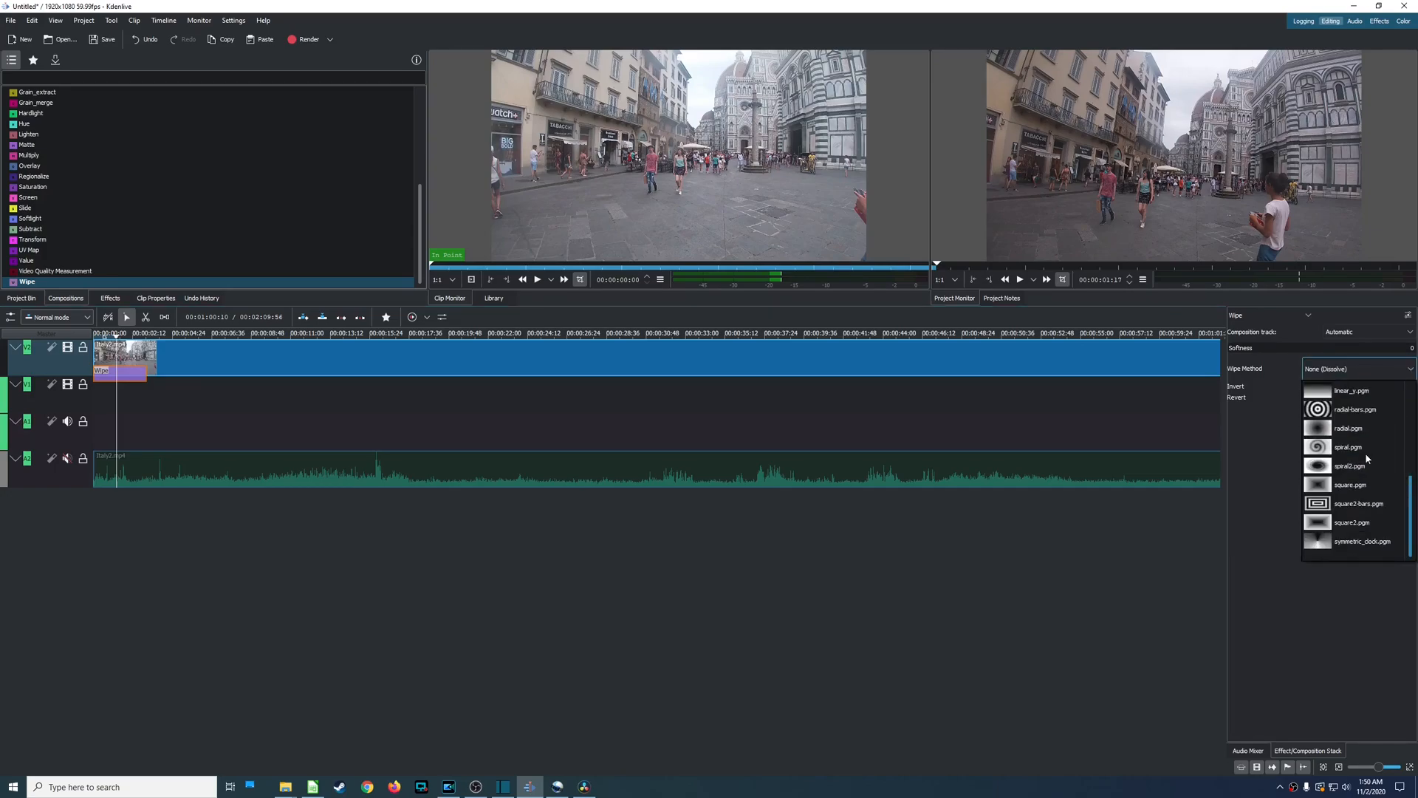
{"action": "left_click", "coordinate": [1362, 541]}
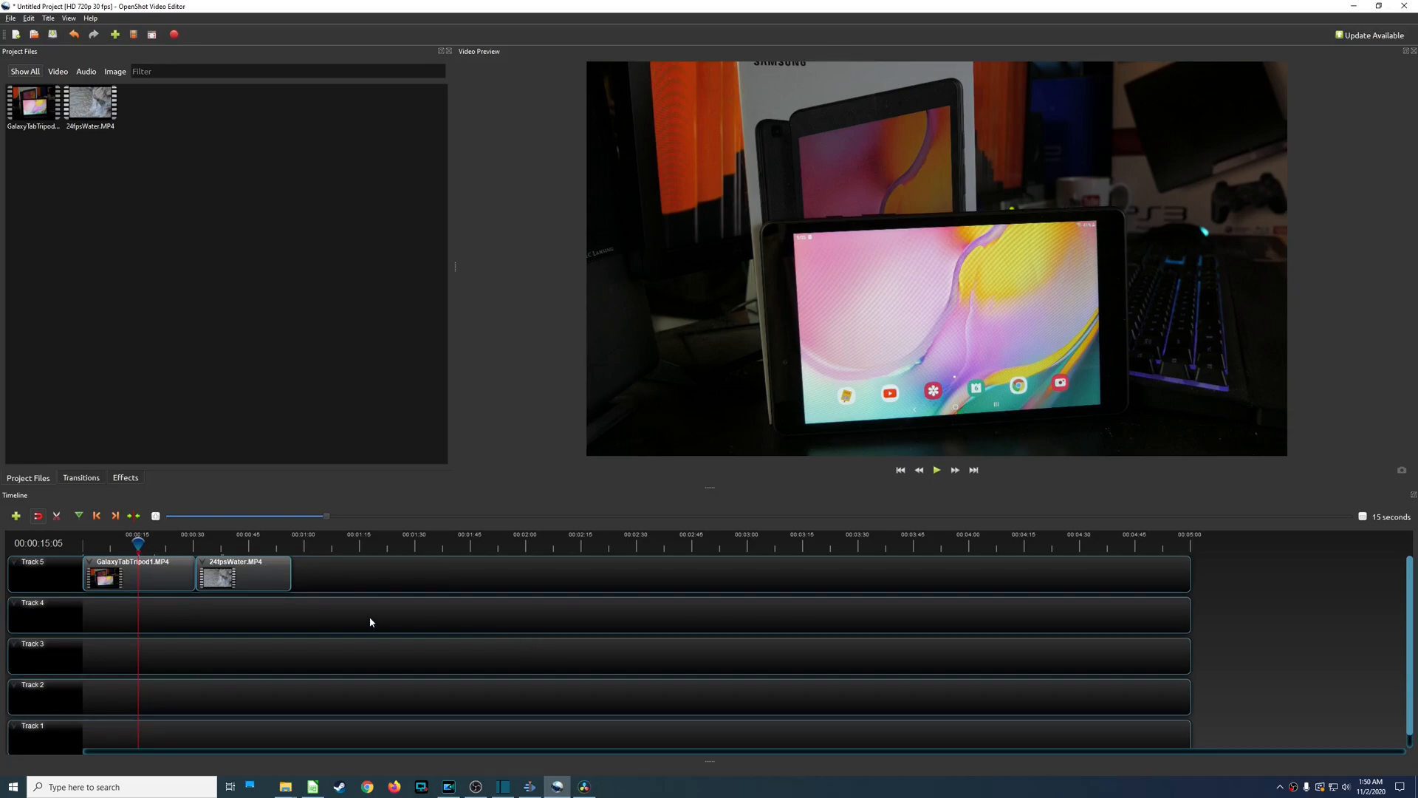
Browse OpenShot's transitions and select Distortion 4.
{"action": "left_click", "coordinate": [80, 477]}
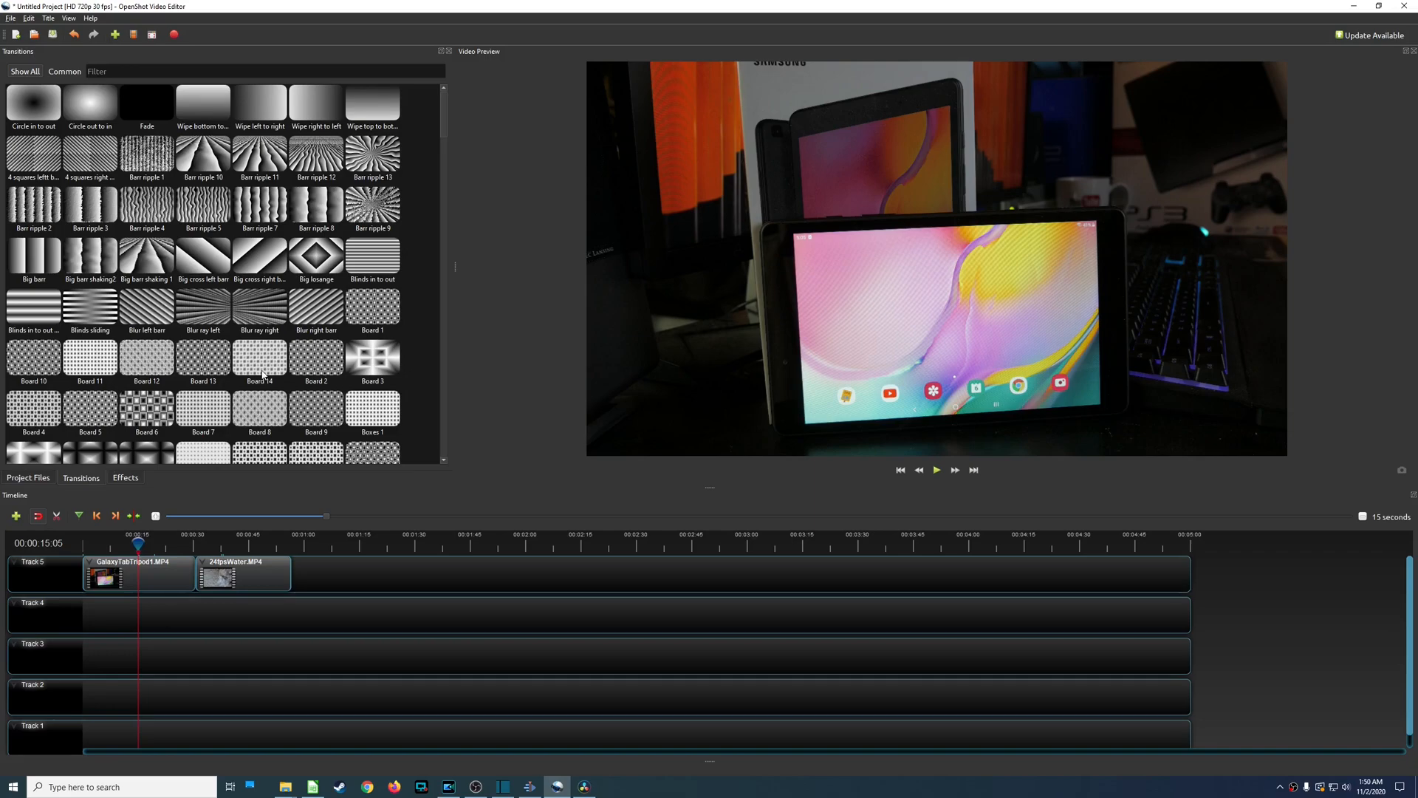
{"action": "scroll", "scroll_direction": "down", "scroll_amount": 3}
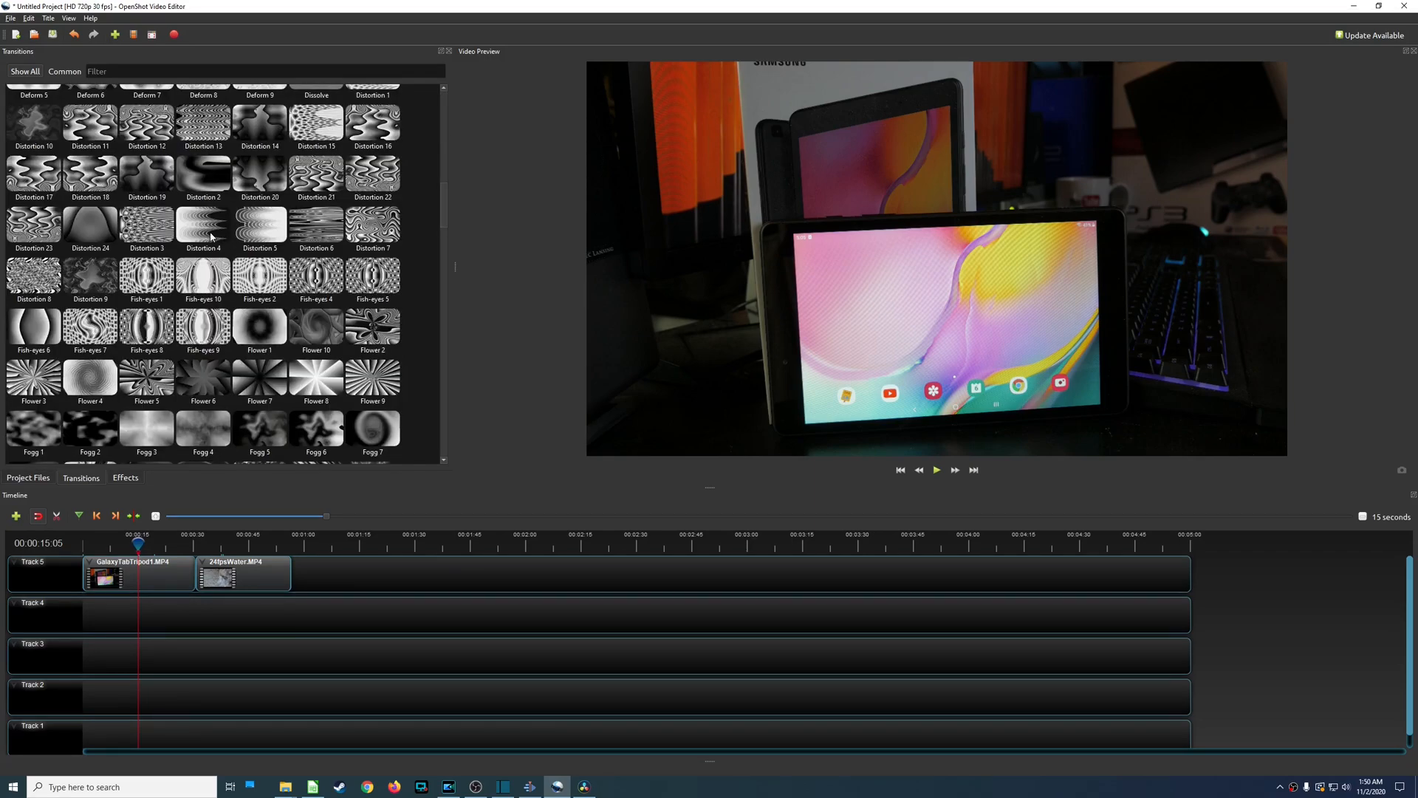
{"action": "left_click", "coordinate": [203, 226]}
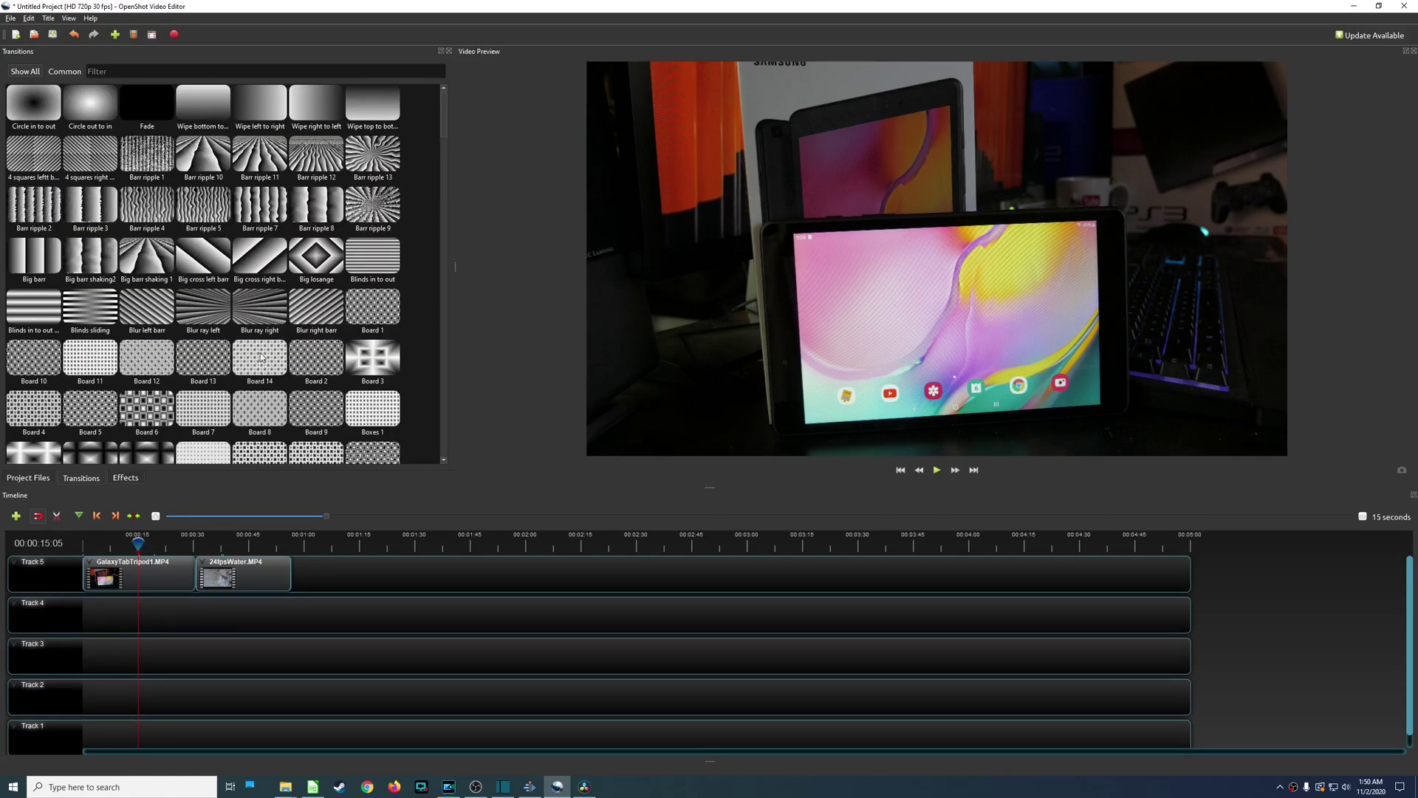
Bring up the video effects list and select Chroma Key.
{"action": "scroll", "scroll_direction": "down", "scroll_amount": 3}
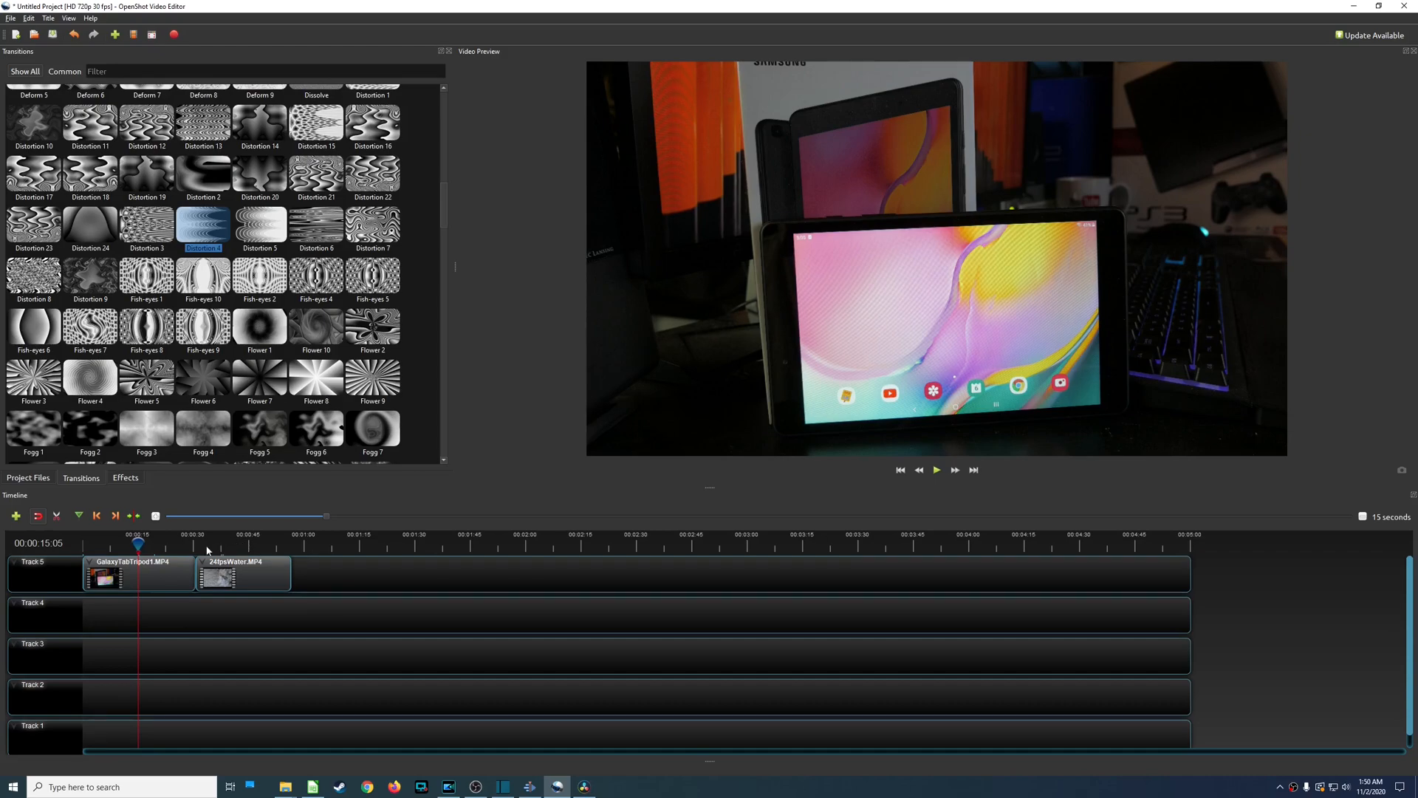
{"action": "left_click", "coordinate": [126, 478]}
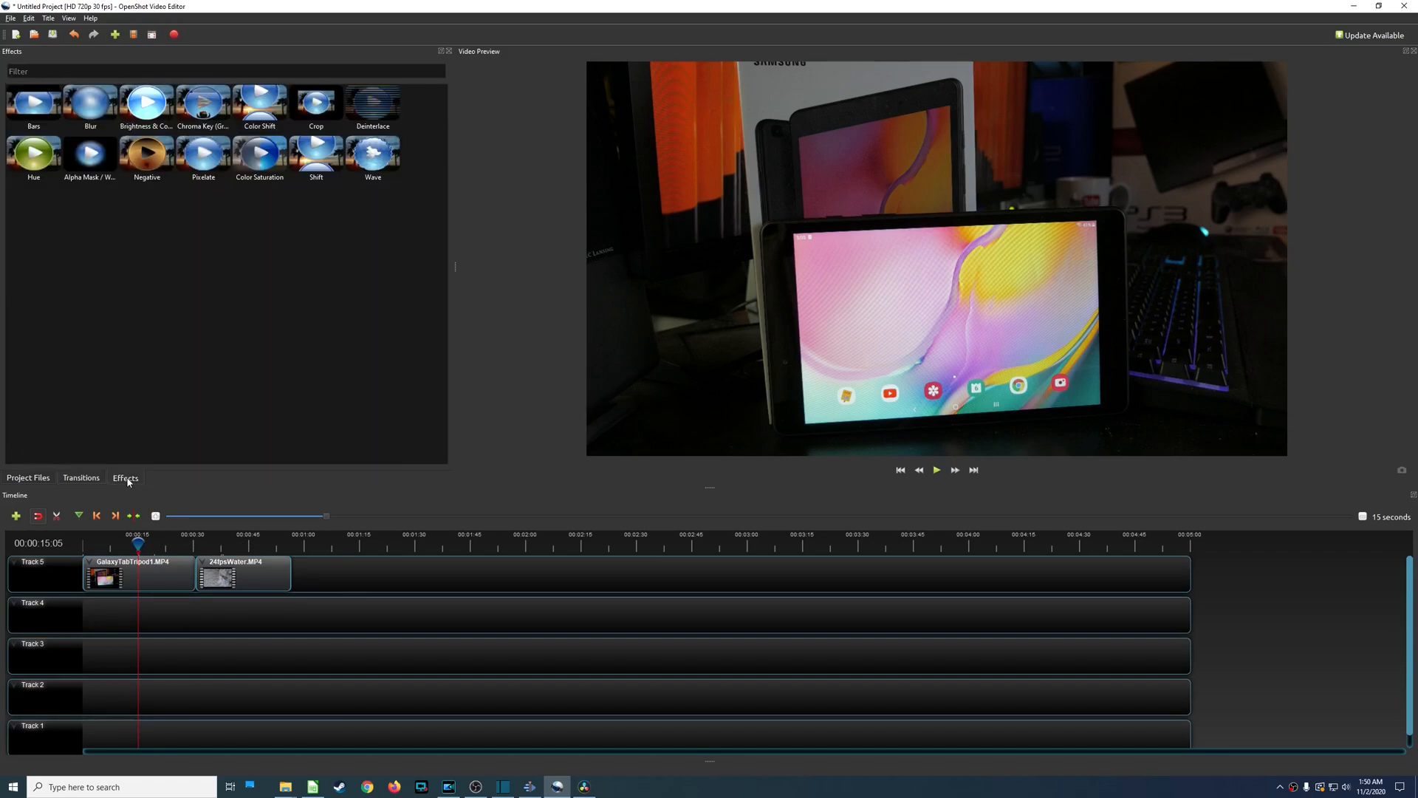
{"action": "left_click", "coordinate": [204, 102]}
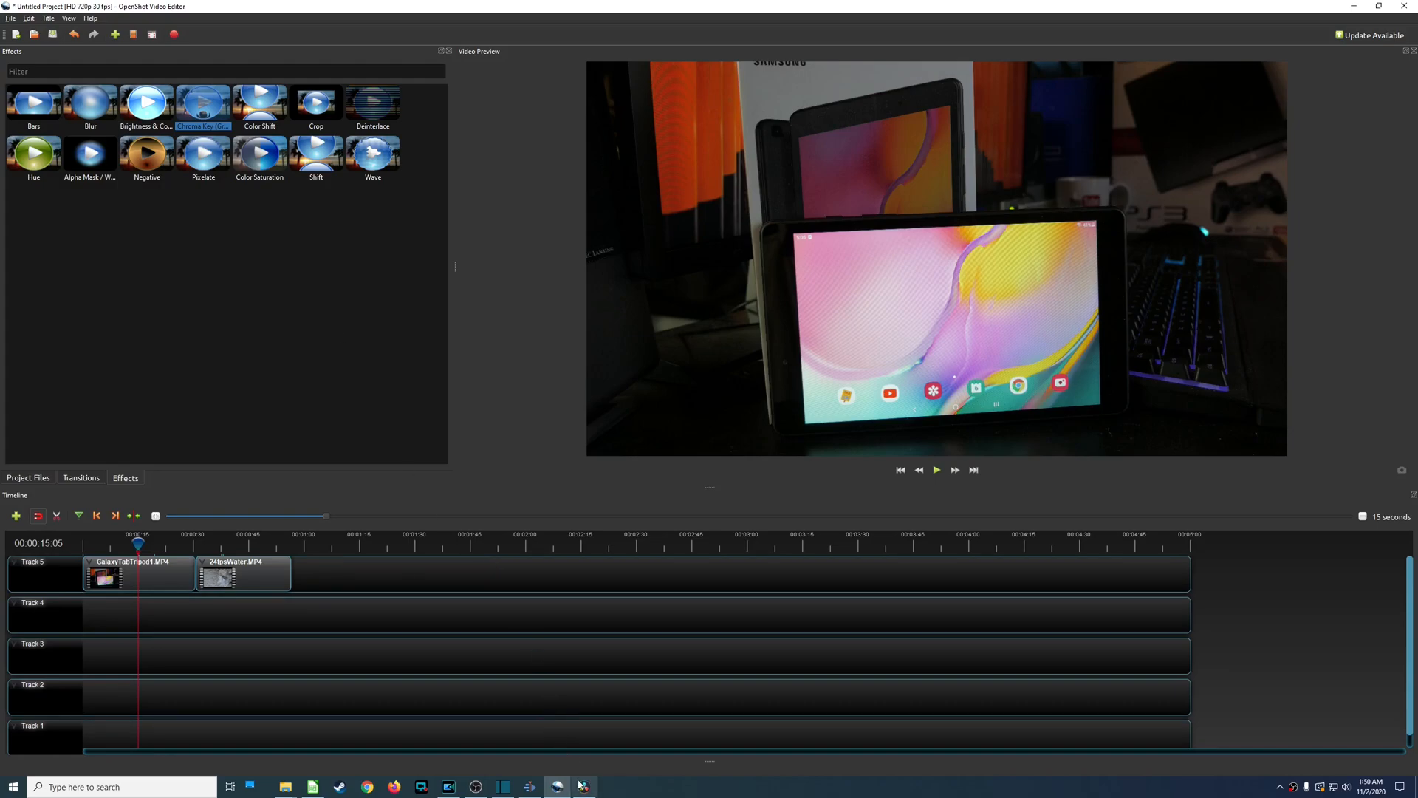
Browse DaVinci Resolve's dissolve transitions, then revisit Shotcut's circle-cropped clip.
{"action": "left_click", "coordinate": [585, 785]}
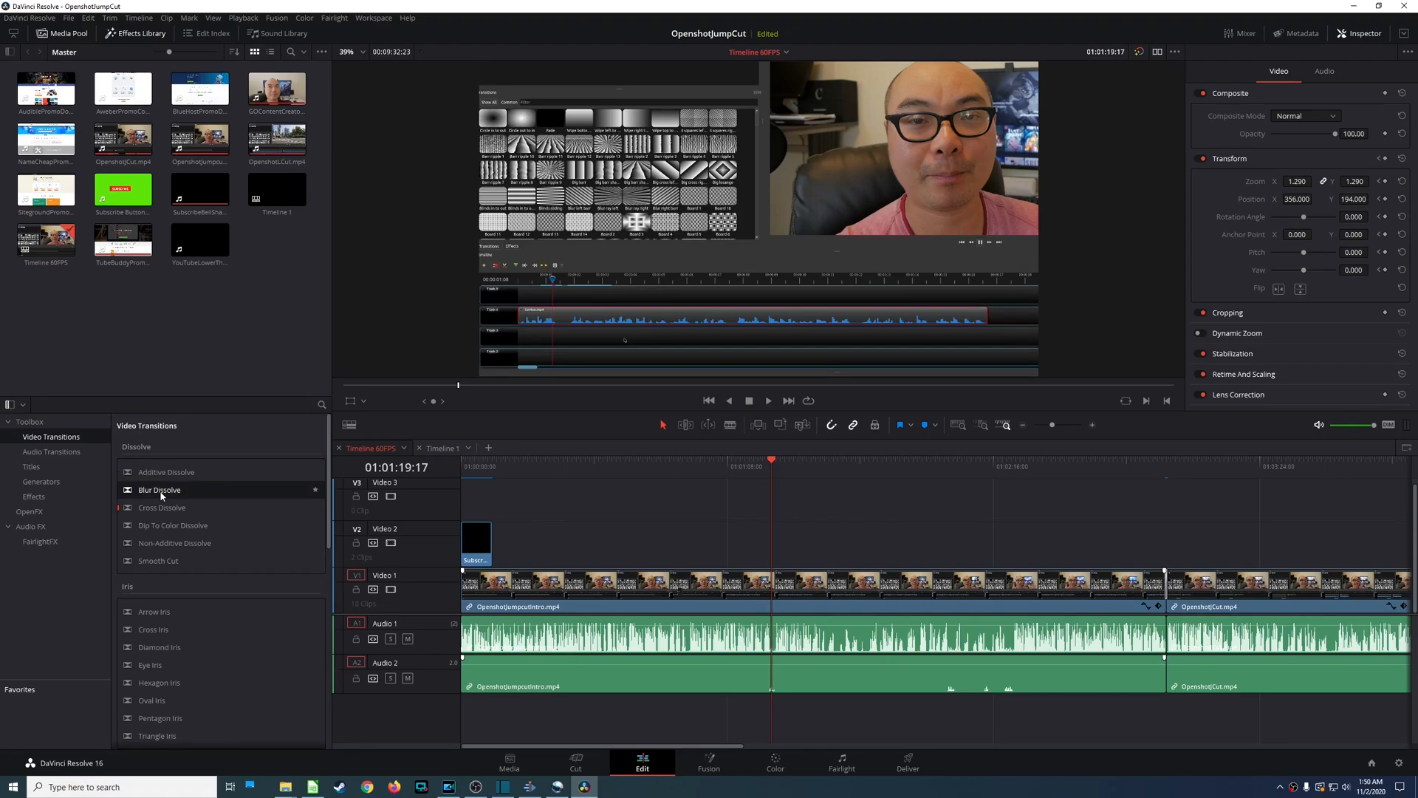
{"action": "mouse_move", "coordinate": [175, 543]}
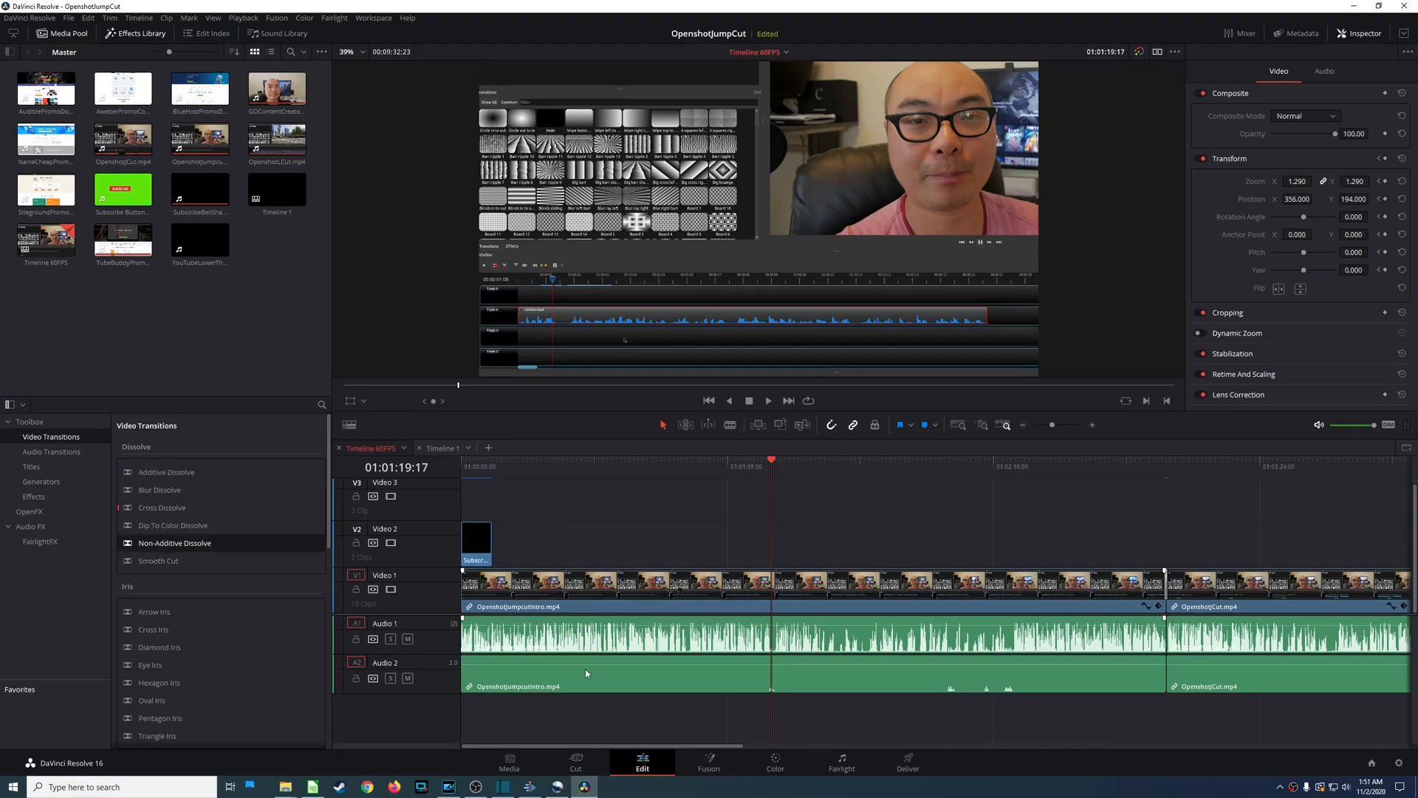
{"action": "mouse_move", "coordinate": [575, 783]}
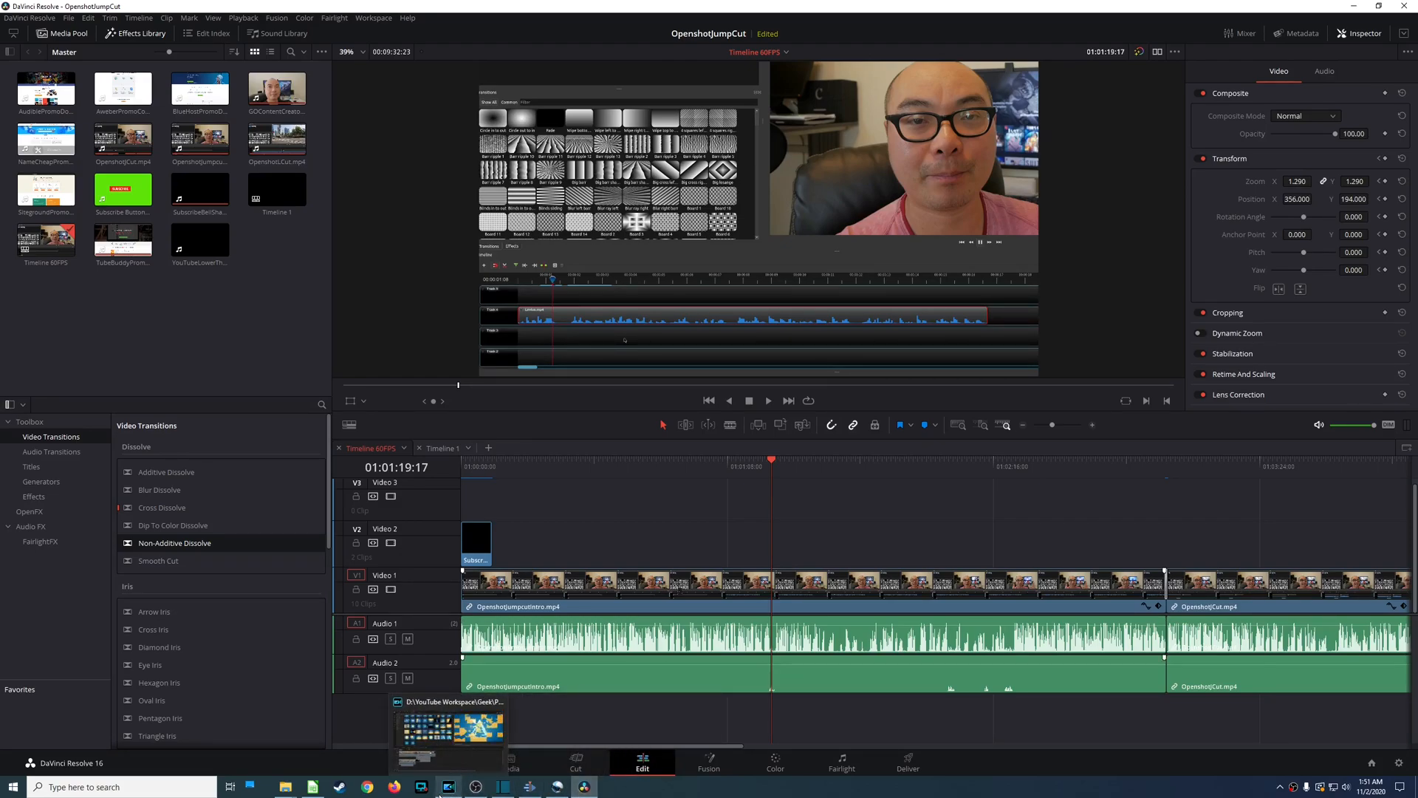
{"action": "left_click", "coordinate": [448, 785]}
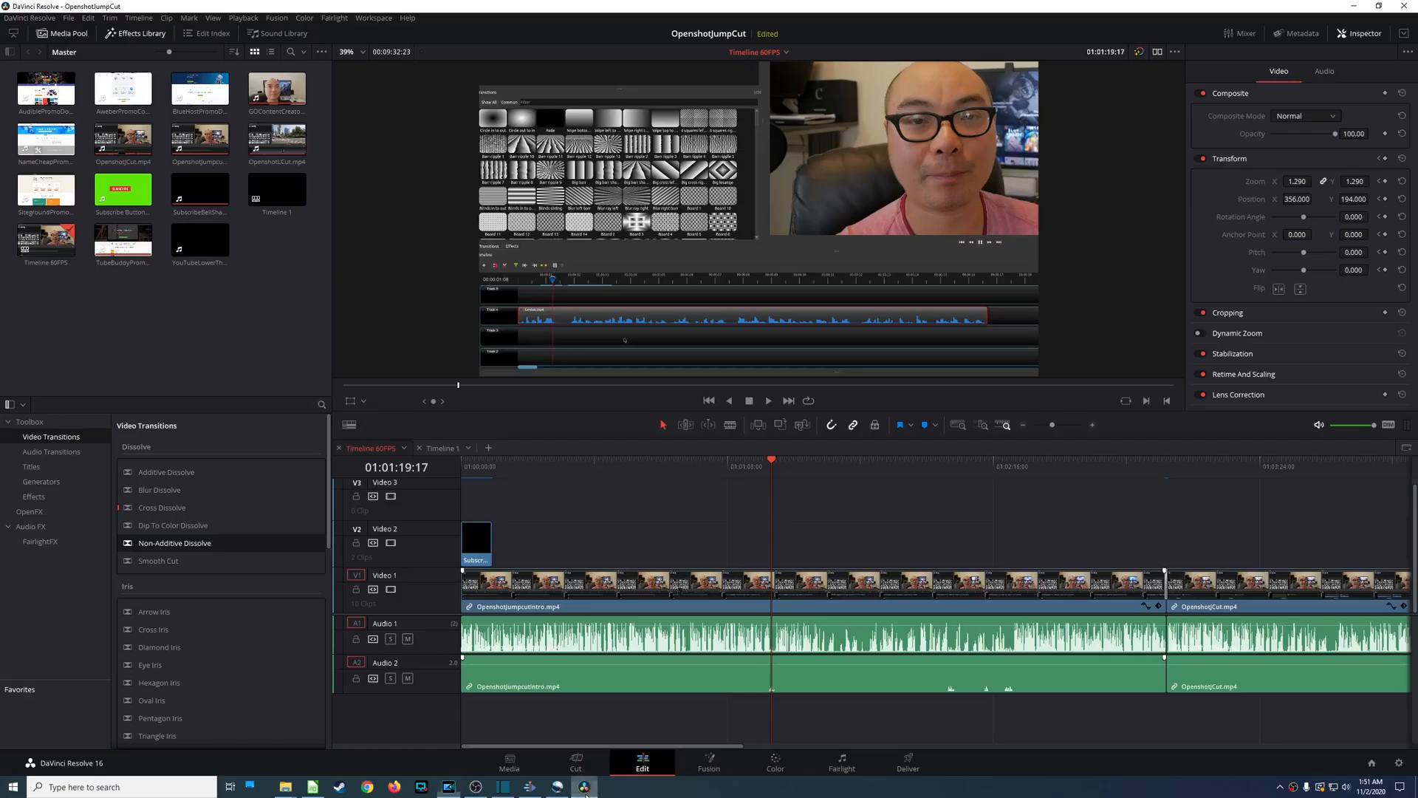
{"action": "mouse_move", "coordinate": [500, 680]}
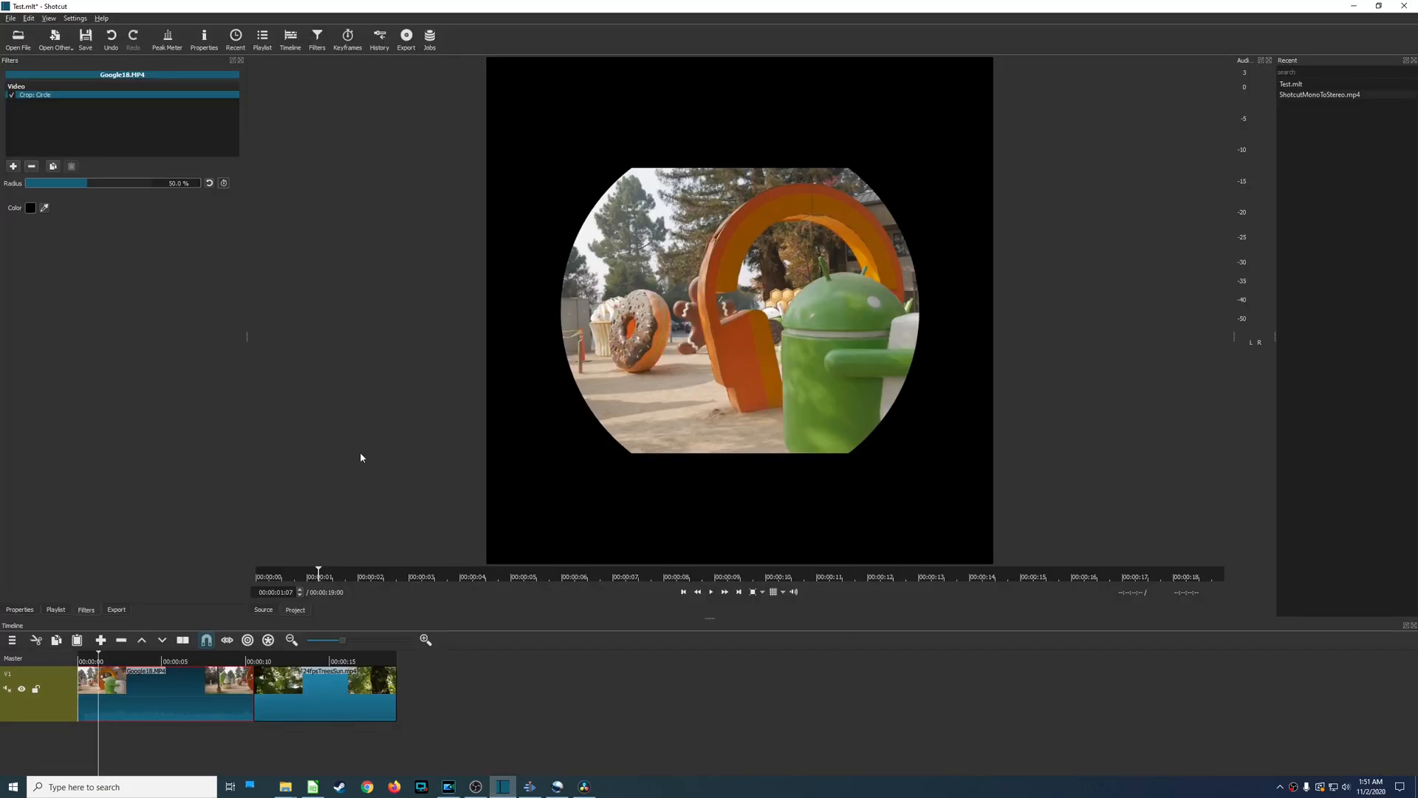
{"action": "mouse_move", "coordinate": [363, 448]}
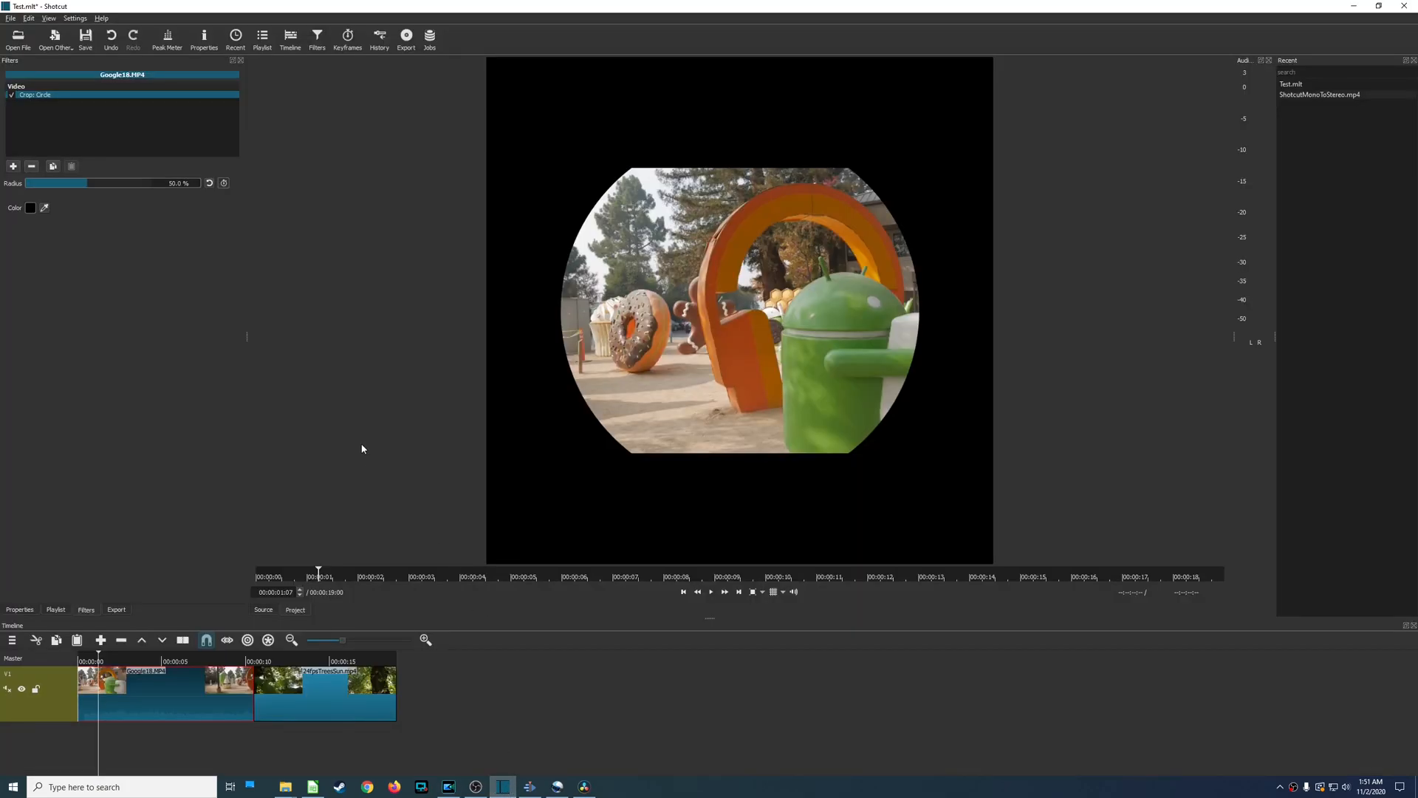
{"action": "left_click", "coordinate": [528, 786]}
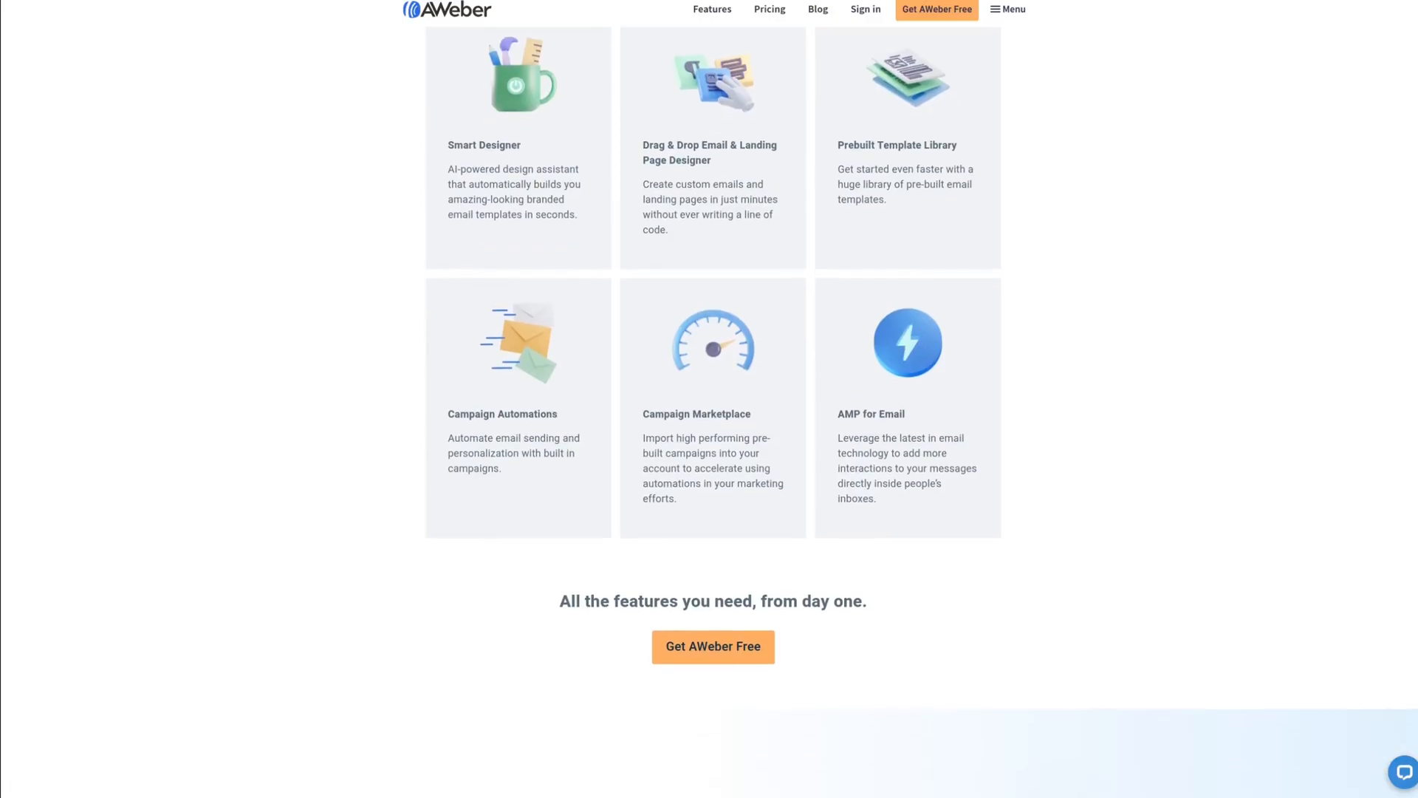
Scroll AWeber's features page to free account migration, then return to OpenShot via Kdenlive.
{"action": "scroll", "scroll_direction": "down", "scroll_amount": 3}
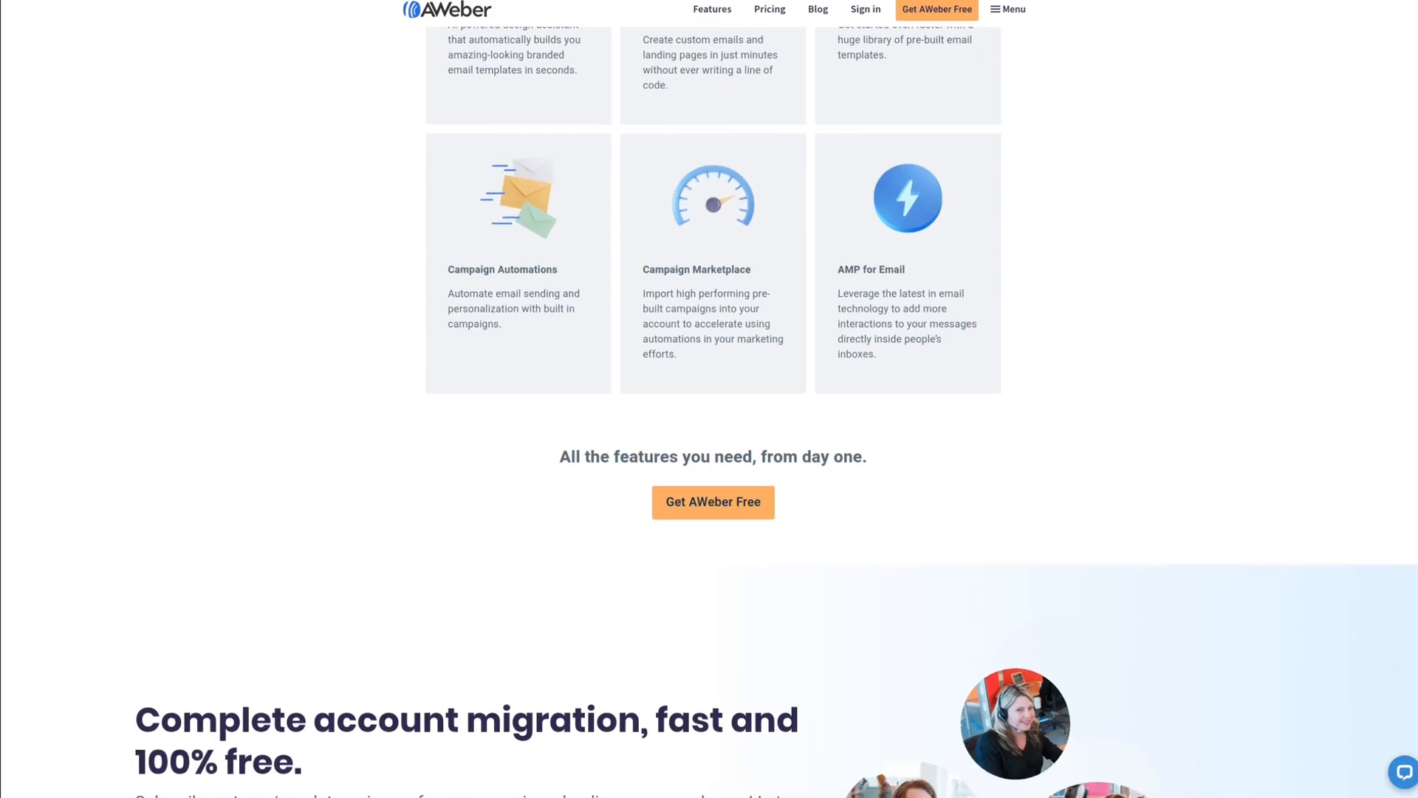
{"action": "scroll", "scroll_direction": "down", "scroll_amount": 3}
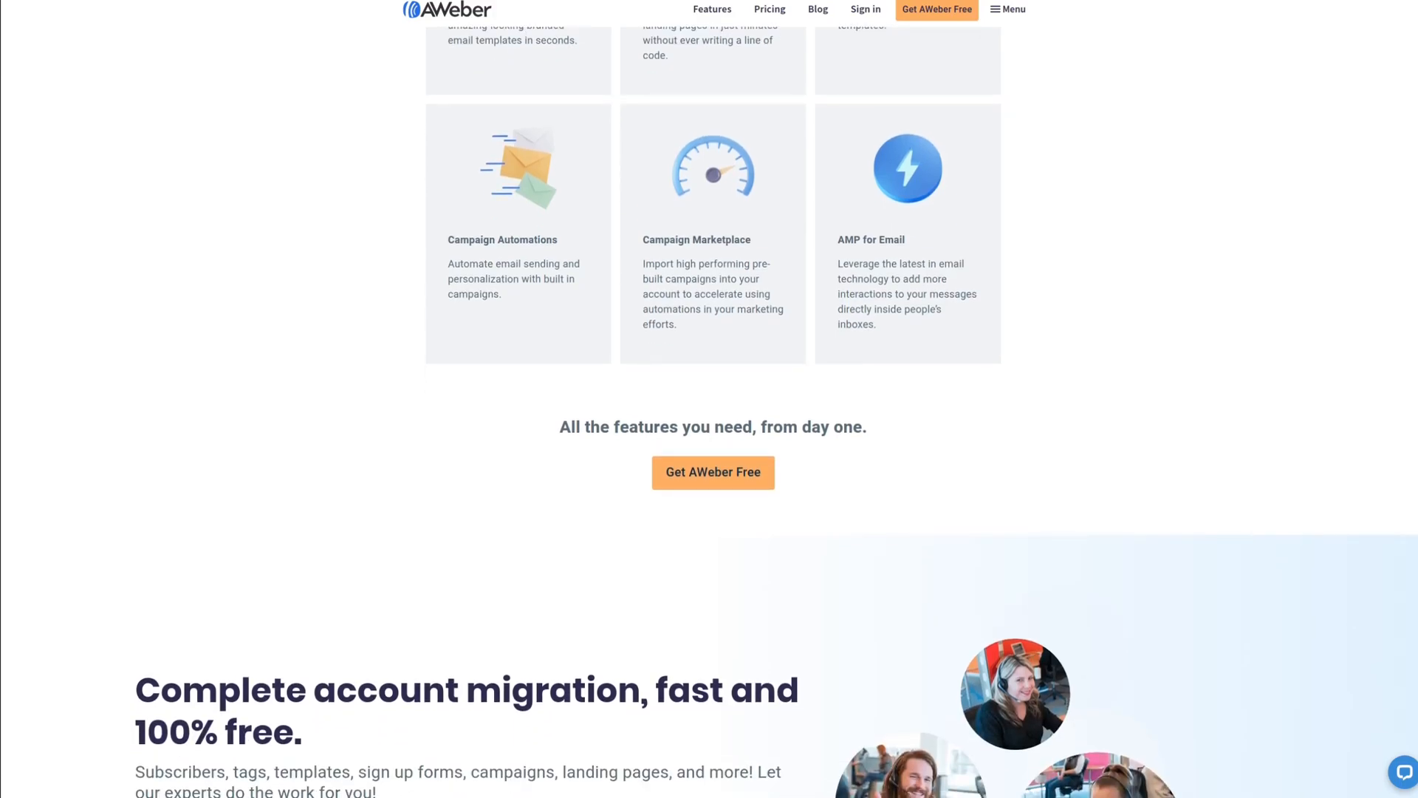
{"action": "scroll", "scroll_direction": "down", "scroll_amount": 3}
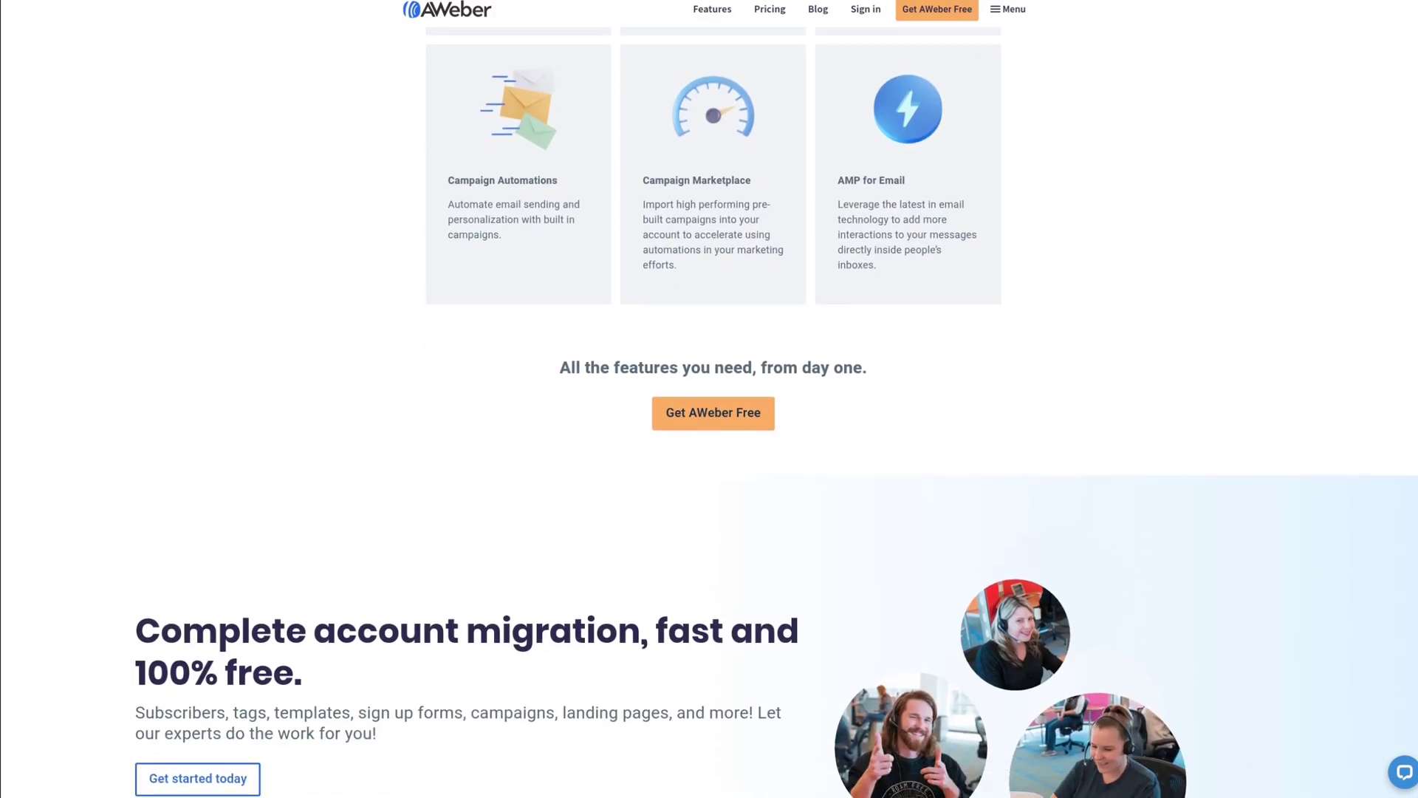
{"action": "scroll", "scroll_direction": "down", "scroll_amount": 3}
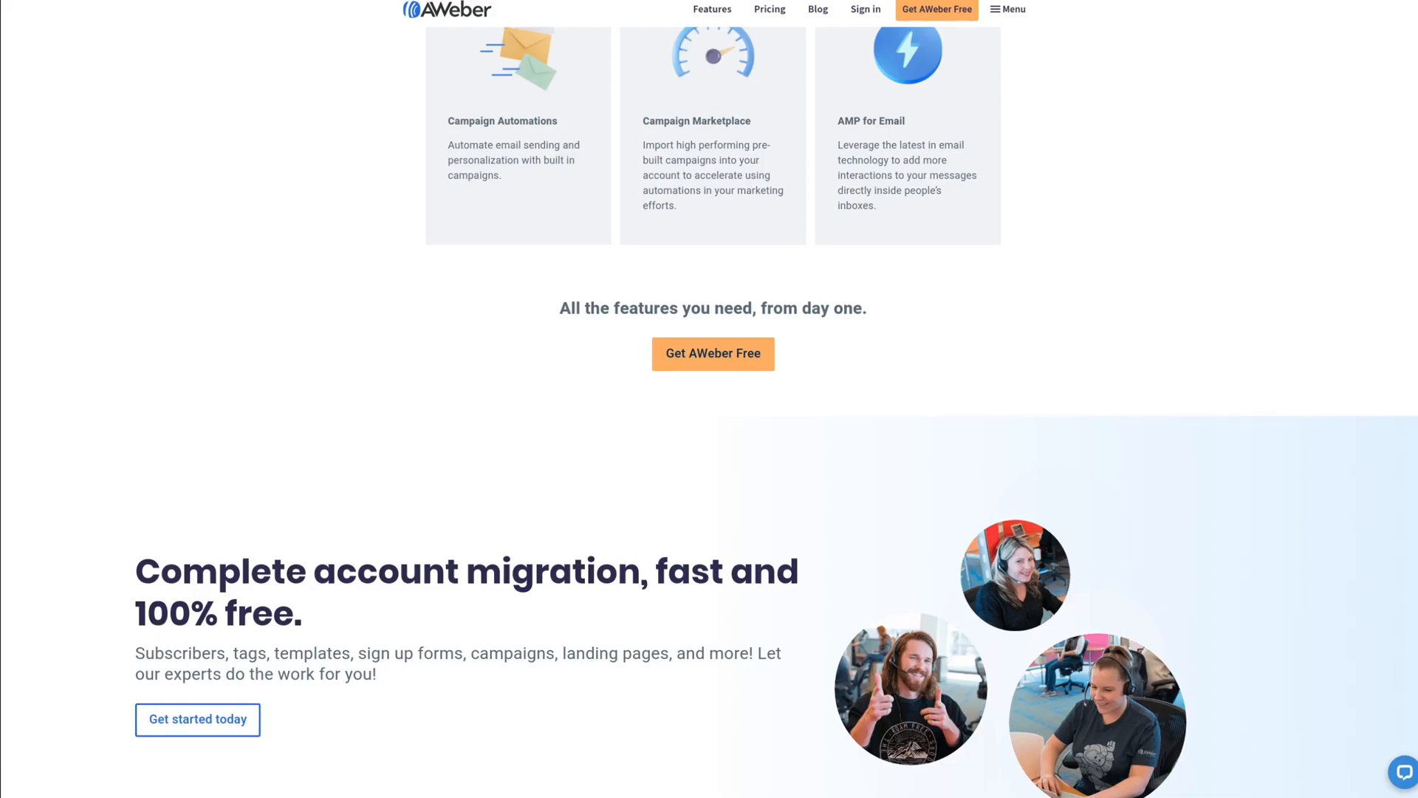
{"action": "scroll", "scroll_direction": "down", "scroll_amount": 3}
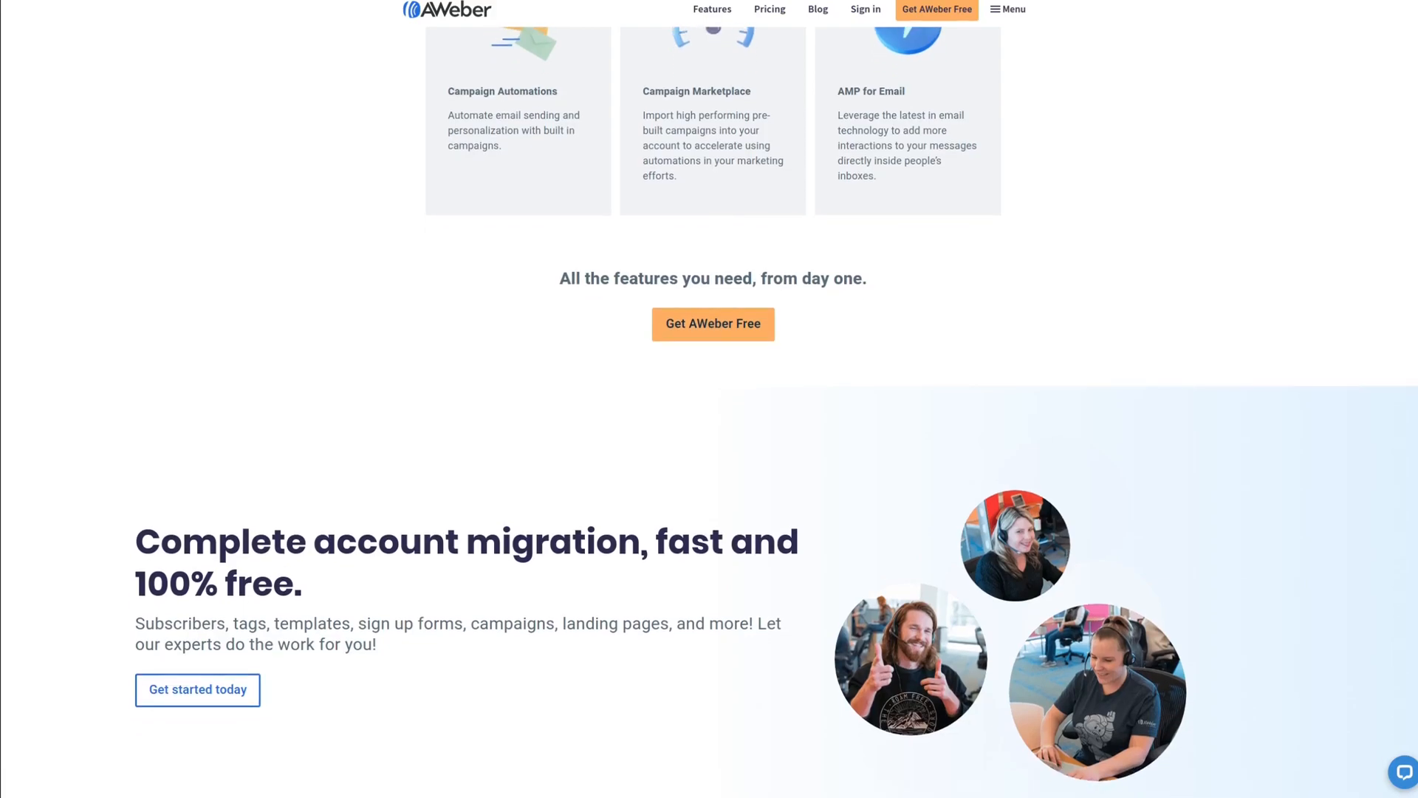
{"action": "scroll", "scroll_direction": "down", "scroll_amount": 3}
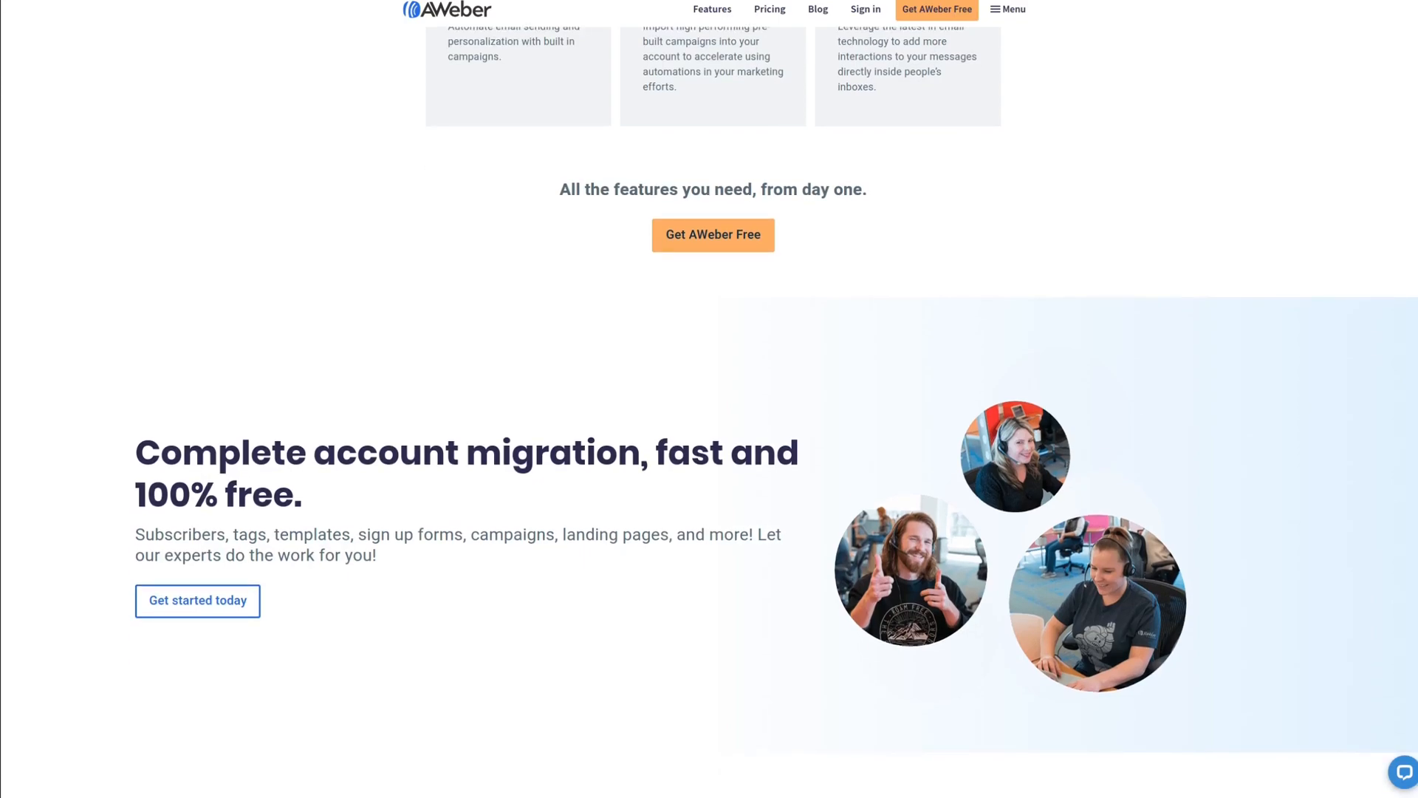
{"action": "left_click", "coordinate": [529, 785]}
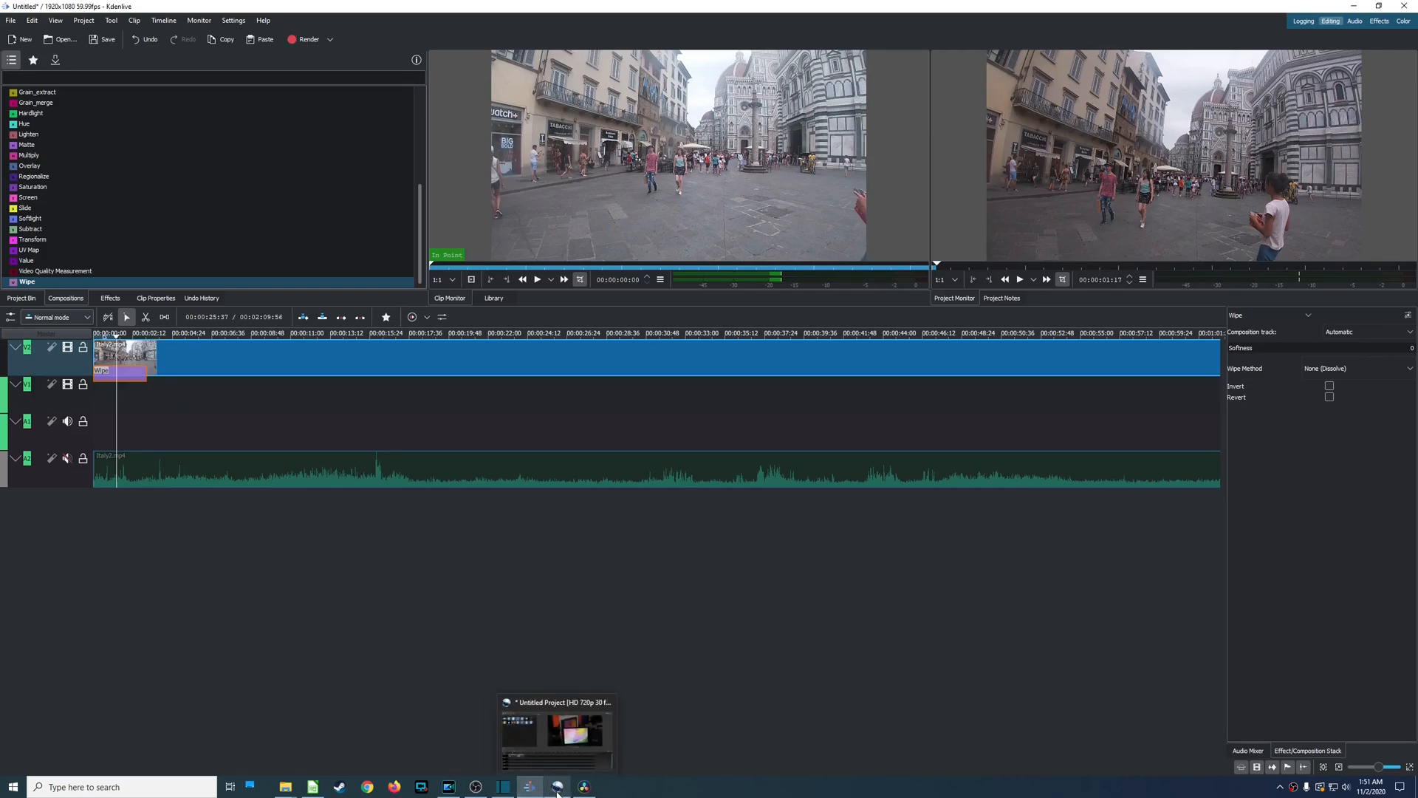
{"action": "left_click", "coordinate": [557, 787]}
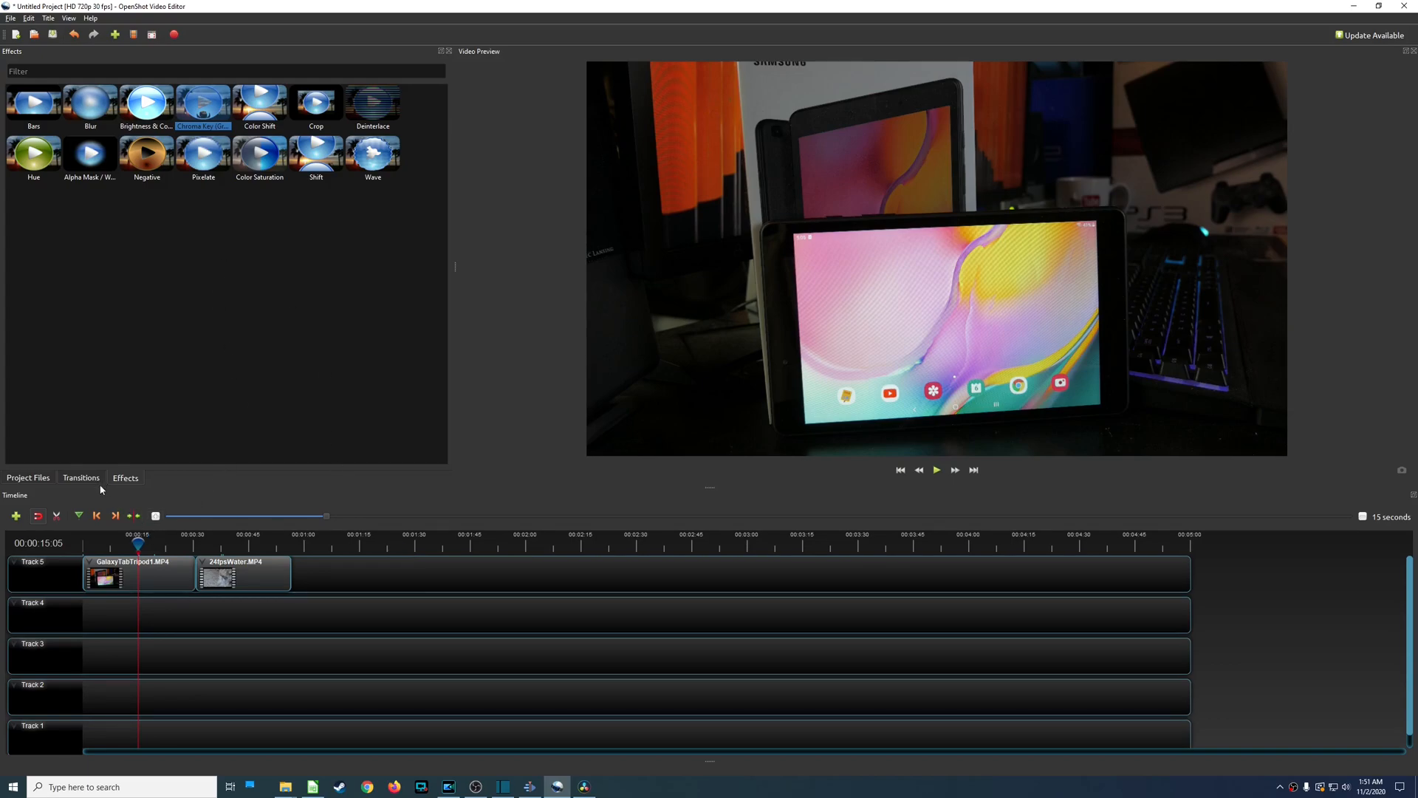
Show OpenShot's transitions and scroll past the Distortion, Luminous and Twirl entries.
{"action": "left_click", "coordinate": [81, 477]}
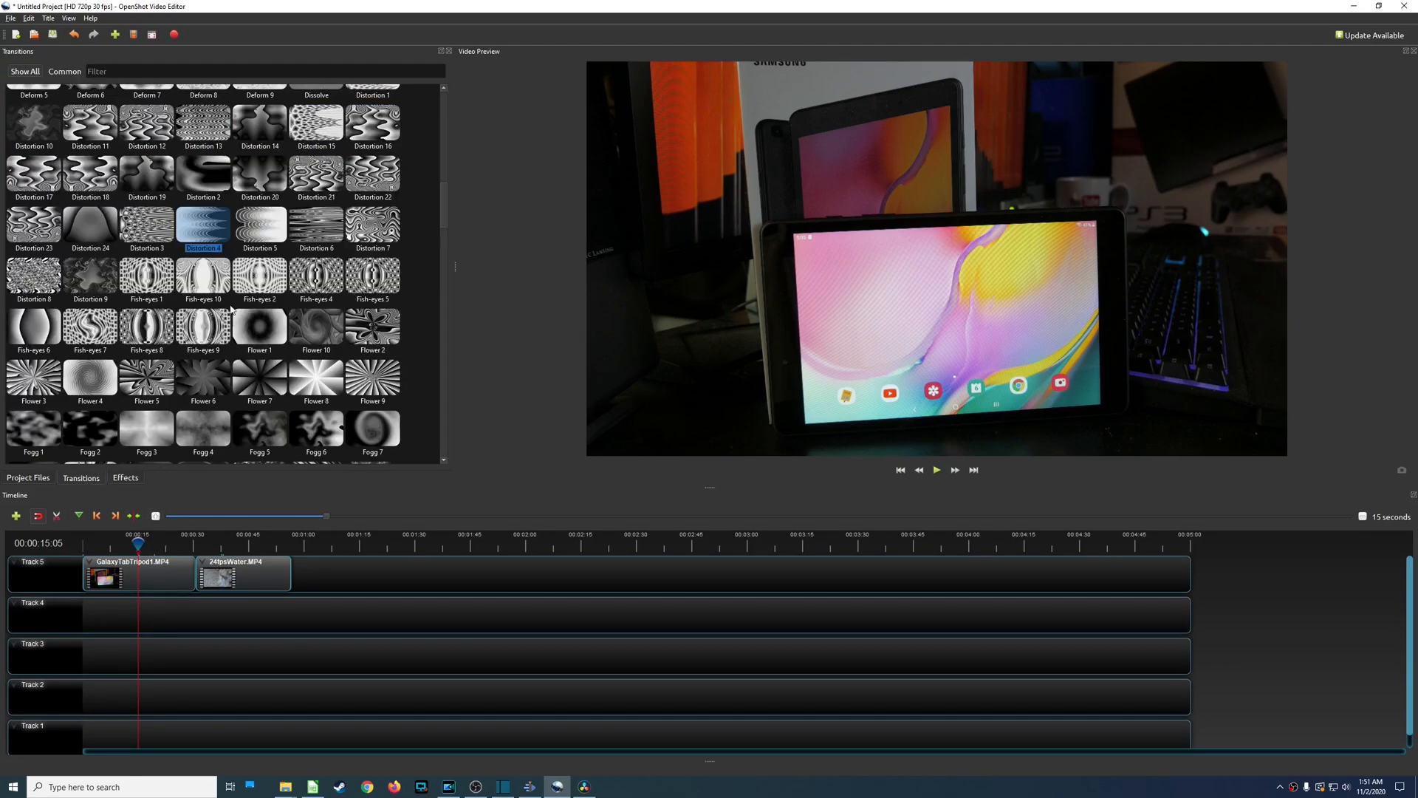
{"action": "scroll", "scroll_direction": "down", "scroll_amount": 3}
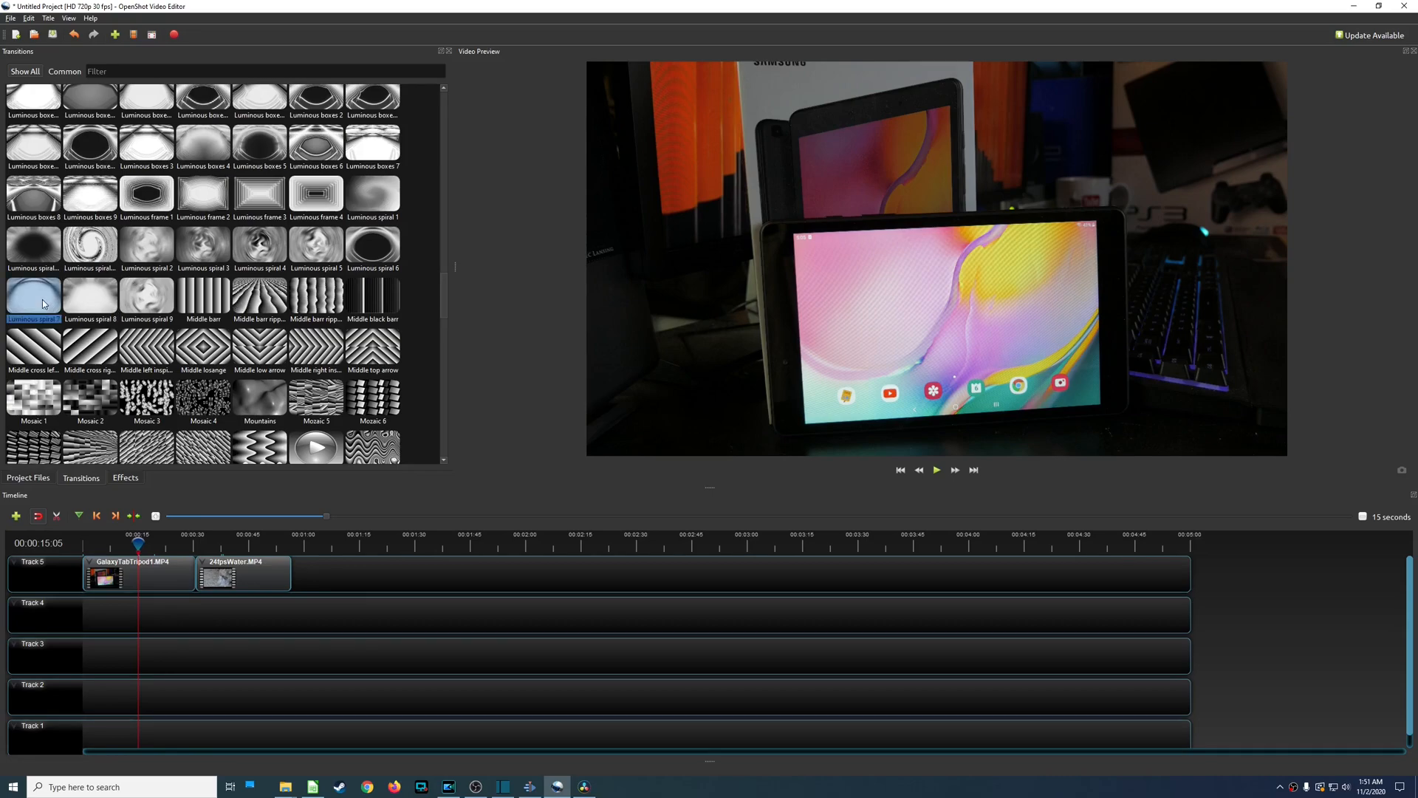
{"action": "scroll", "scroll_direction": "down", "scroll_amount": 3}
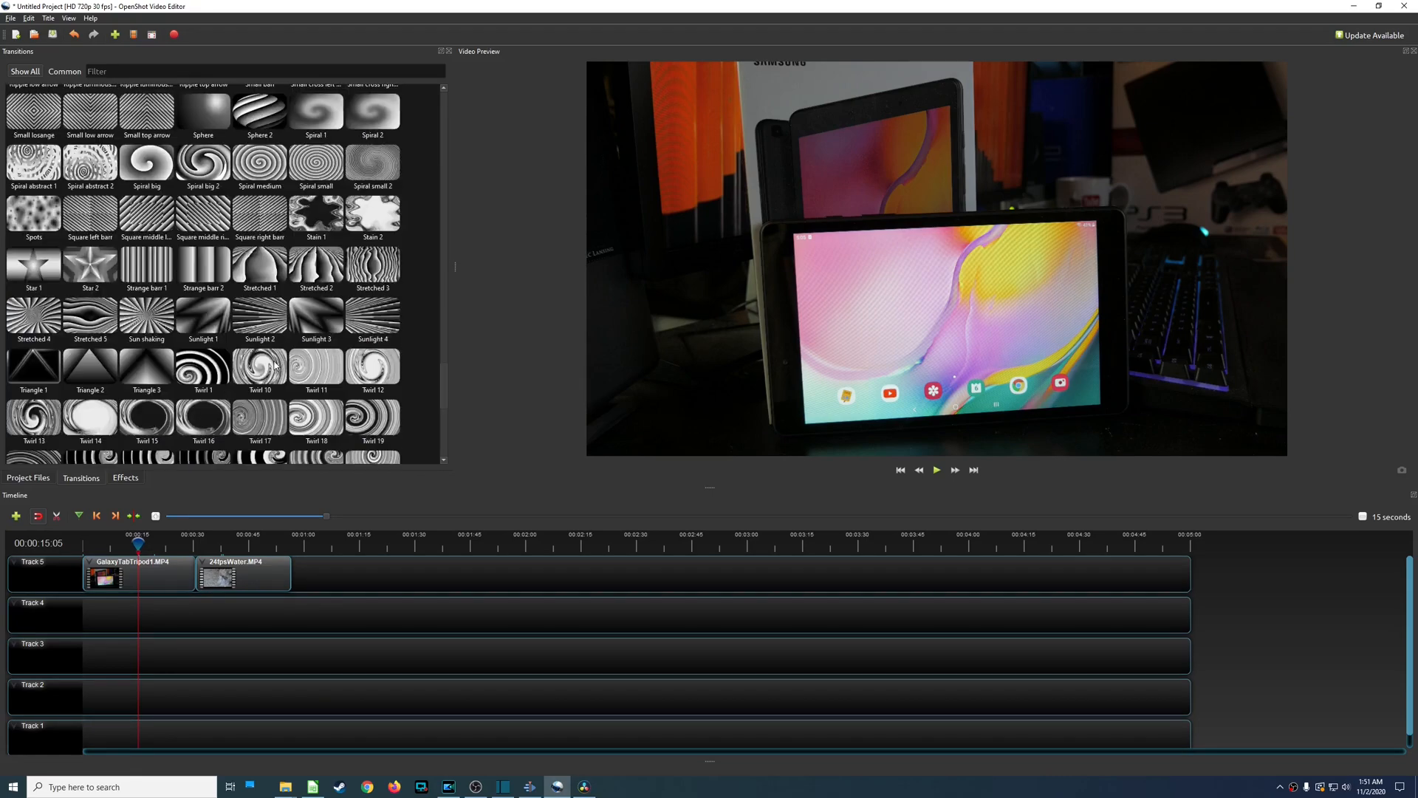
{"action": "scroll", "scroll_direction": "down", "scroll_amount": 3}
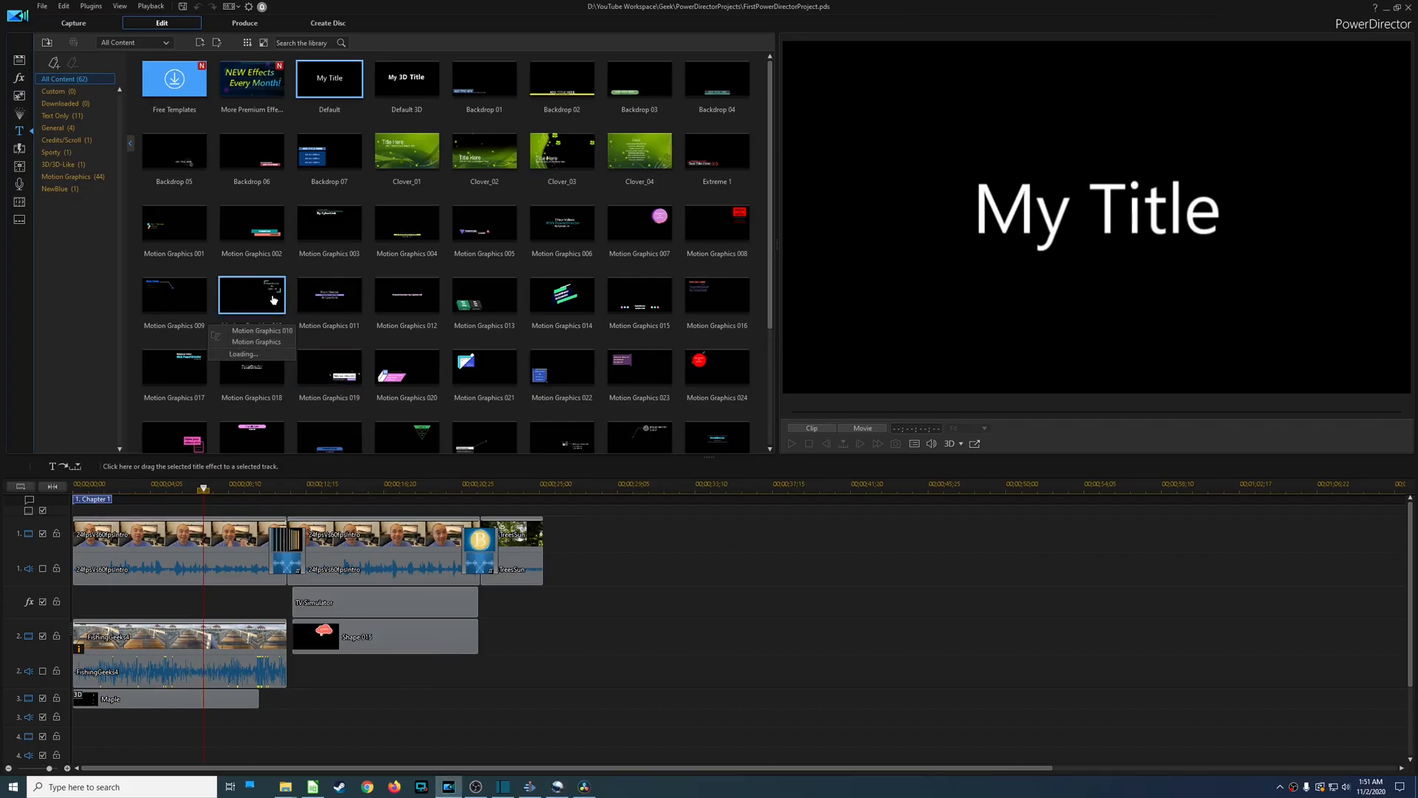
Scroll the title templates and preview Motion Graphics 034 with the CyberLink brand line.
{"action": "scroll", "scroll_direction": "down", "scroll_amount": 3}
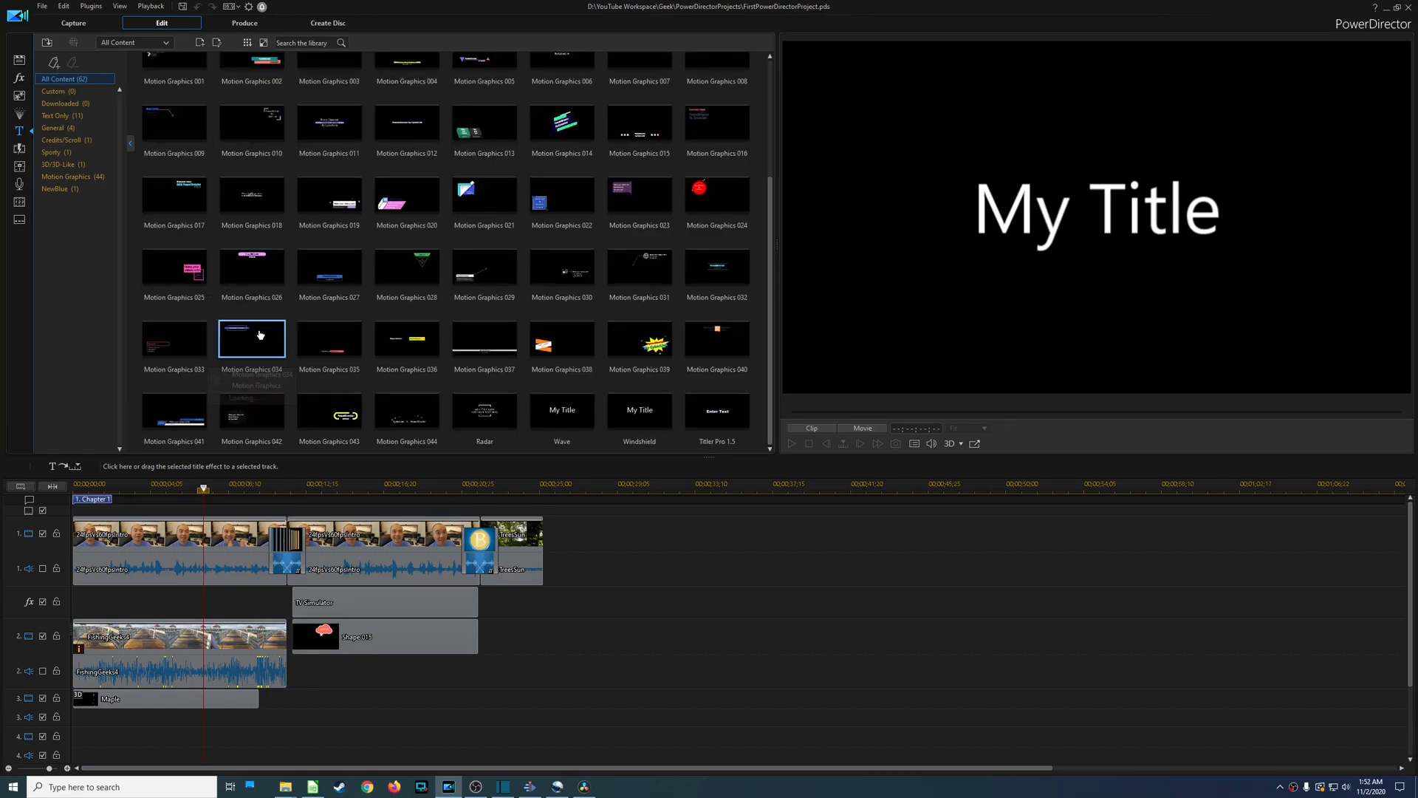
{"action": "left_click", "coordinate": [406, 339]}
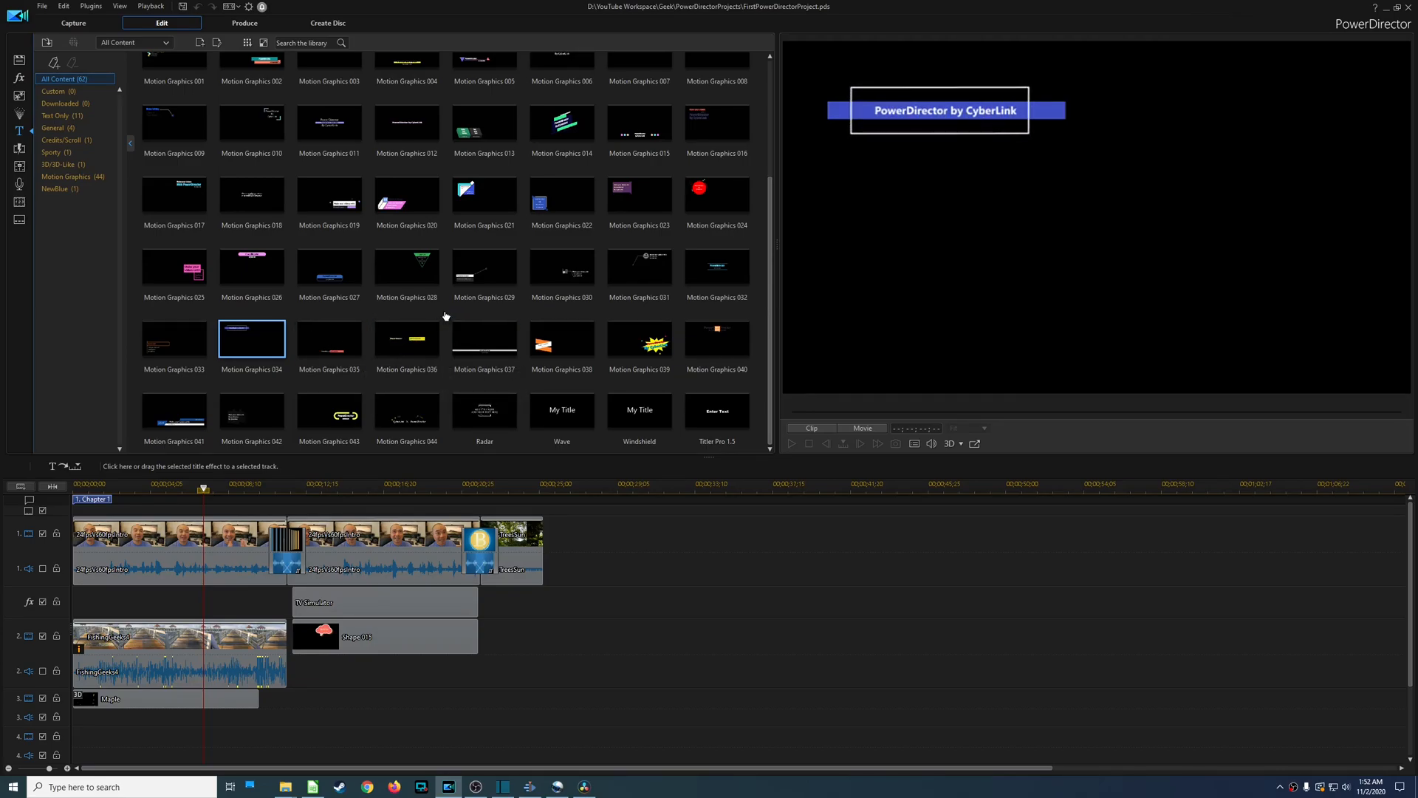
{"action": "mouse_move", "coordinate": [406, 339]}
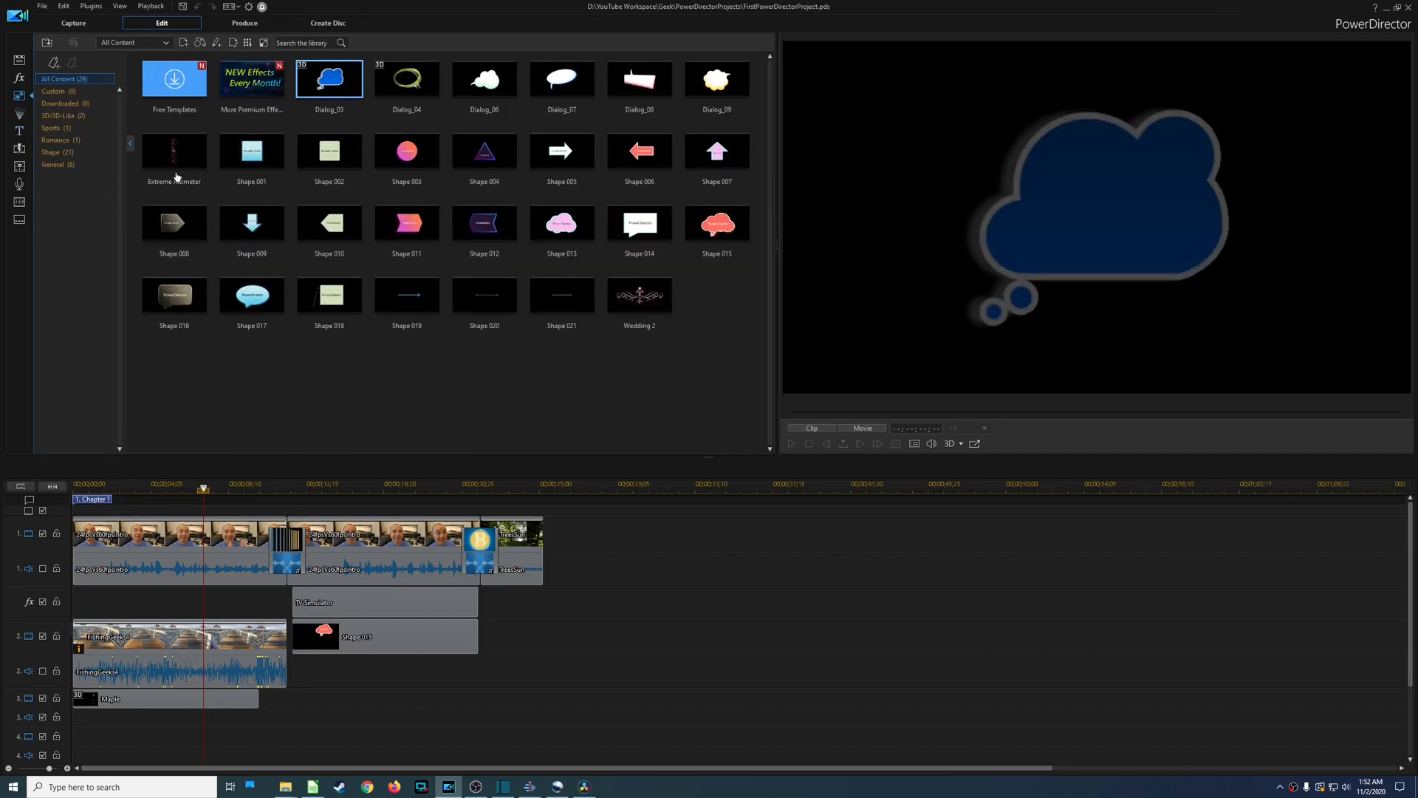
Preview a shape template, then return to OpenShot's transitions list at the Wave entries.
{"action": "left_click", "coordinate": [251, 223]}
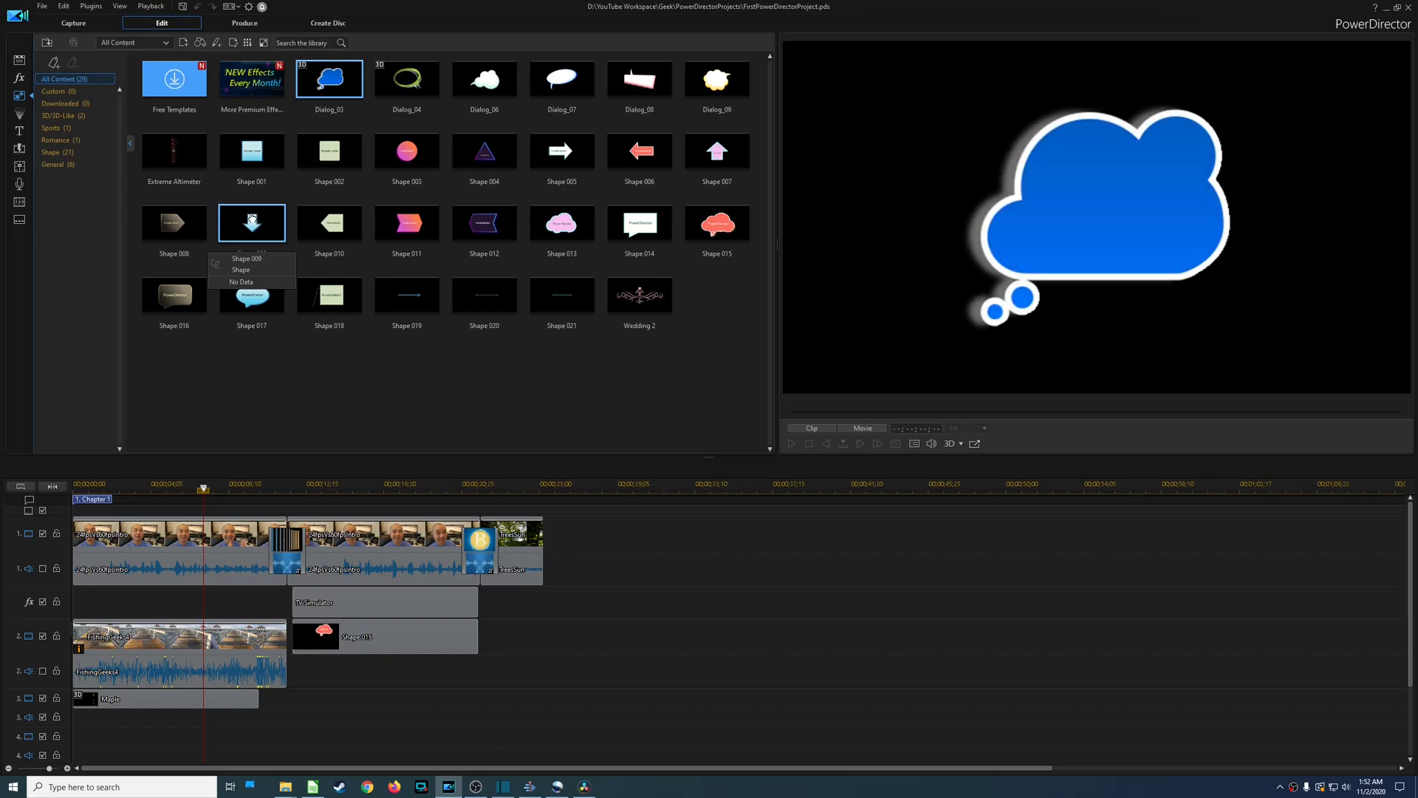
{"action": "mouse_move", "coordinate": [252, 238]}
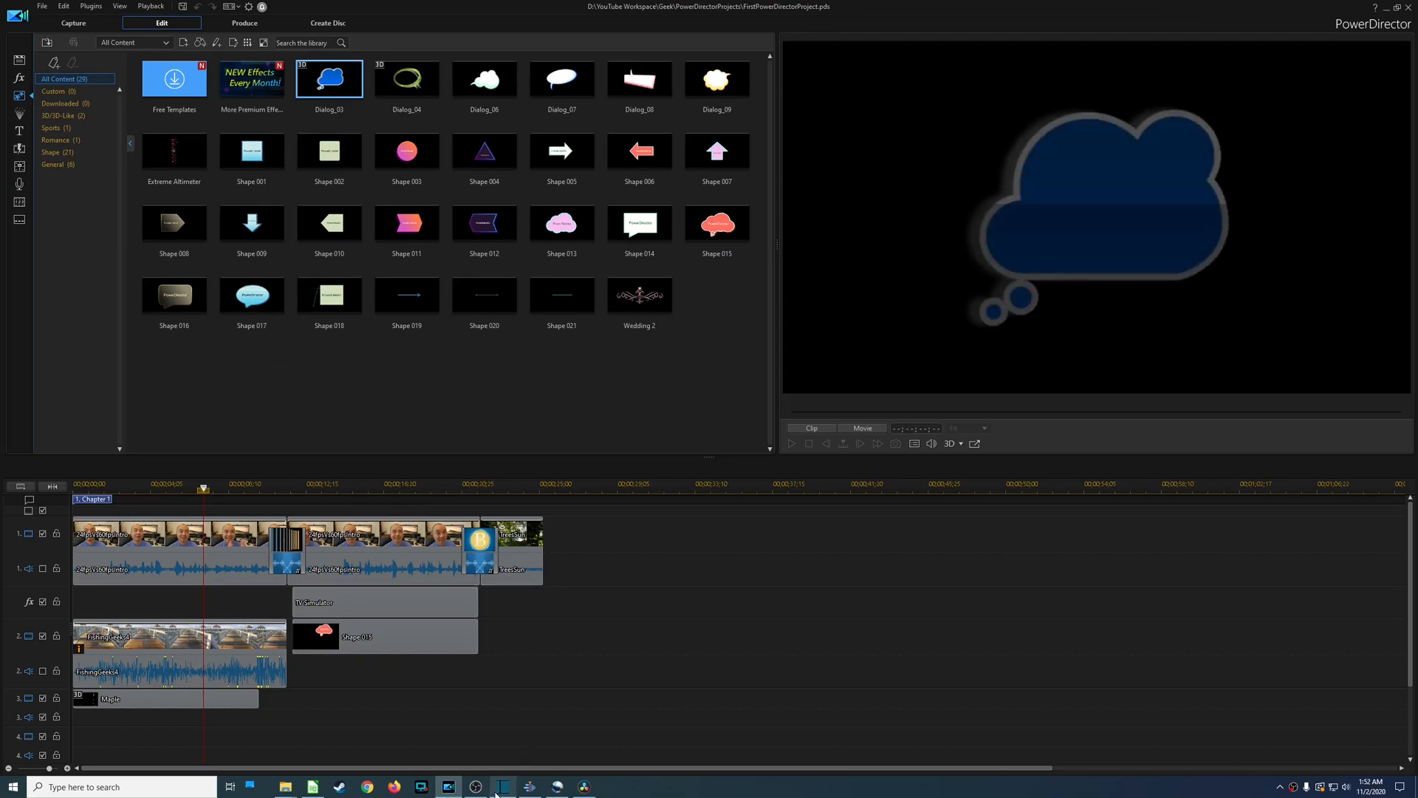
{"action": "left_click", "coordinate": [503, 785]}
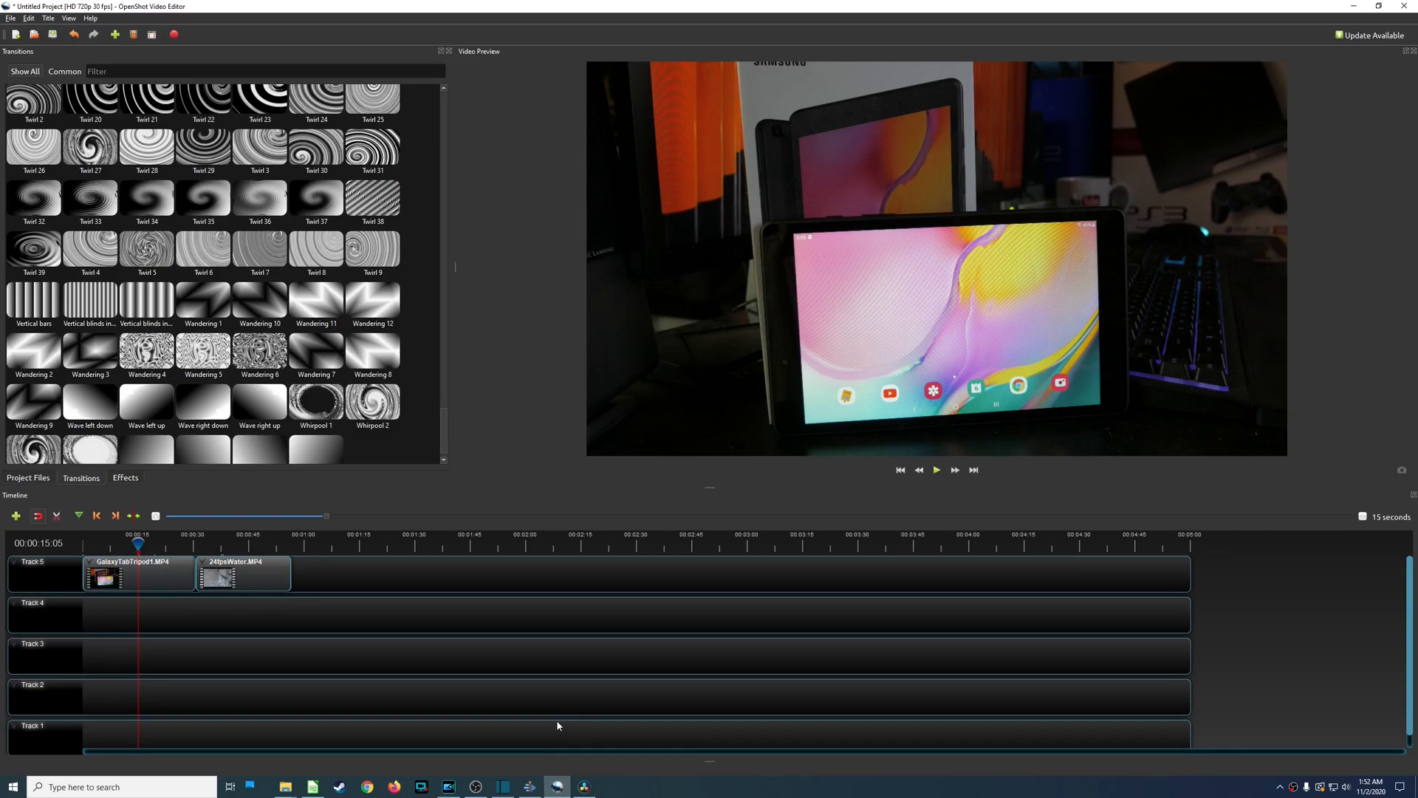
{"action": "mouse_move", "coordinate": [500, 786]}
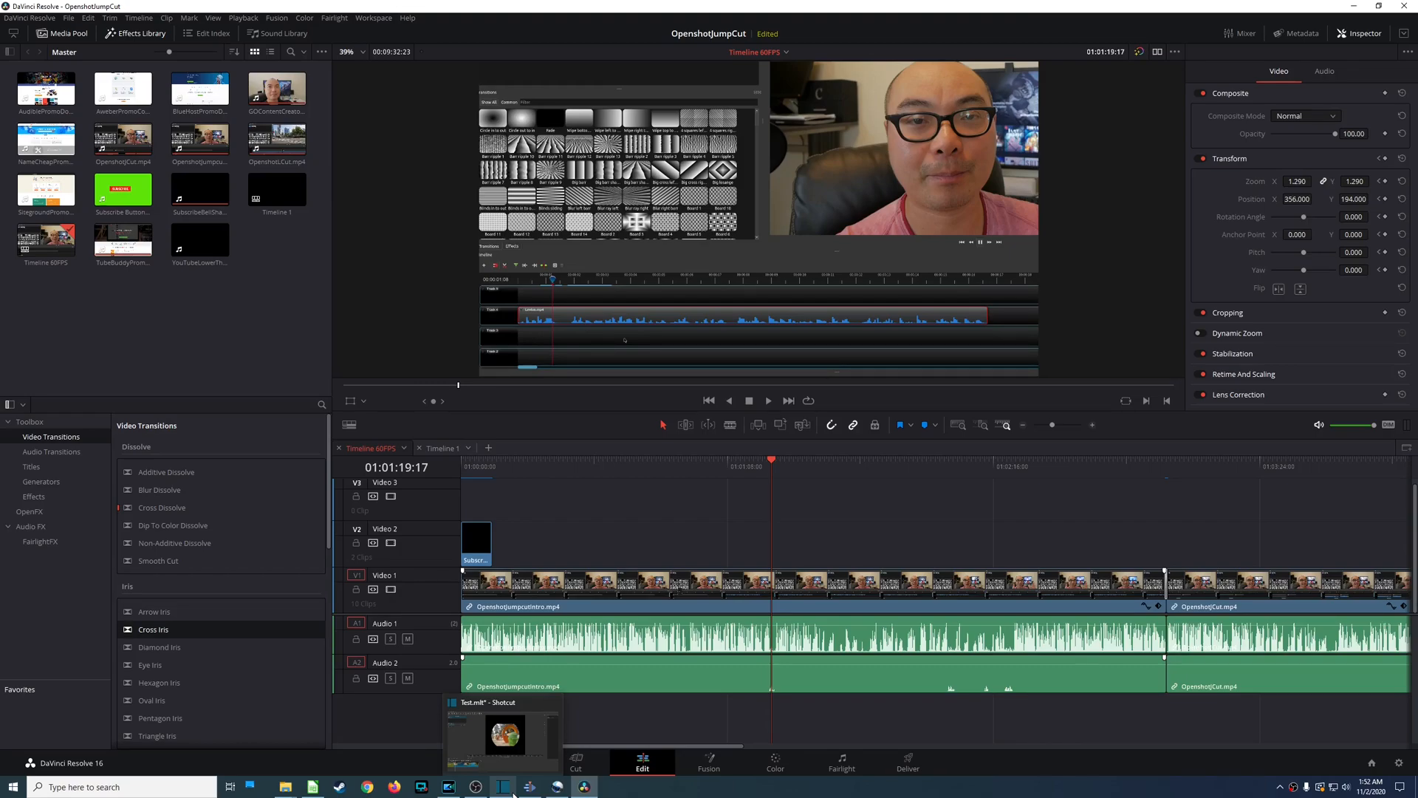
Pass briefly through Shotcut and return to PowerDirector's shape and dialog bubble templates.
{"action": "left_click", "coordinate": [502, 787]}
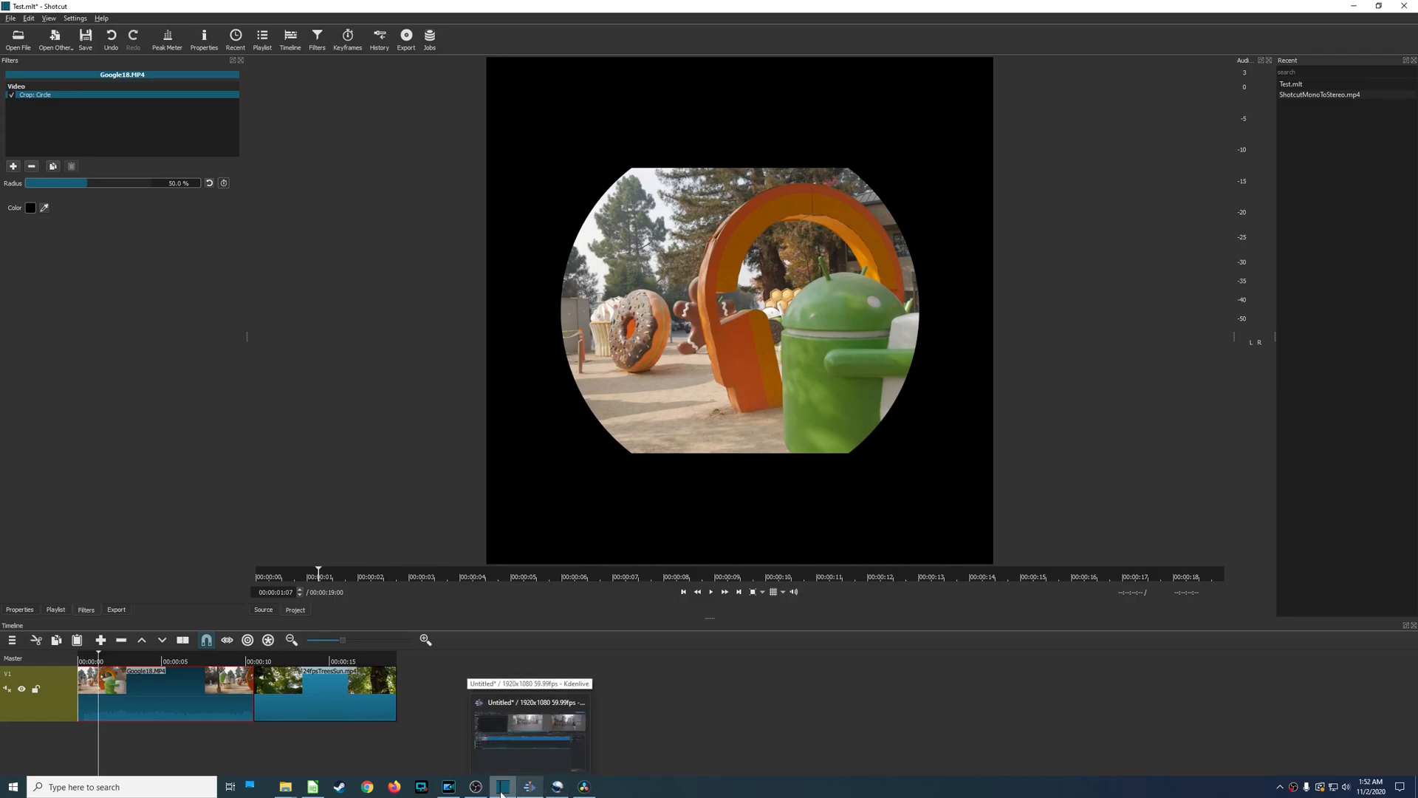
{"action": "left_click", "coordinate": [502, 786]}
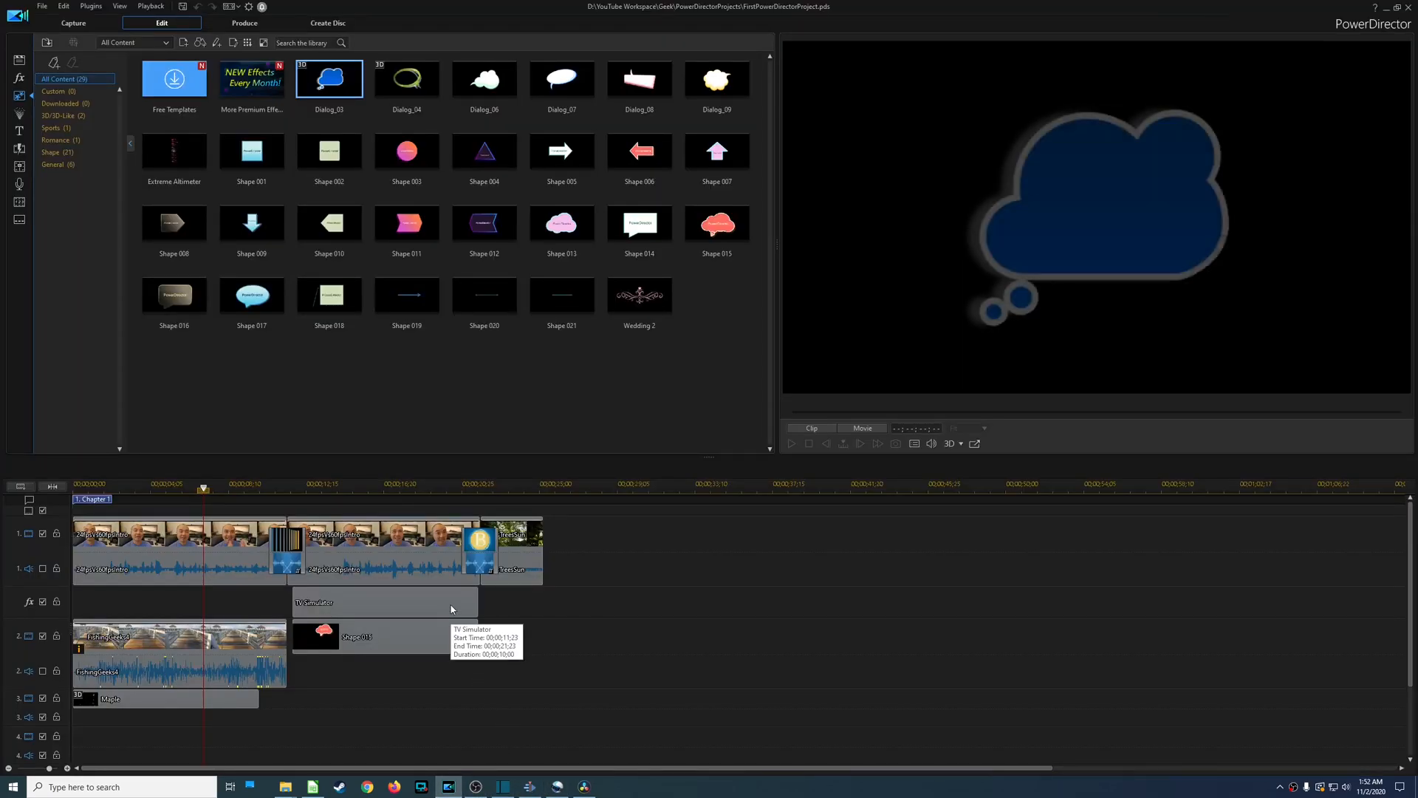